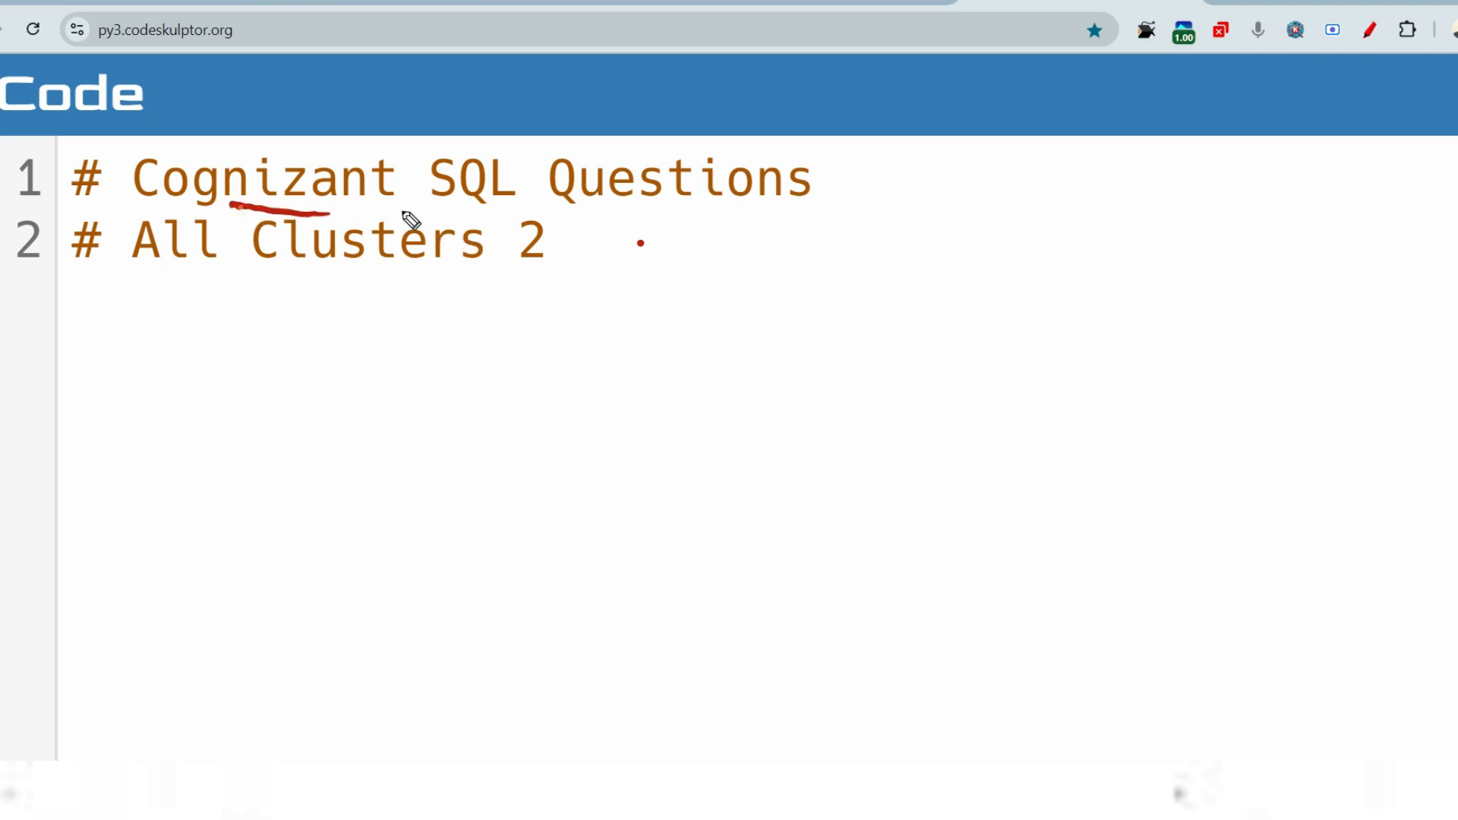
- Underline the SQL Questions heading and sketch off leading to a boxed 2026 pointing down to 10
{"action": "left_click_drag", "start_coordinate": [408, 209], "coordinate": [641, 214]}
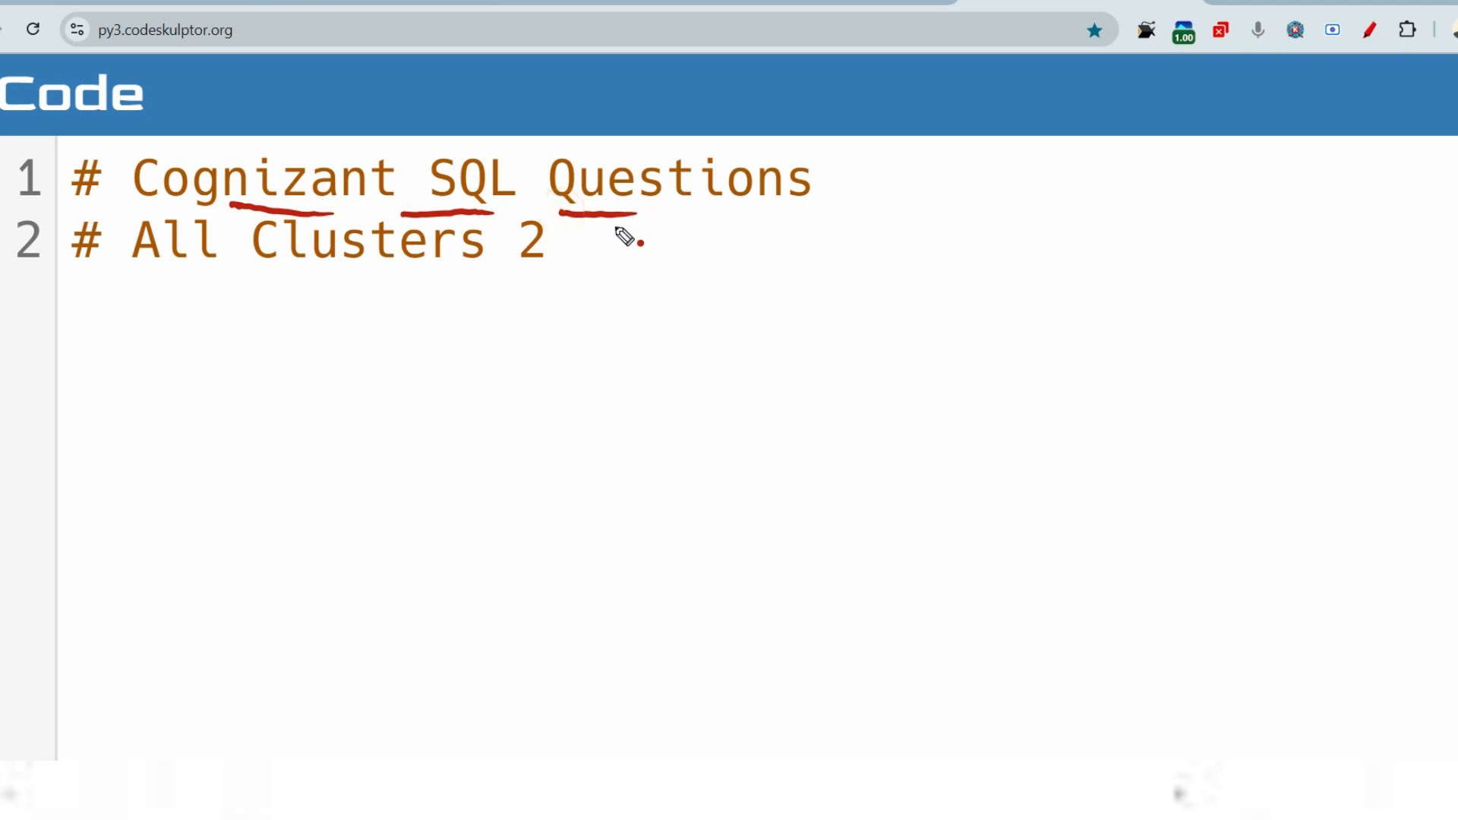
{"action": "mouse_move", "coordinate": [434, 359]}
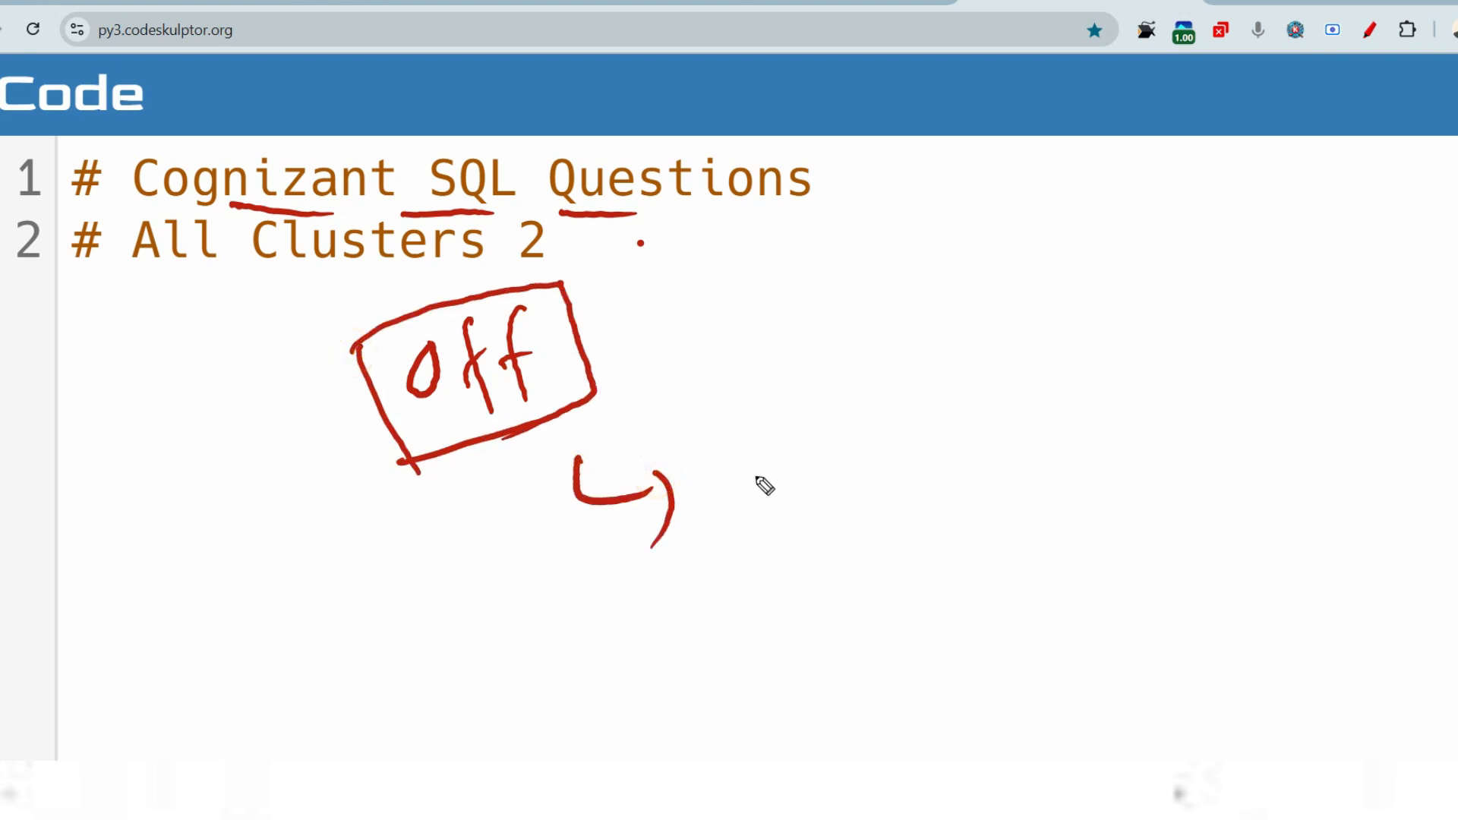
{"action": "left_click_drag", "start_coordinate": [735, 503], "coordinate": [948, 442]}
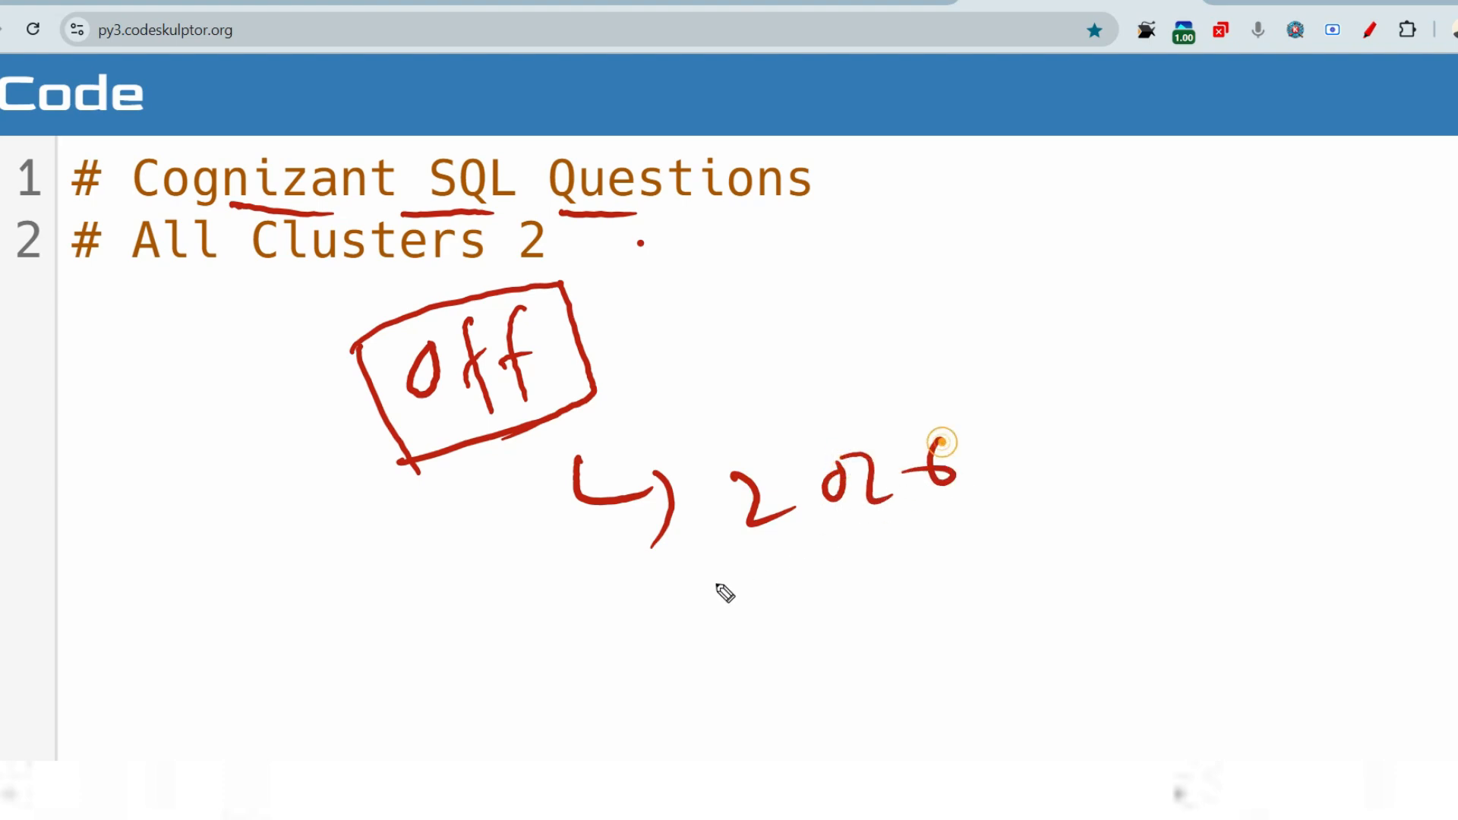
{"action": "left_click_drag", "start_coordinate": [670, 455], "coordinate": [995, 577]}
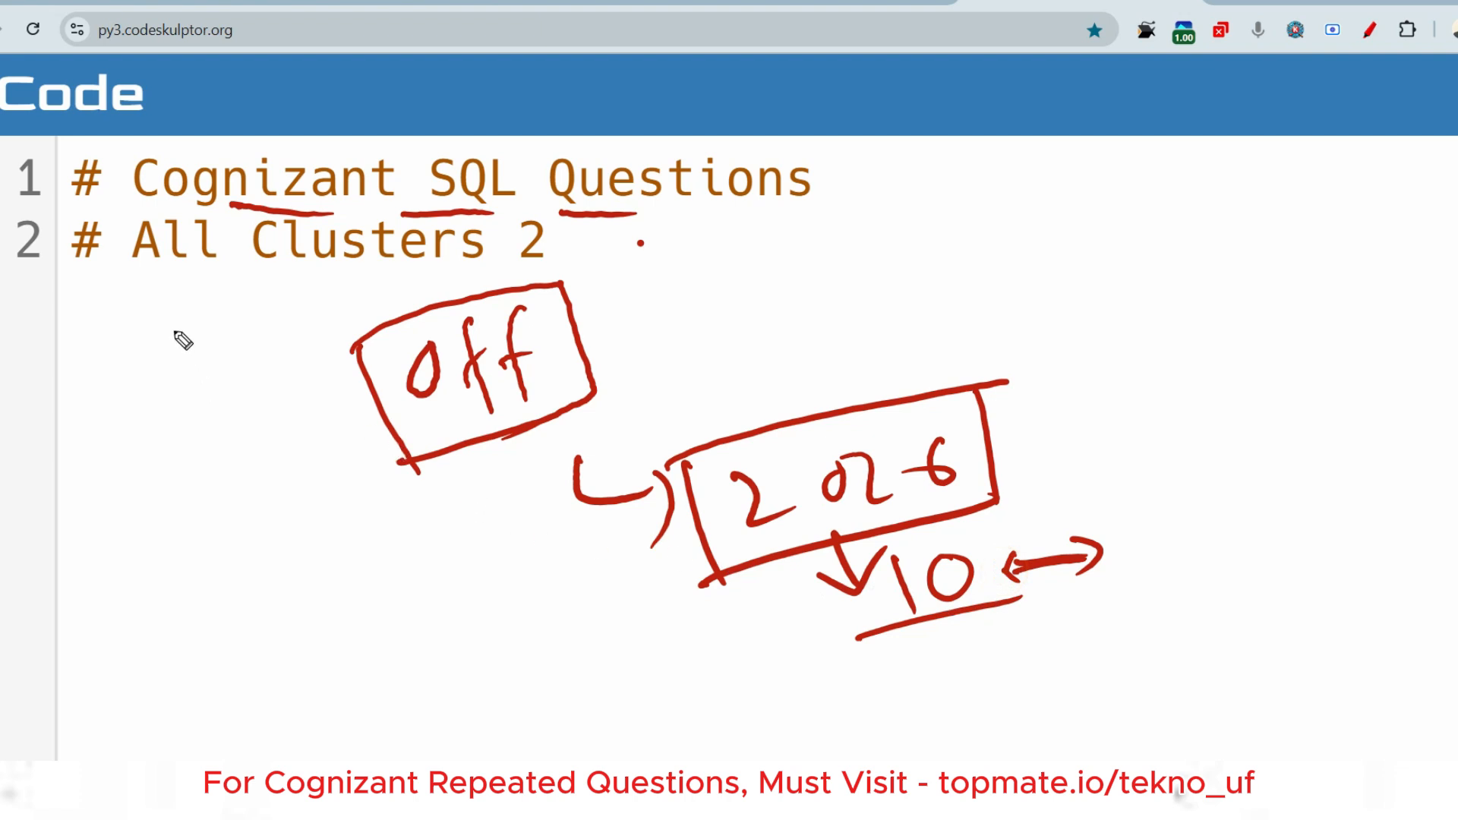
- Sketch clusters cl1–cl3 feeding into an SQL box with an arrow out to 4
{"action": "left_click_drag", "start_coordinate": [139, 307], "coordinate": [140, 502]}
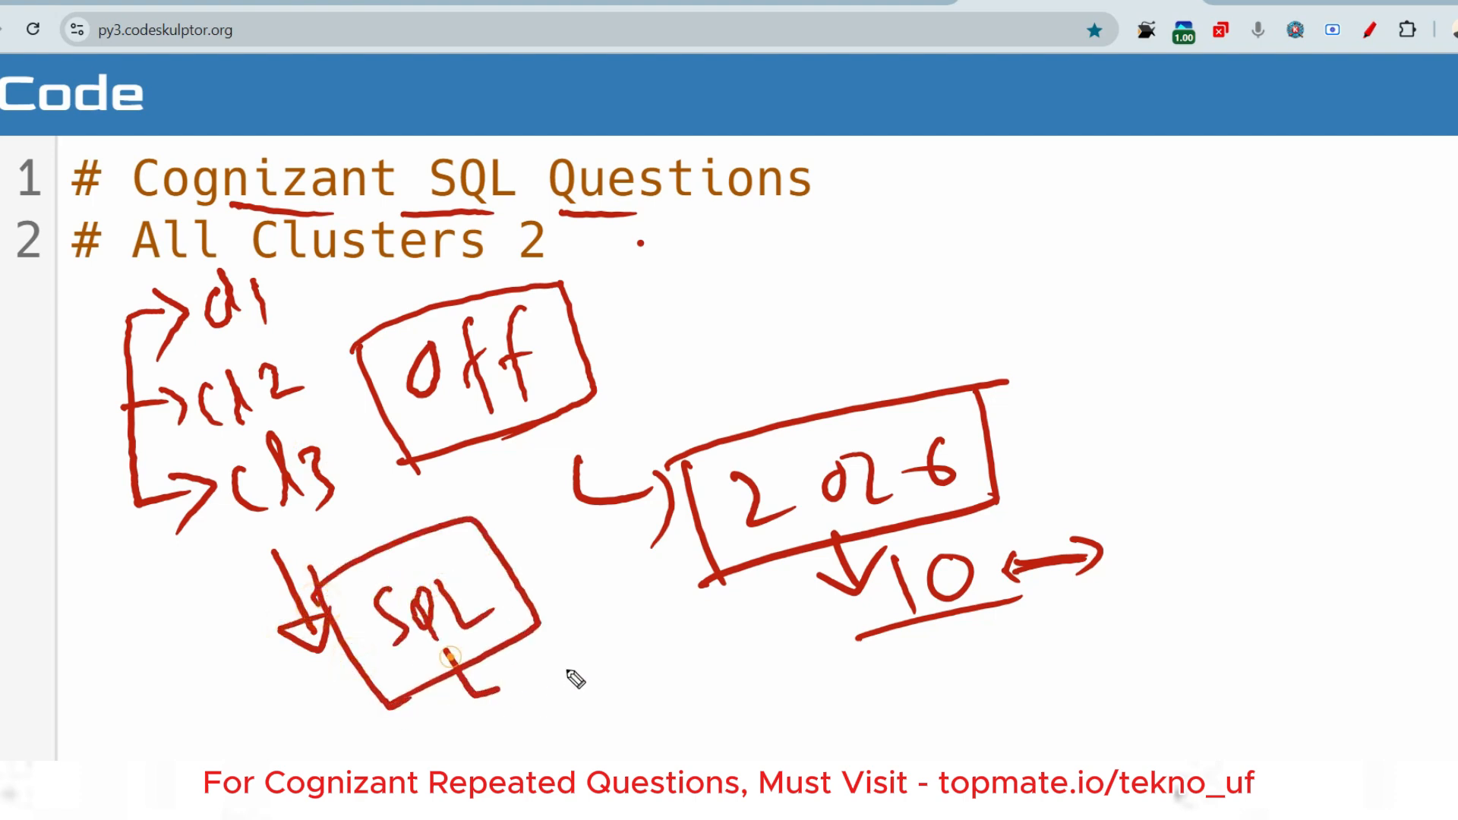
{"action": "left_click_drag", "start_coordinate": [483, 661], "coordinate": [577, 651]}
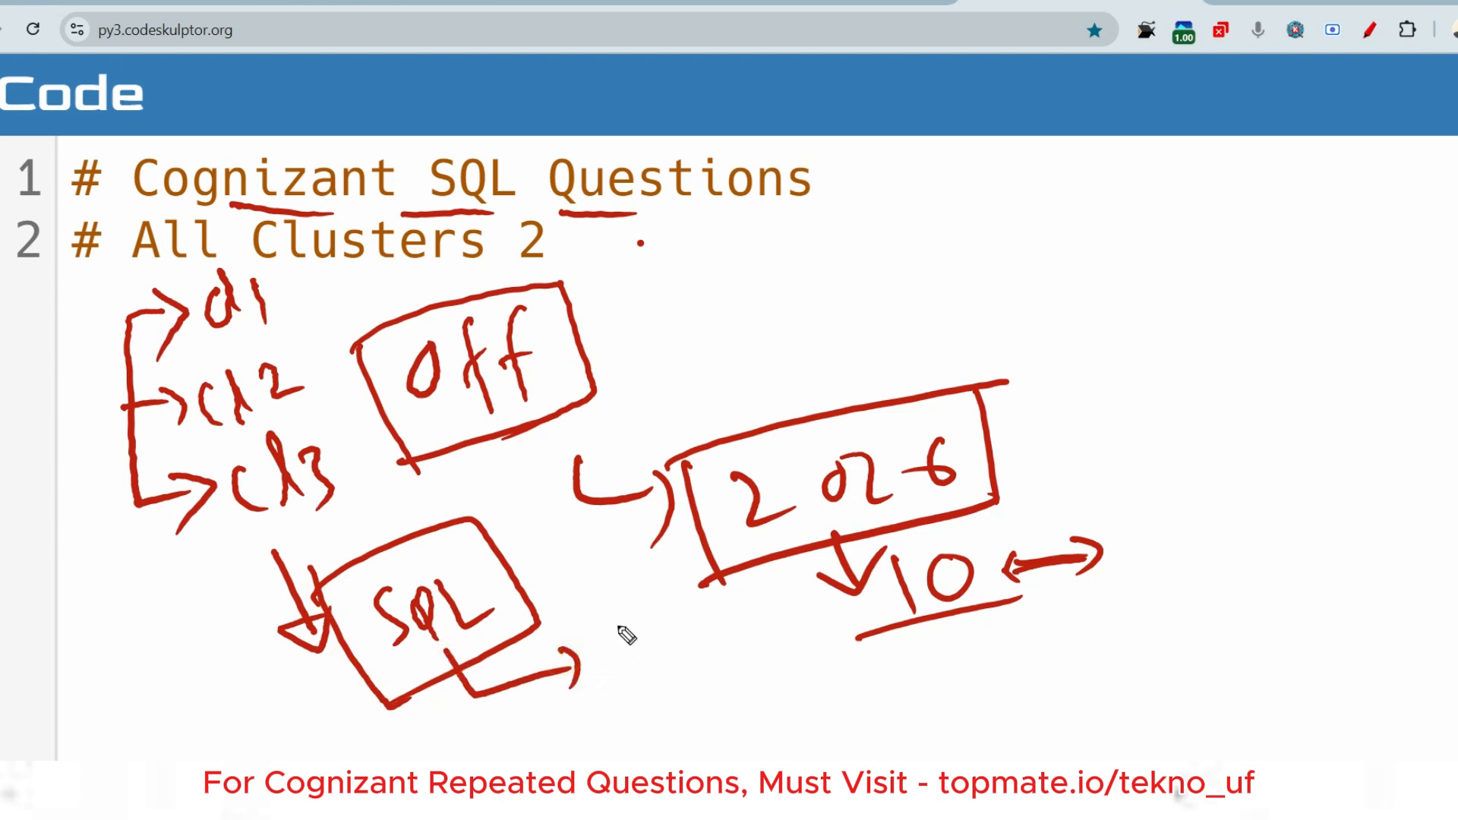
{"action": "mouse_move", "coordinate": [592, 437]}
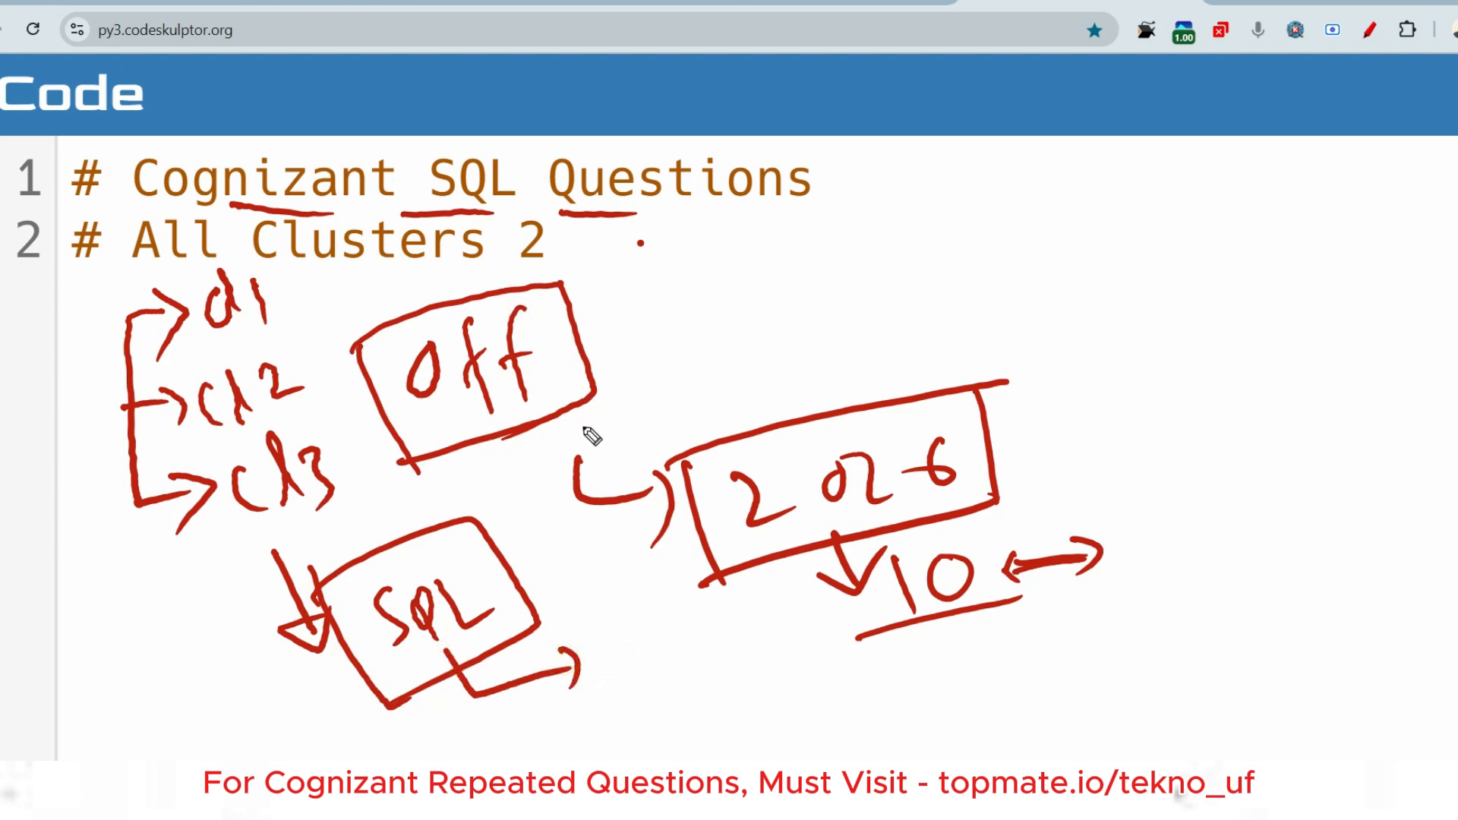
{"action": "mouse_move", "coordinate": [516, 605]}
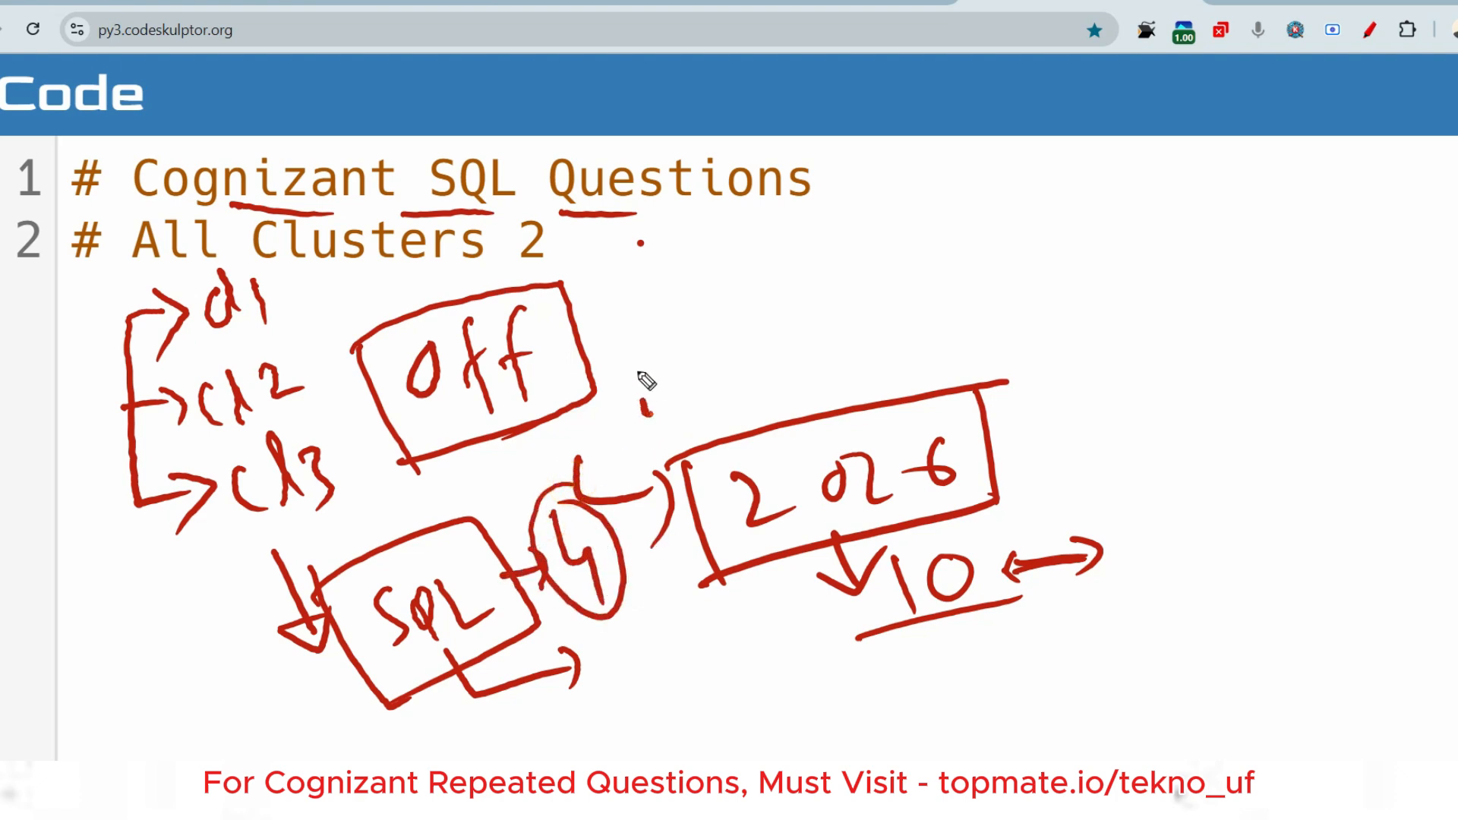
{"action": "left_click_drag", "start_coordinate": [641, 400], "coordinate": [855, 298]}
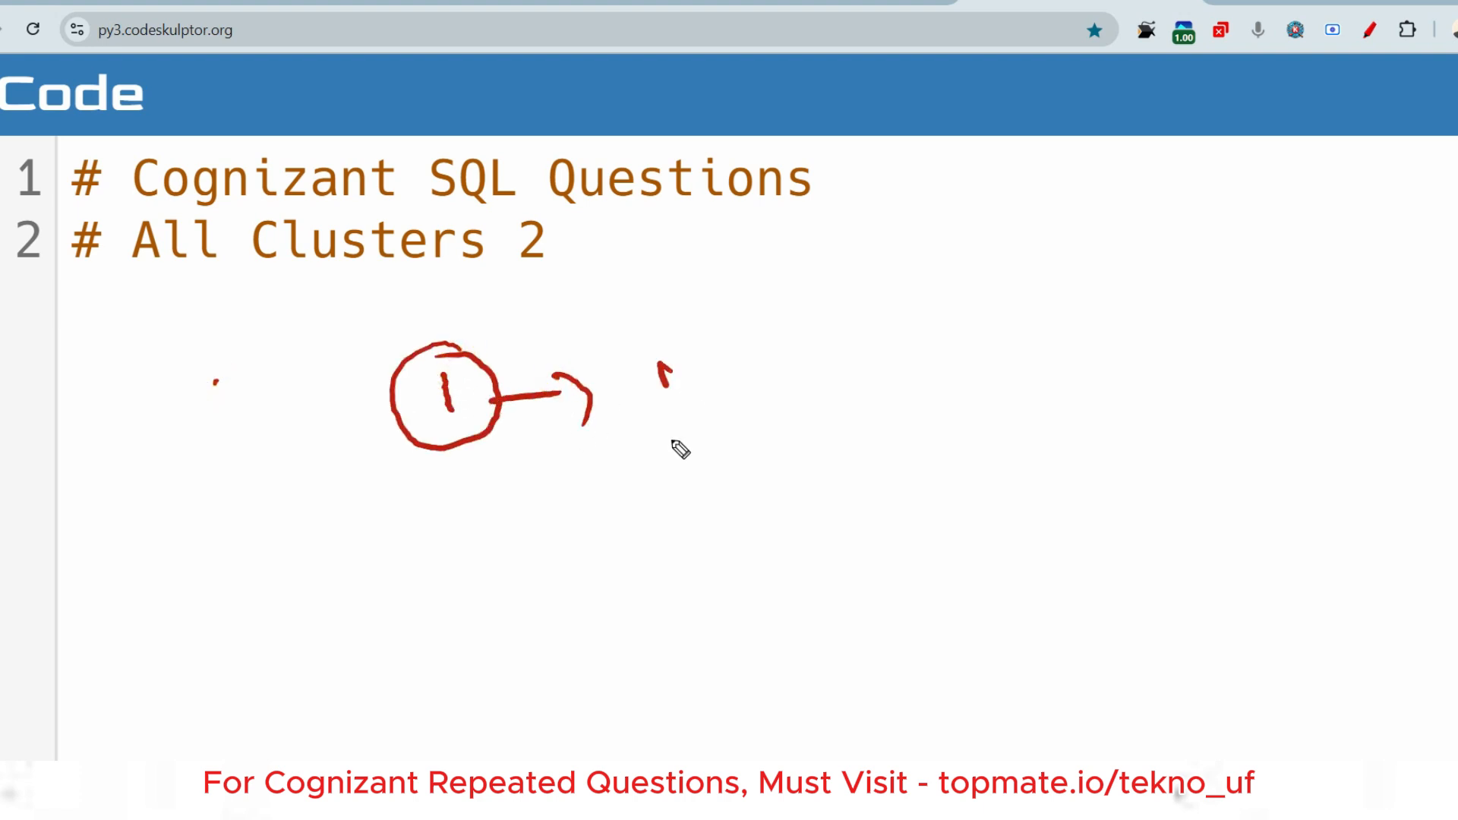
- Draw a circled 1 with an arrow into a box labelled join
{"action": "left_click_drag", "start_coordinate": [652, 390], "coordinate": [819, 423]}
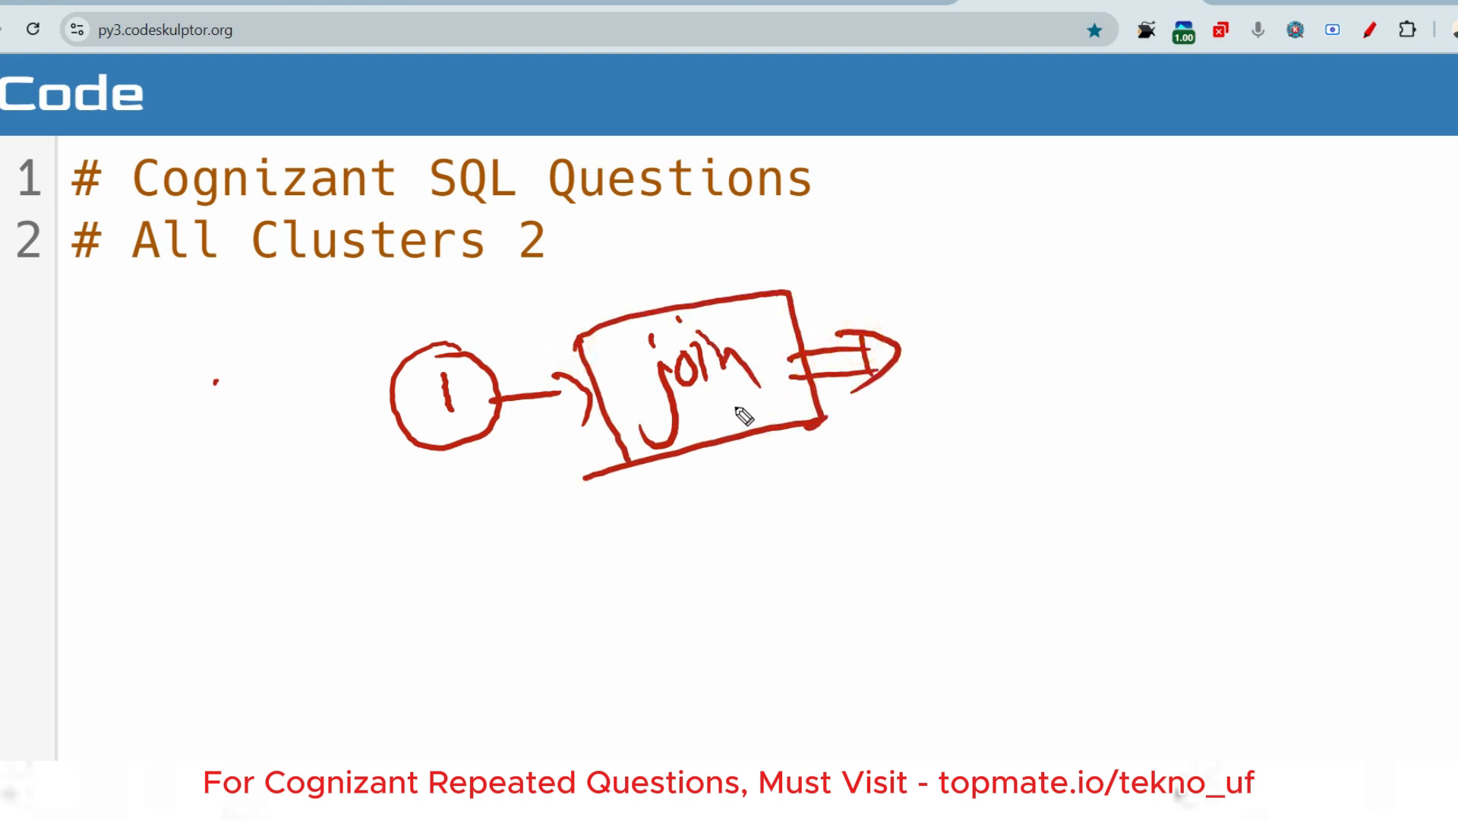
{"action": "mouse_move", "coordinate": [604, 456]}
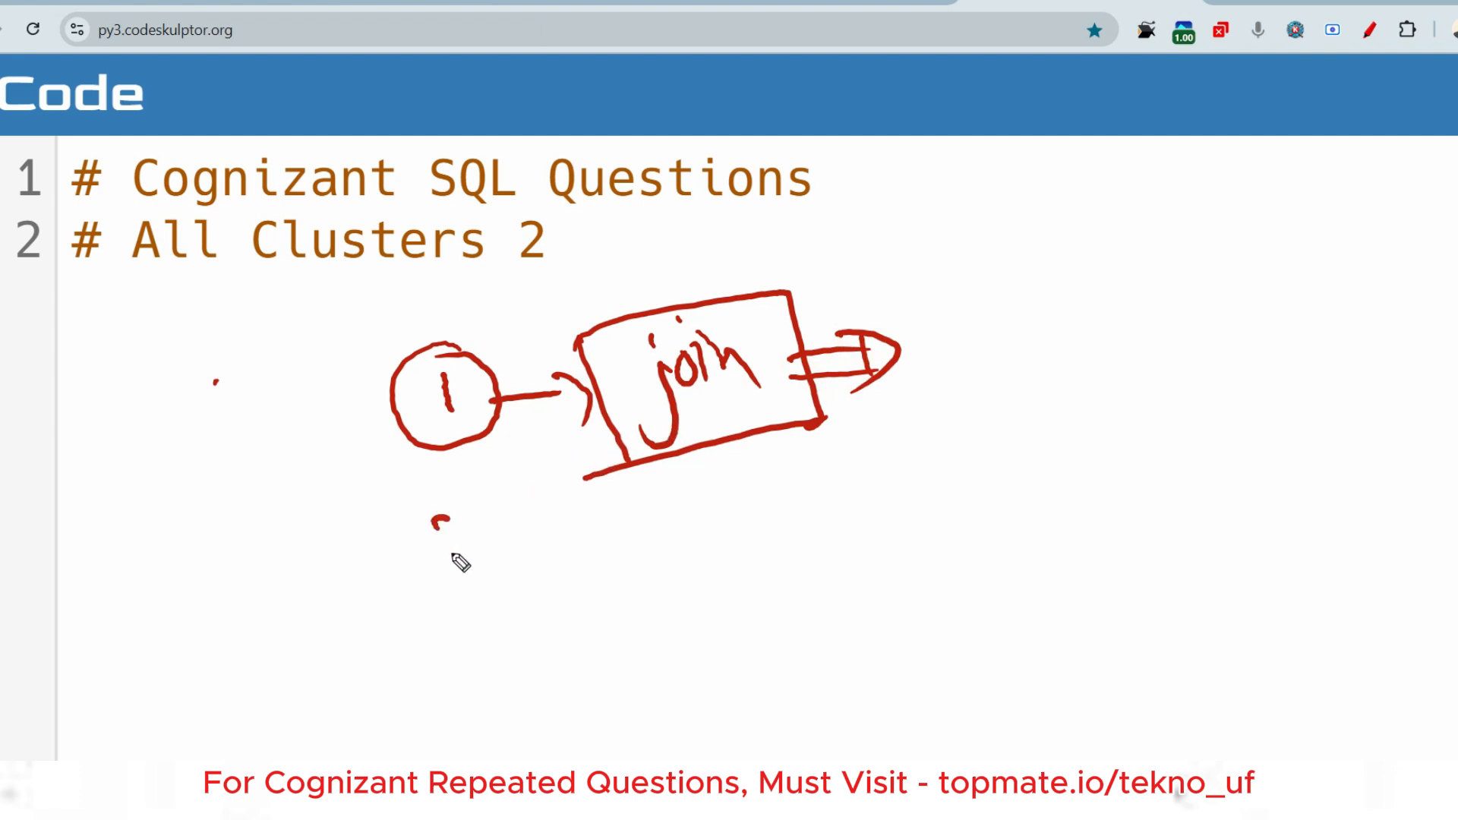
{"action": "left_click_drag", "start_coordinate": [419, 502], "coordinate": [670, 605]}
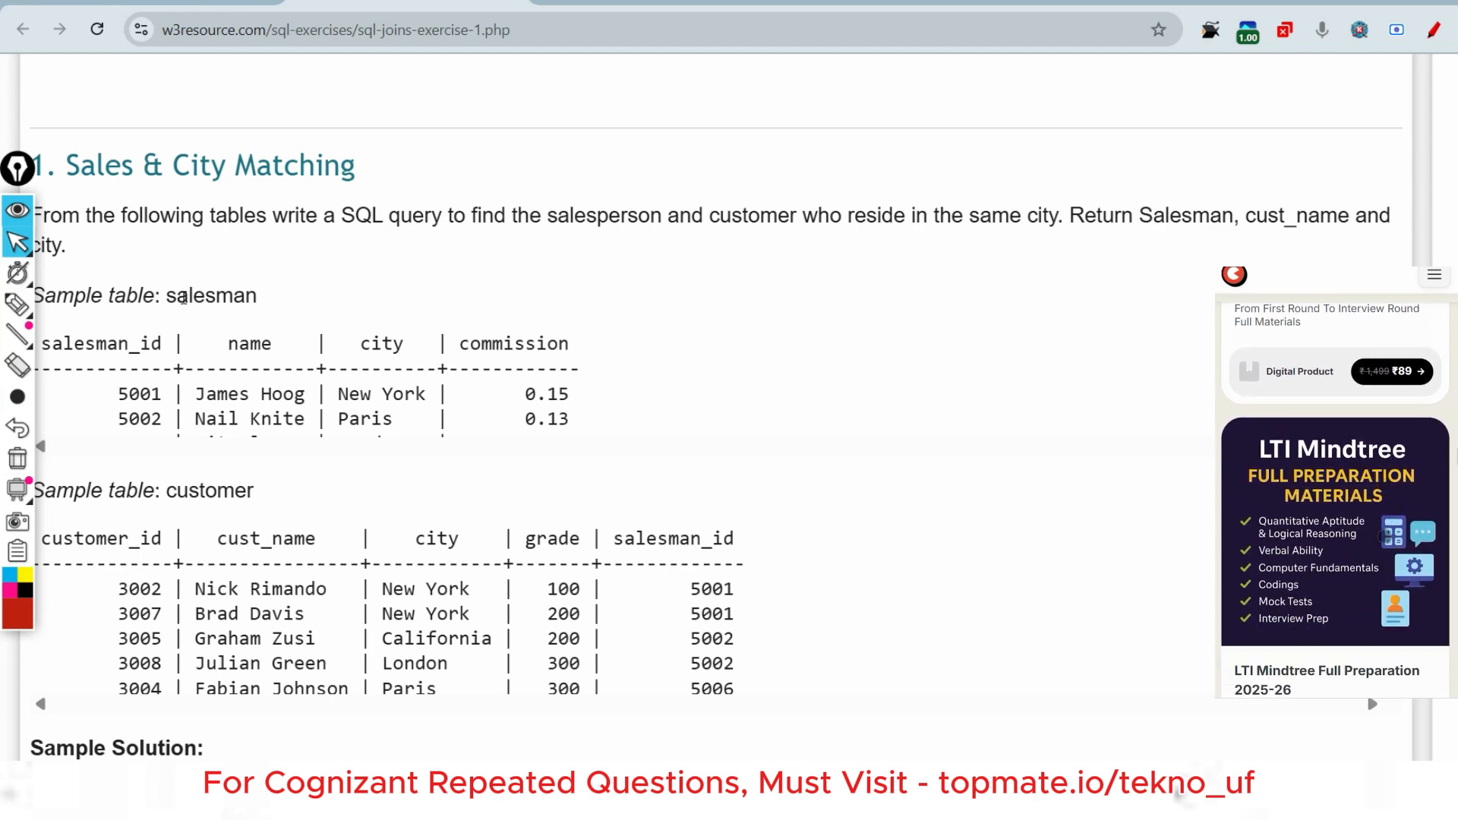
- Highlight the Sales & City Matching task wording and bring its sample tables into view
{"action": "left_click_drag", "start_coordinate": [138, 214], "coordinate": [451, 214]}
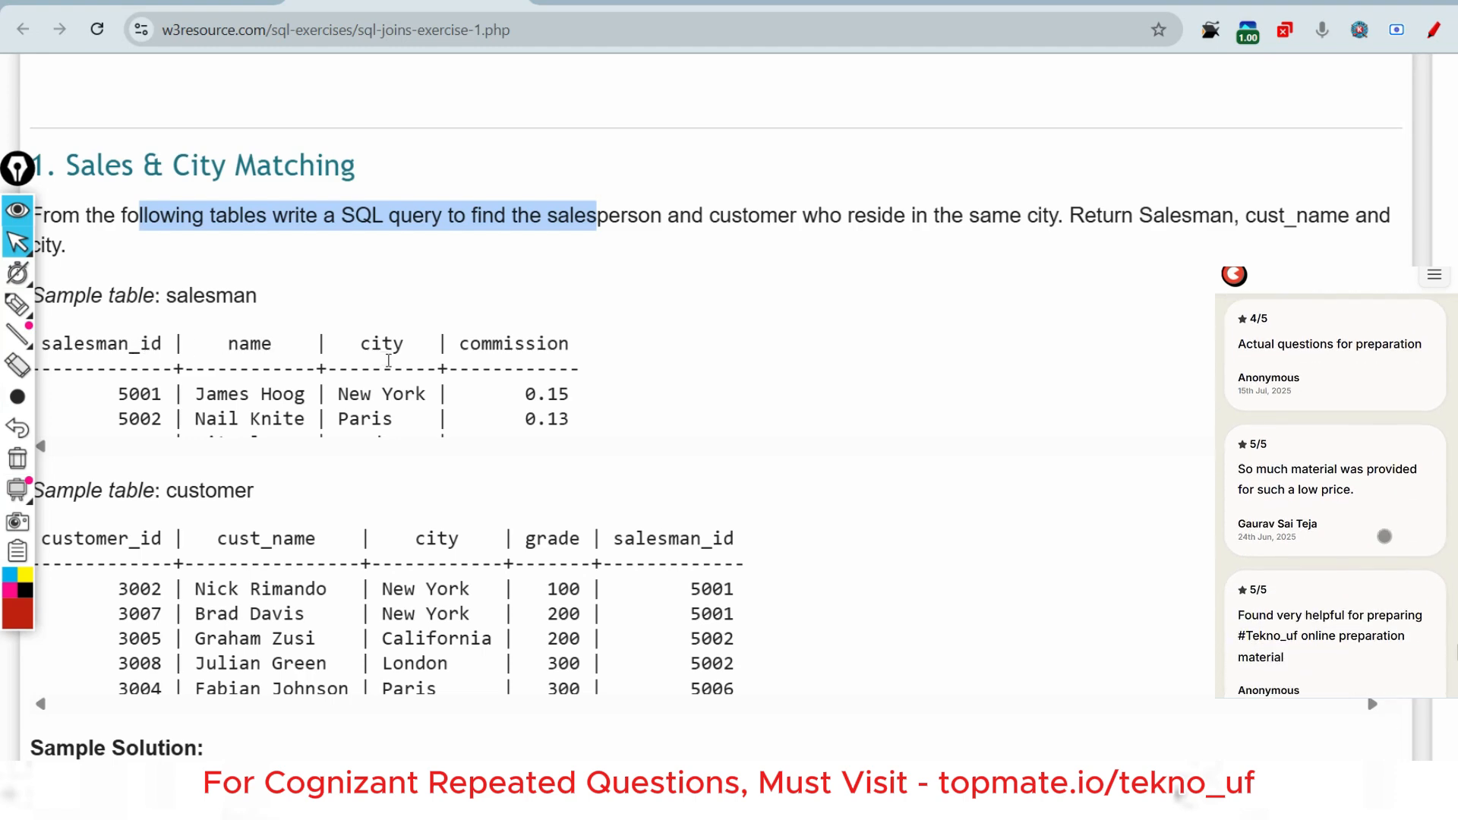
{"action": "scroll", "scroll_direction": "down", "scroll_amount": 3}
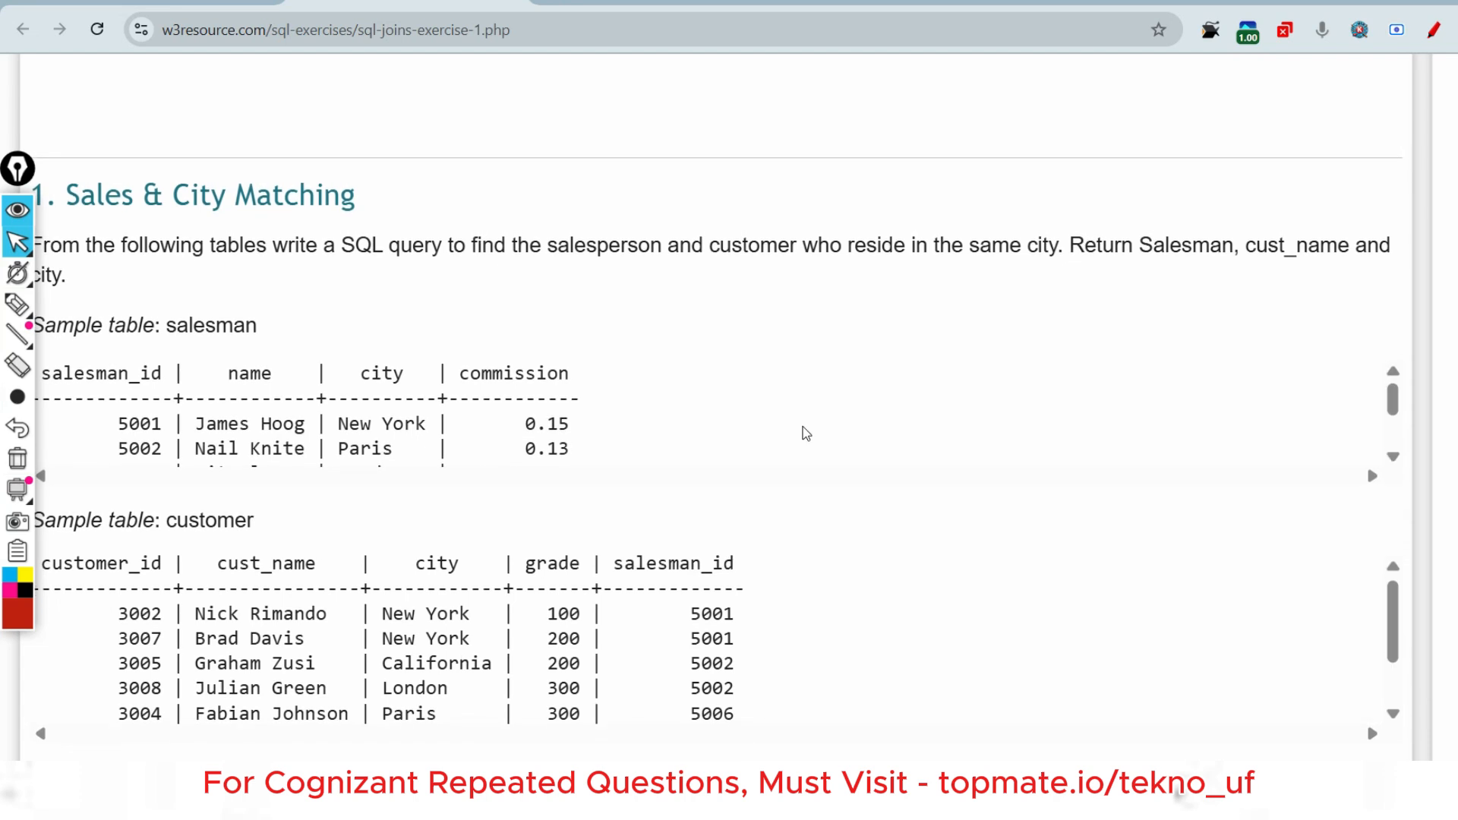
{"action": "mouse_move", "coordinate": [1143, 251]}
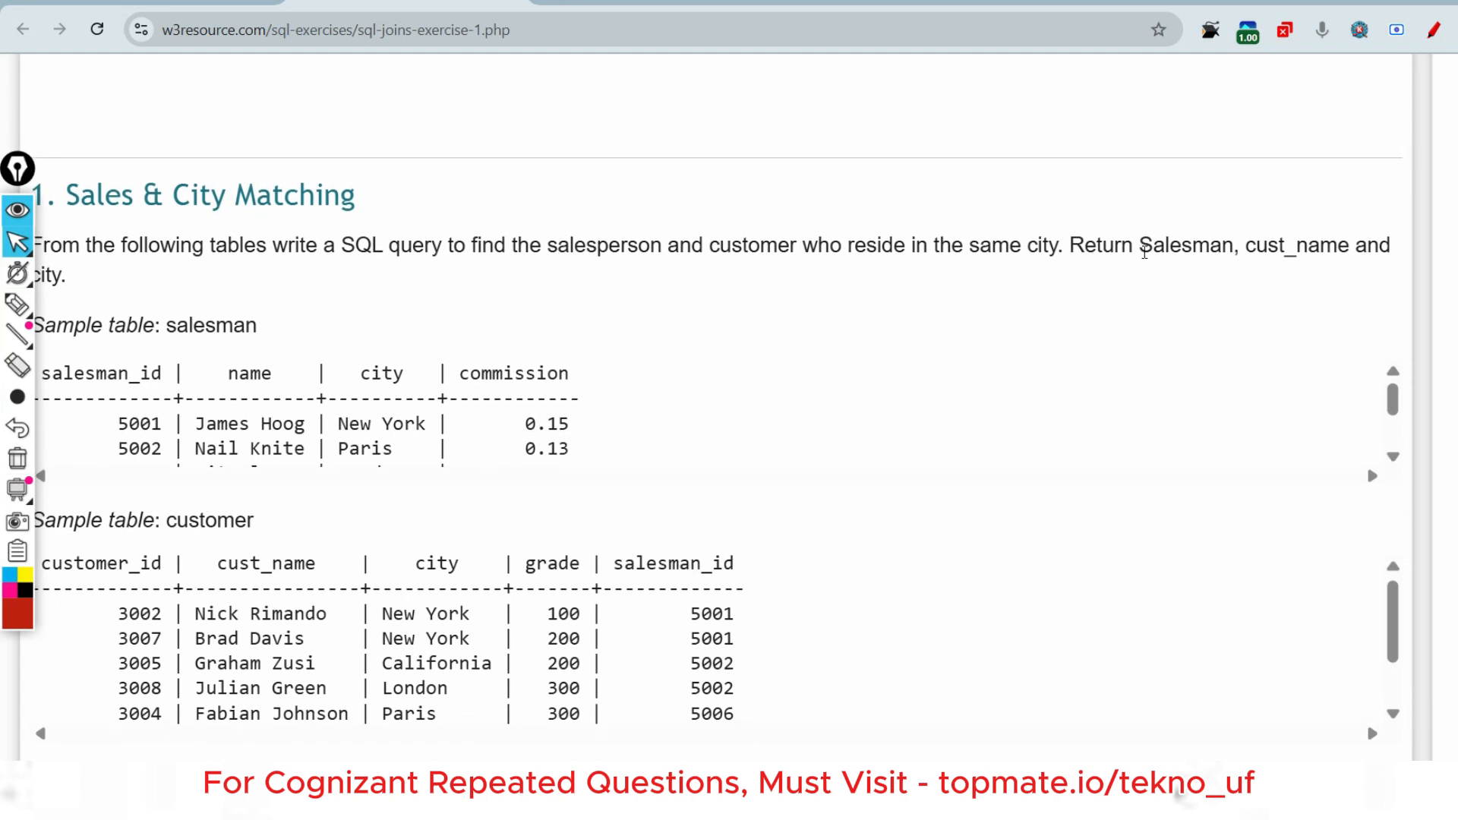
{"action": "mouse_move", "coordinate": [370, 231]}
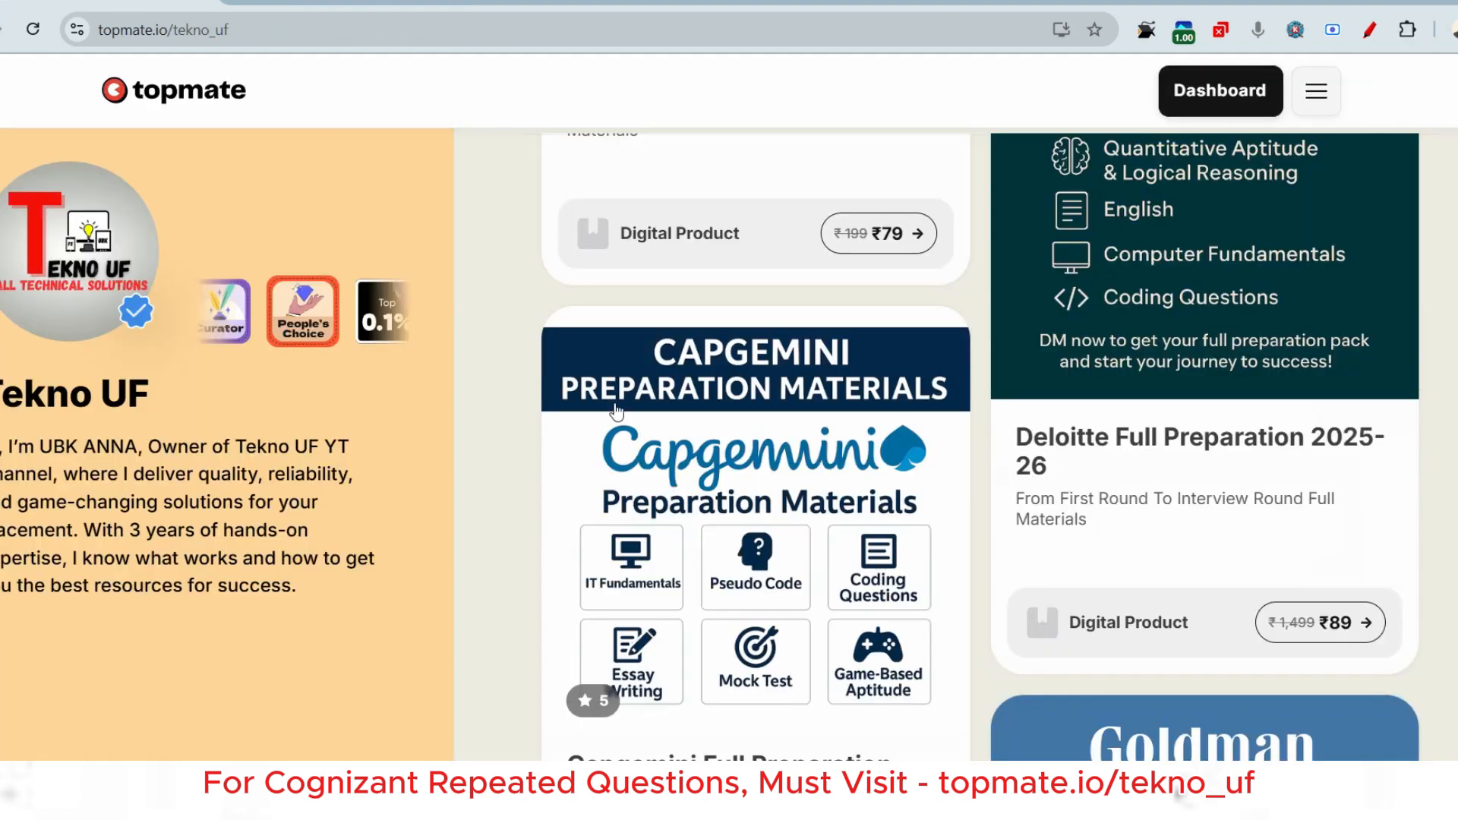
- Browse down the Topmate profile's product listings to the Cognizant card
{"action": "scroll", "scroll_direction": "down", "scroll_amount": 3}
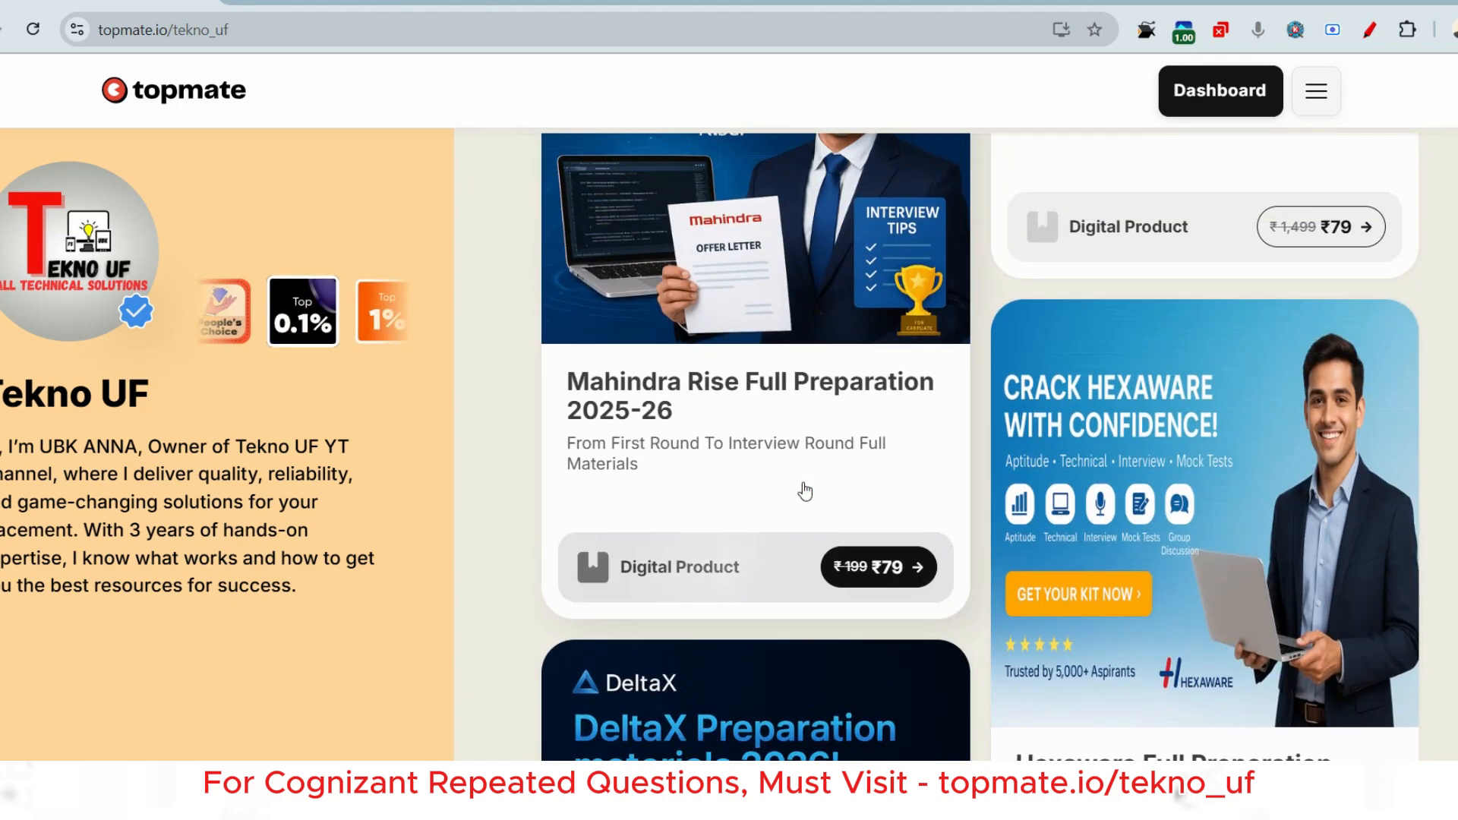
{"action": "scroll", "scroll_direction": "down", "scroll_amount": 3}
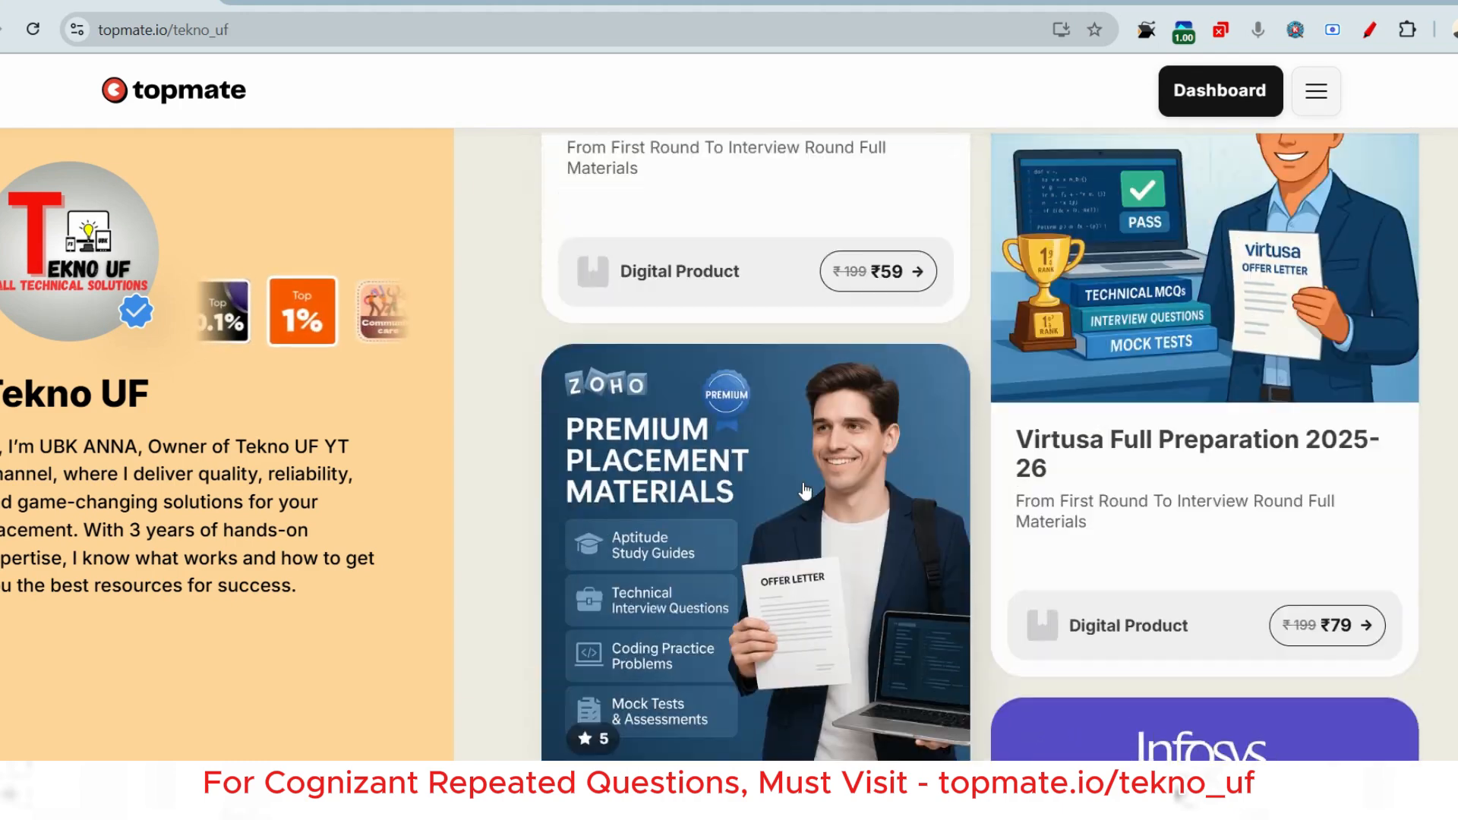
{"action": "scroll", "scroll_direction": "down", "scroll_amount": 3}
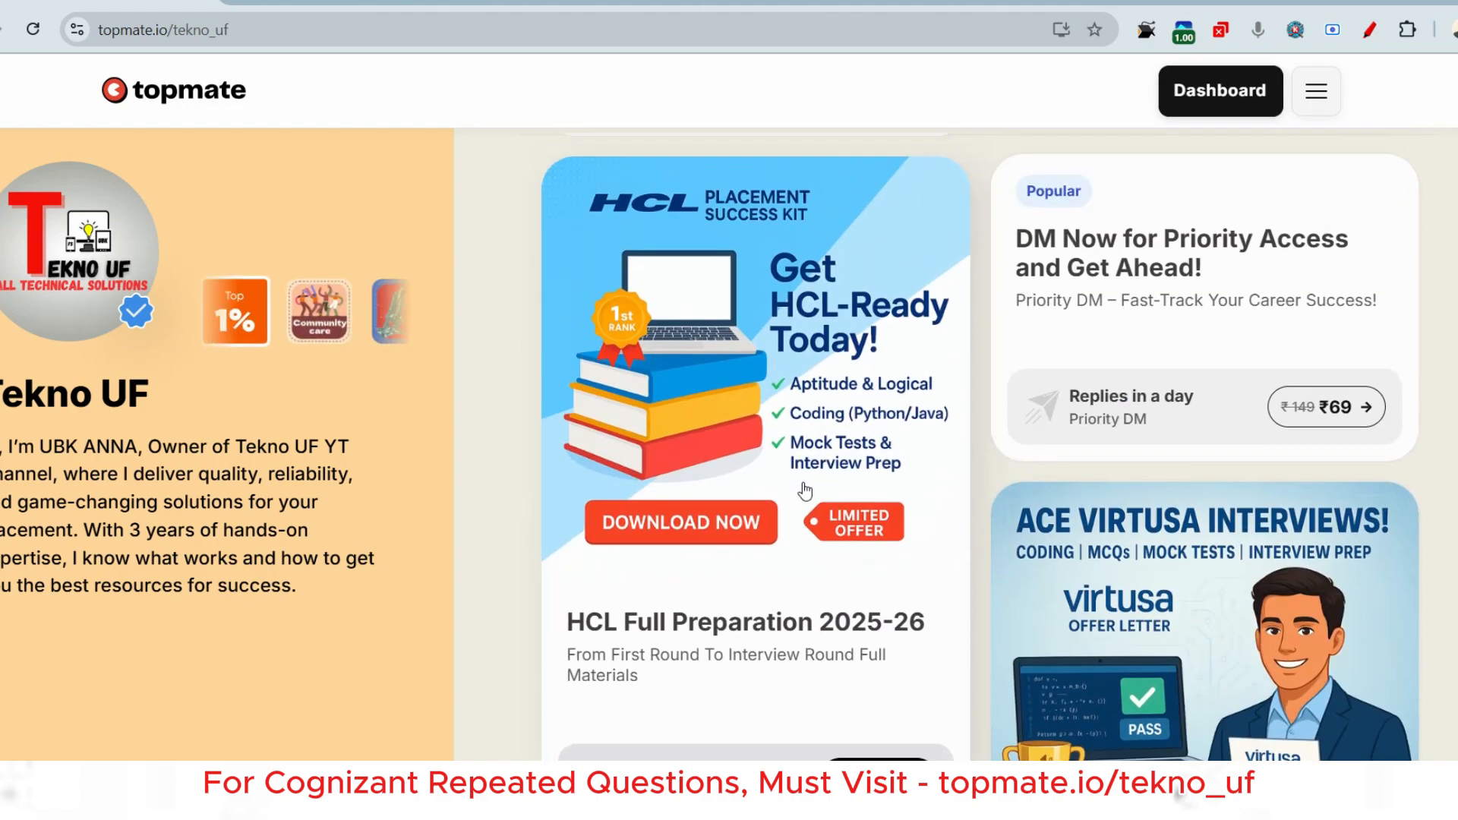
{"action": "scroll", "scroll_direction": "down", "scroll_amount": 3}
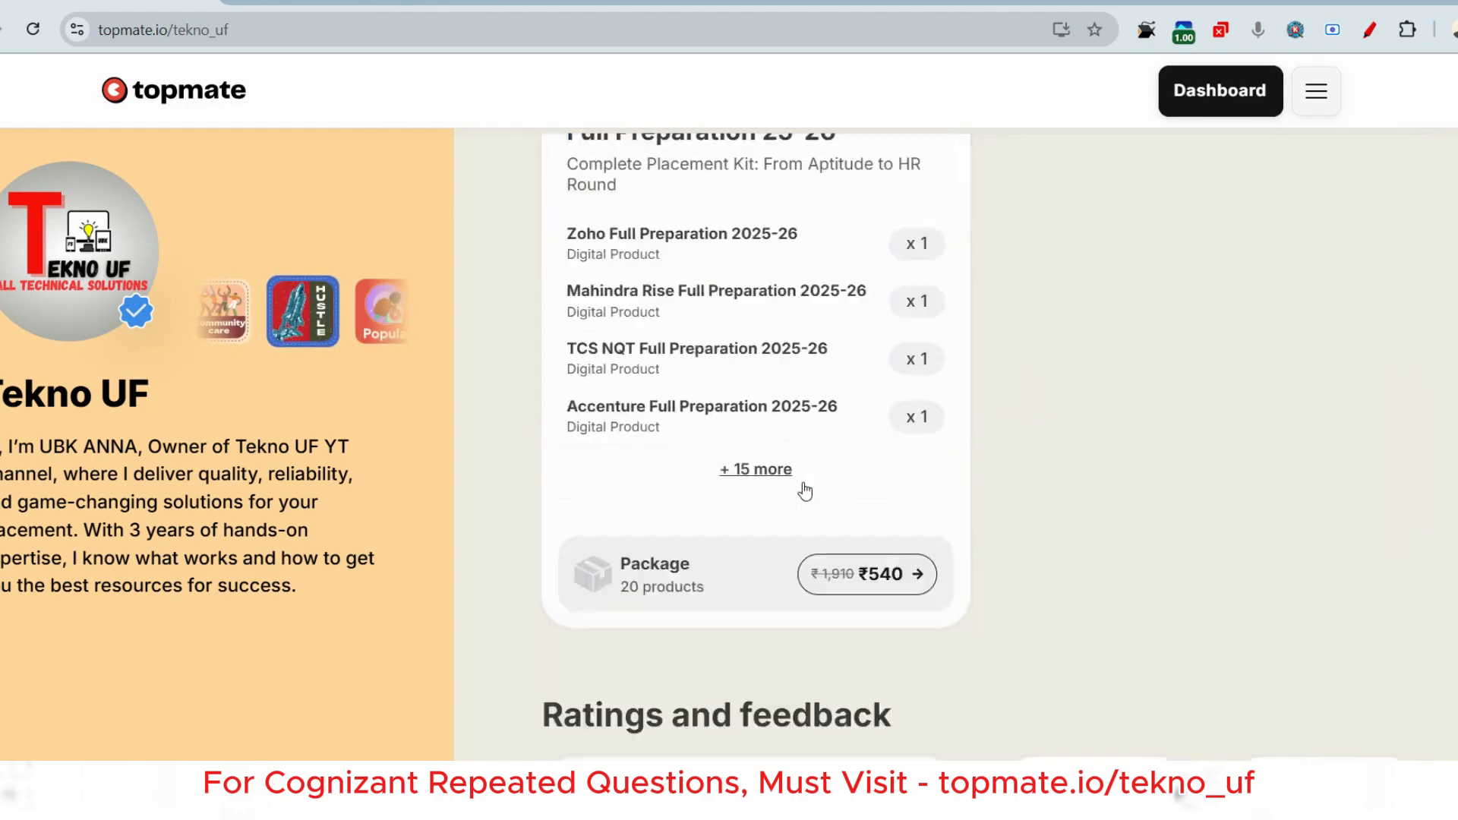
{"action": "scroll", "scroll_direction": "down", "scroll_amount": 3}
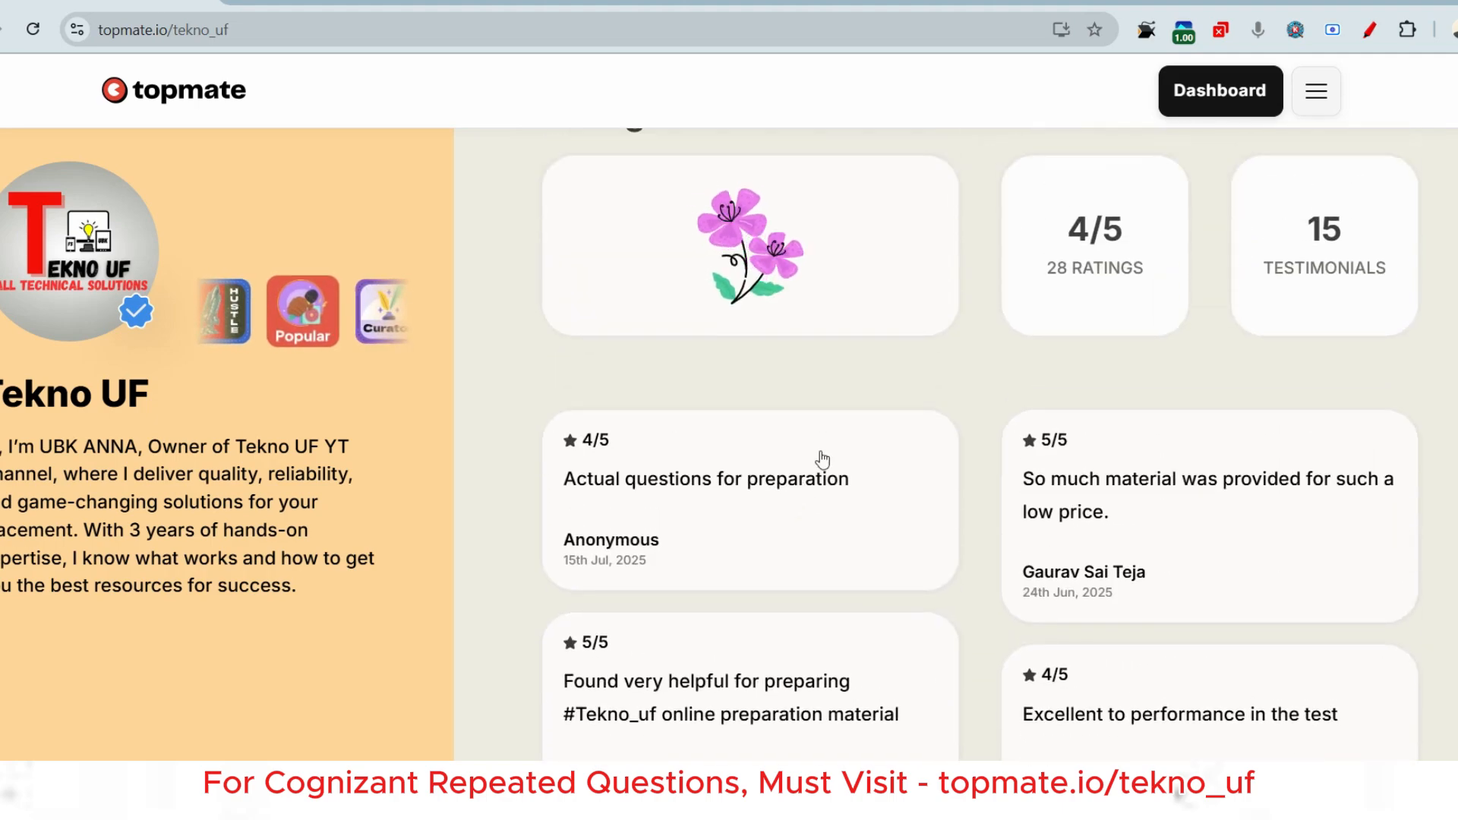
{"action": "scroll", "scroll_direction": "down", "scroll_amount": 3}
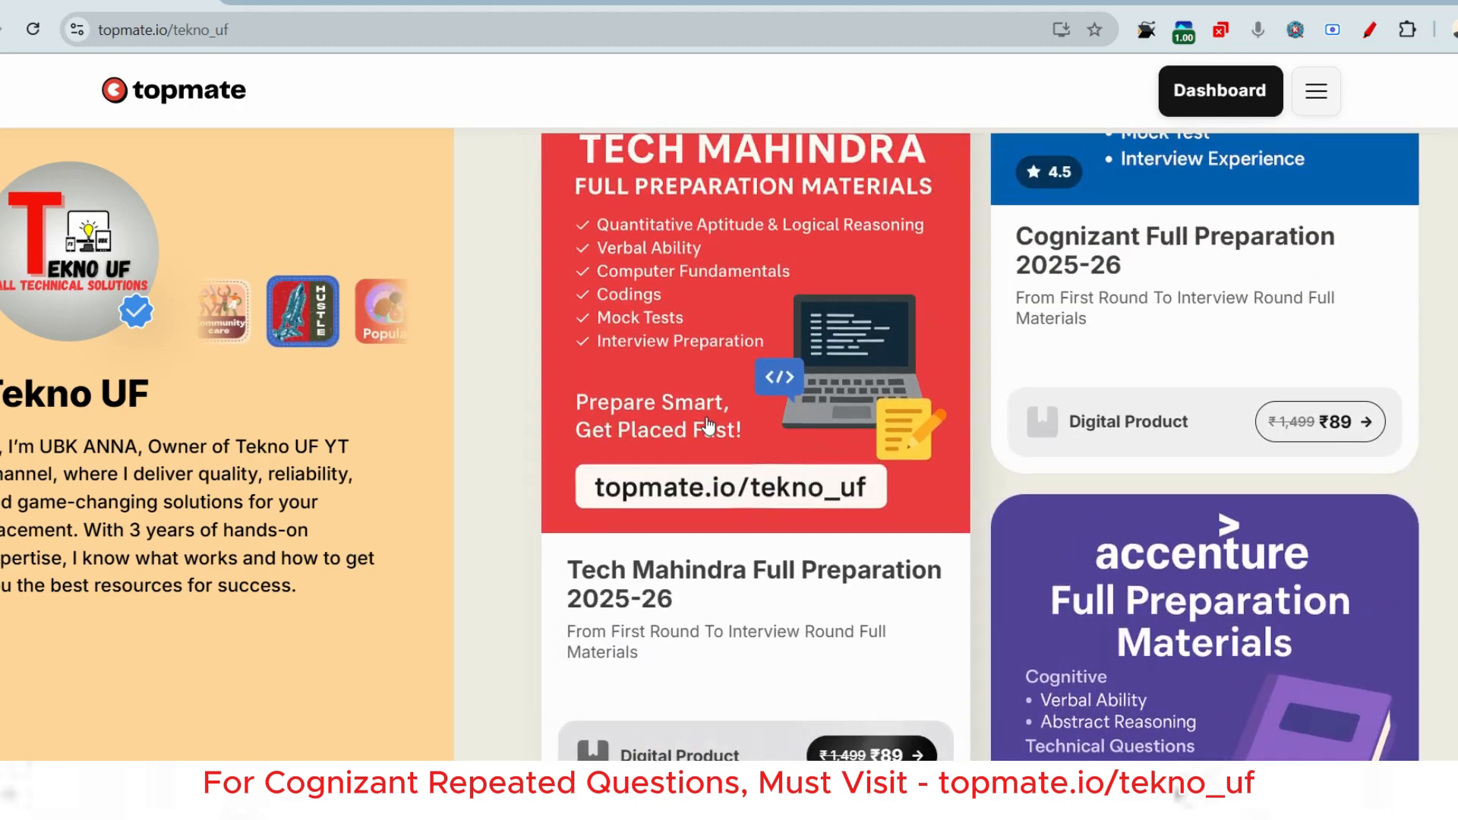
{"action": "scroll", "scroll_direction": "down", "scroll_amount": 3}
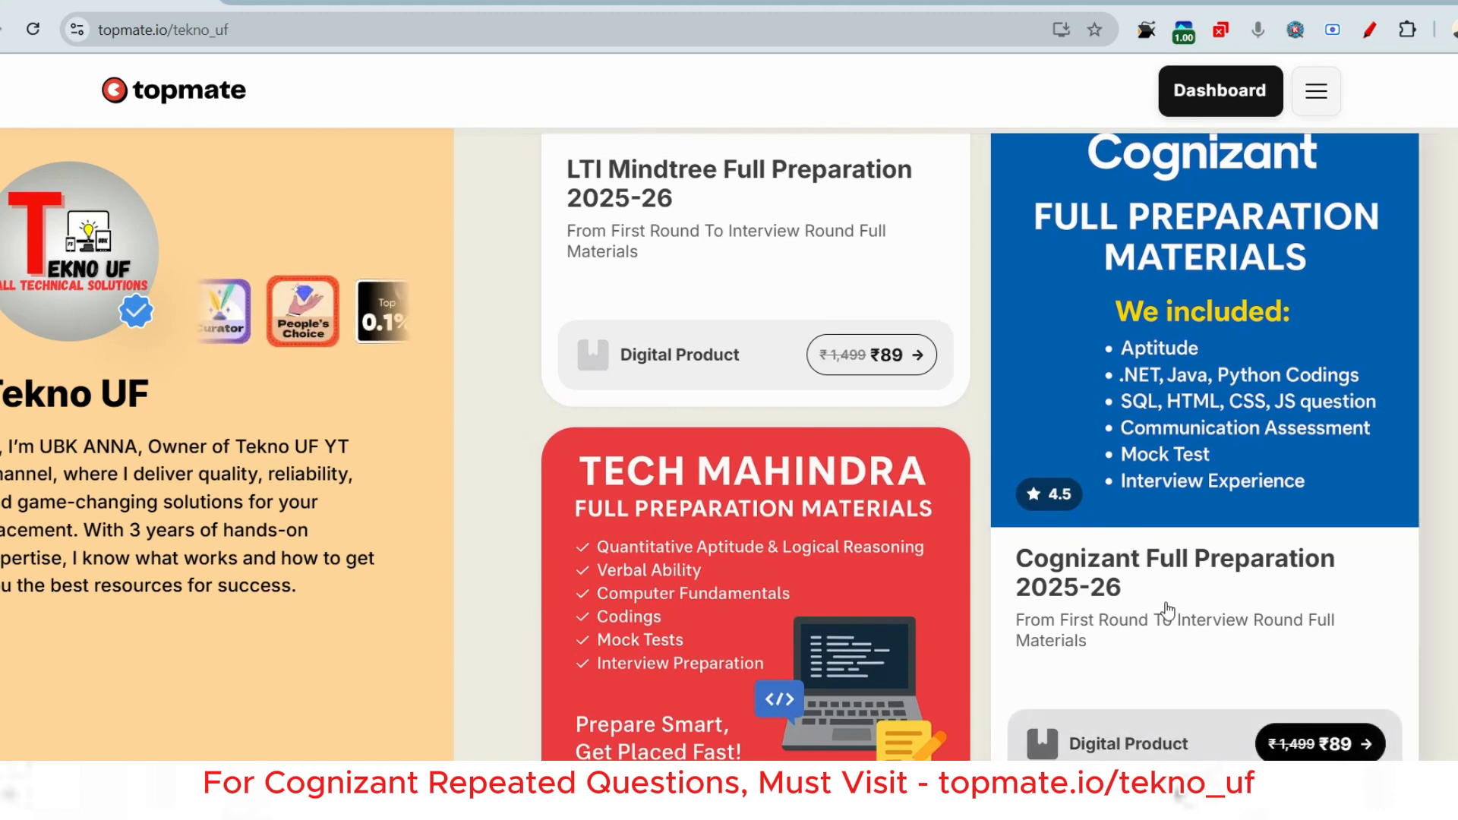
- Open the Cognizant Full Preparation 2025-26 product page and look through it
{"action": "left_click", "coordinate": [1175, 573]}
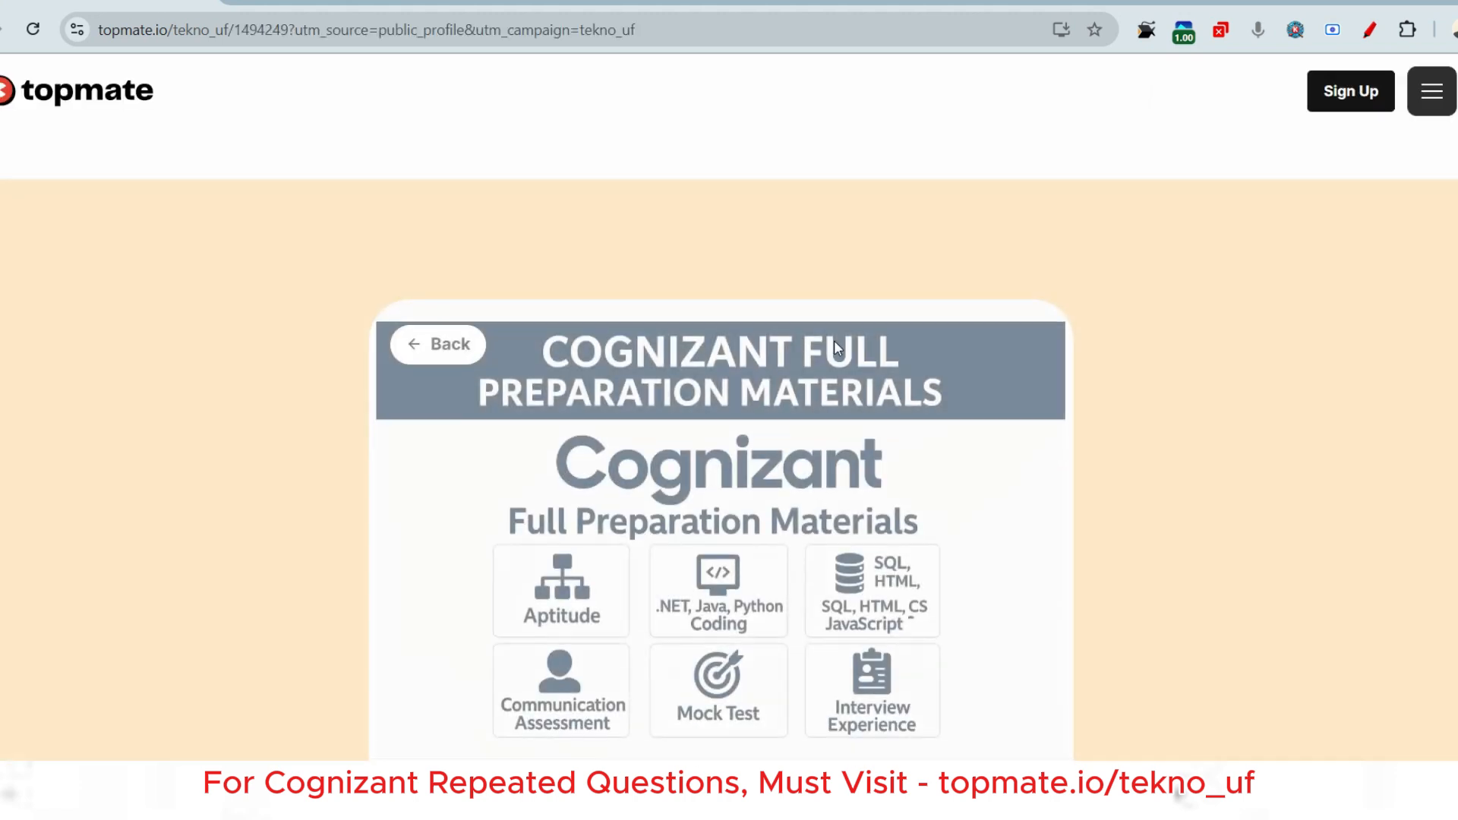
{"action": "scroll", "scroll_direction": "down", "scroll_amount": 3}
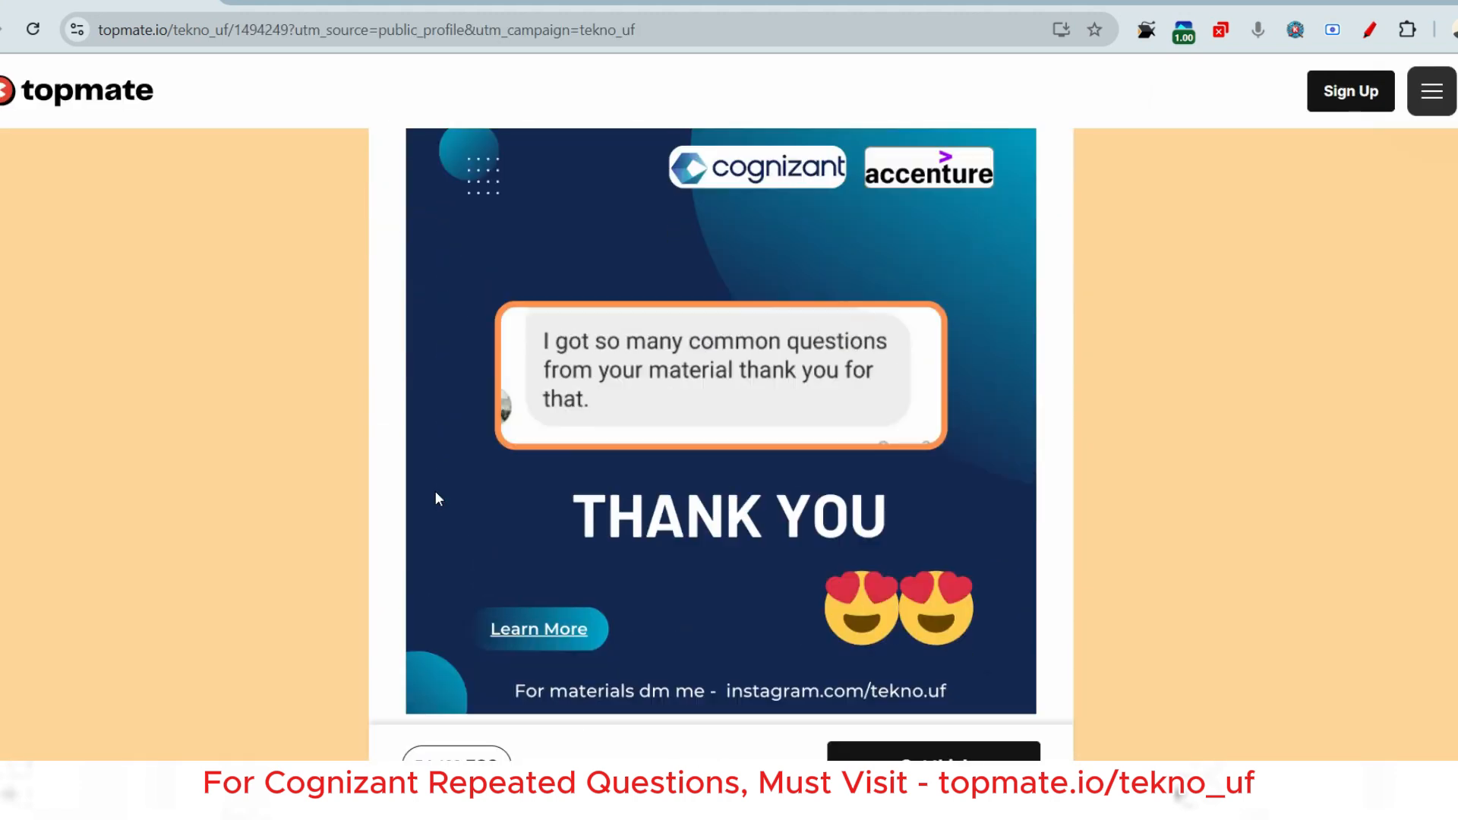
{"action": "scroll", "scroll_direction": "down", "scroll_amount": 3}
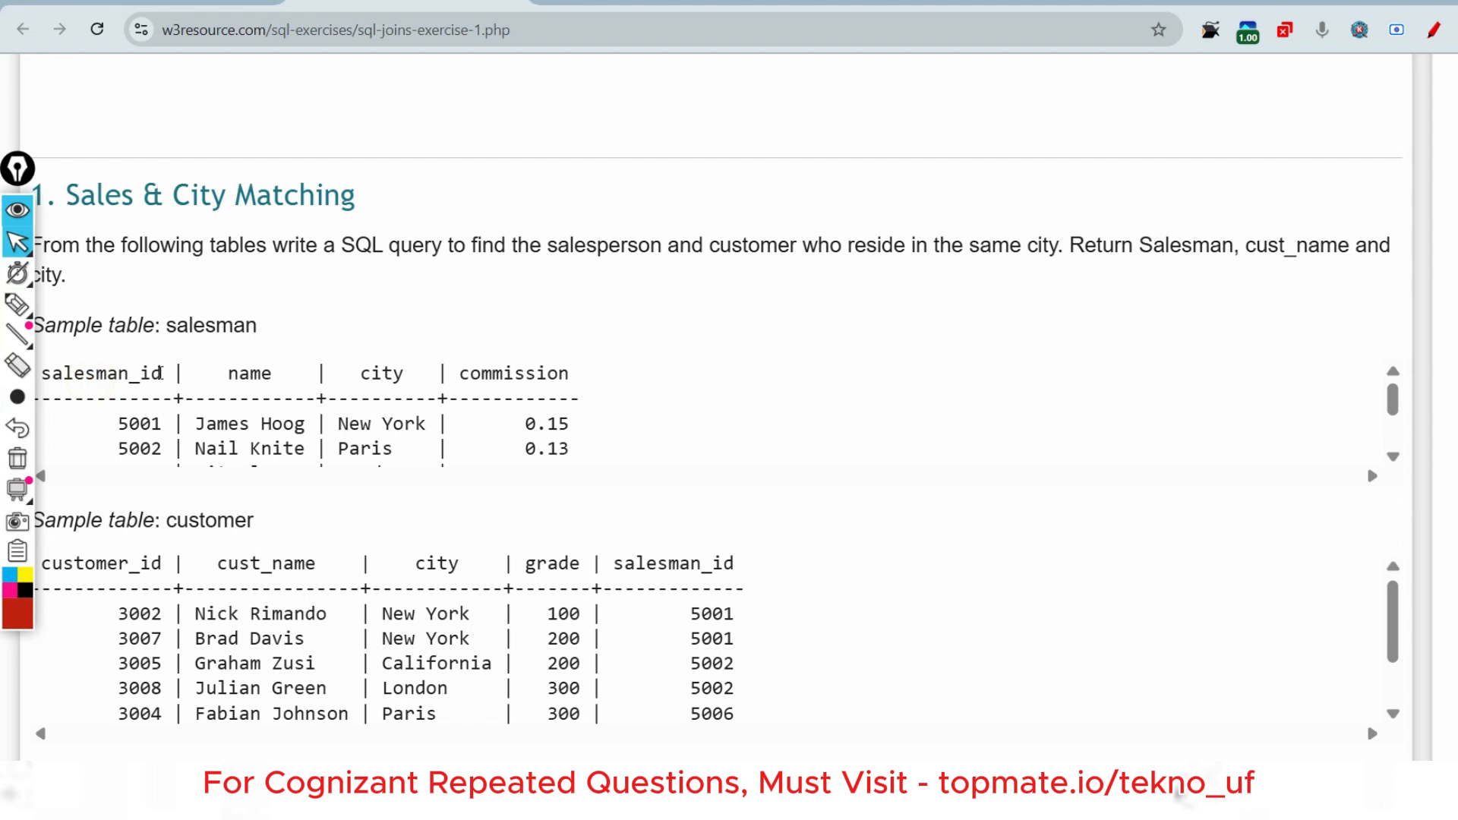
{"action": "double_click", "coordinate": [209, 521]}
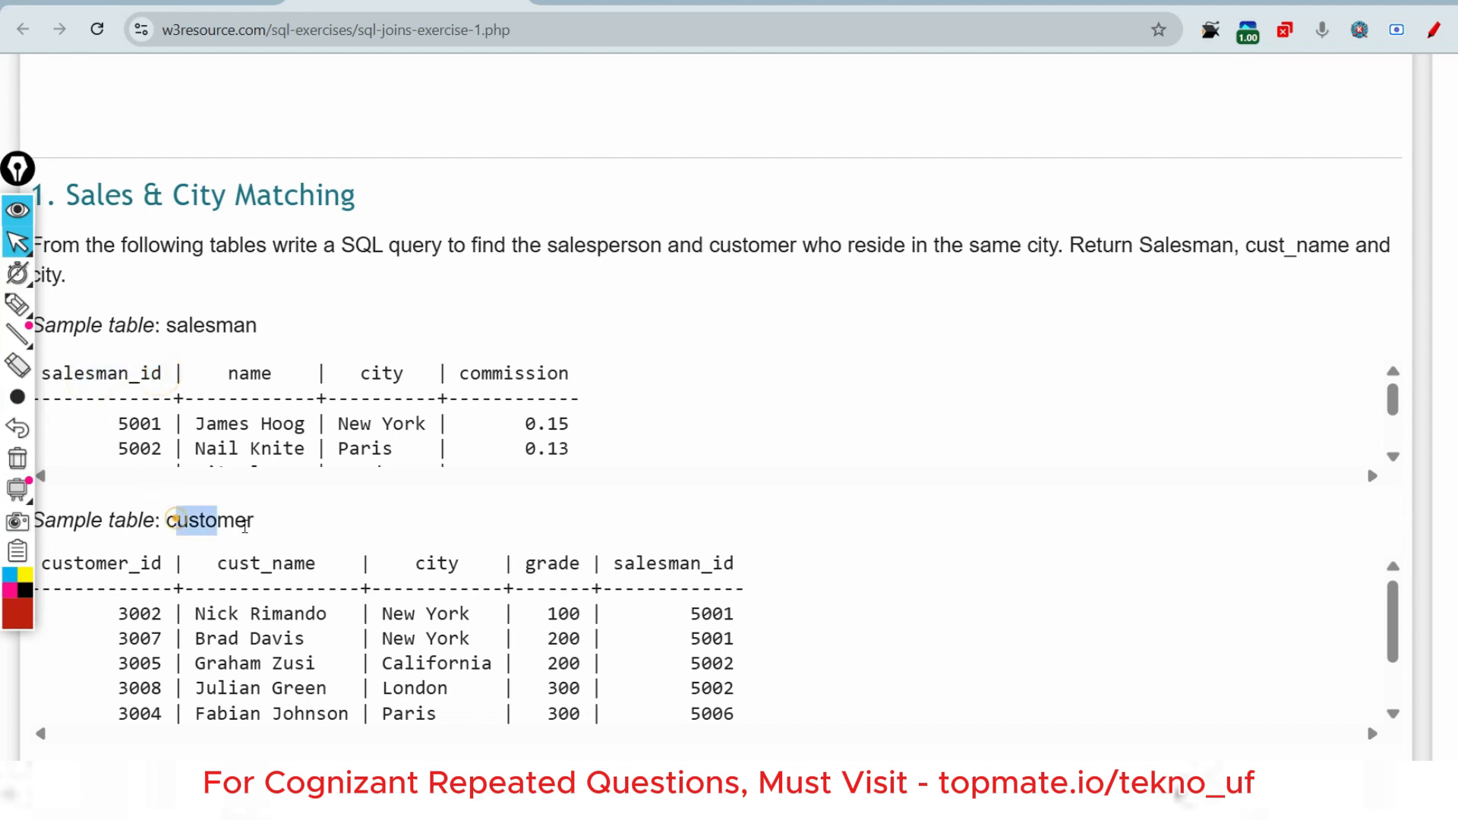
{"action": "double_click", "coordinate": [672, 568]}
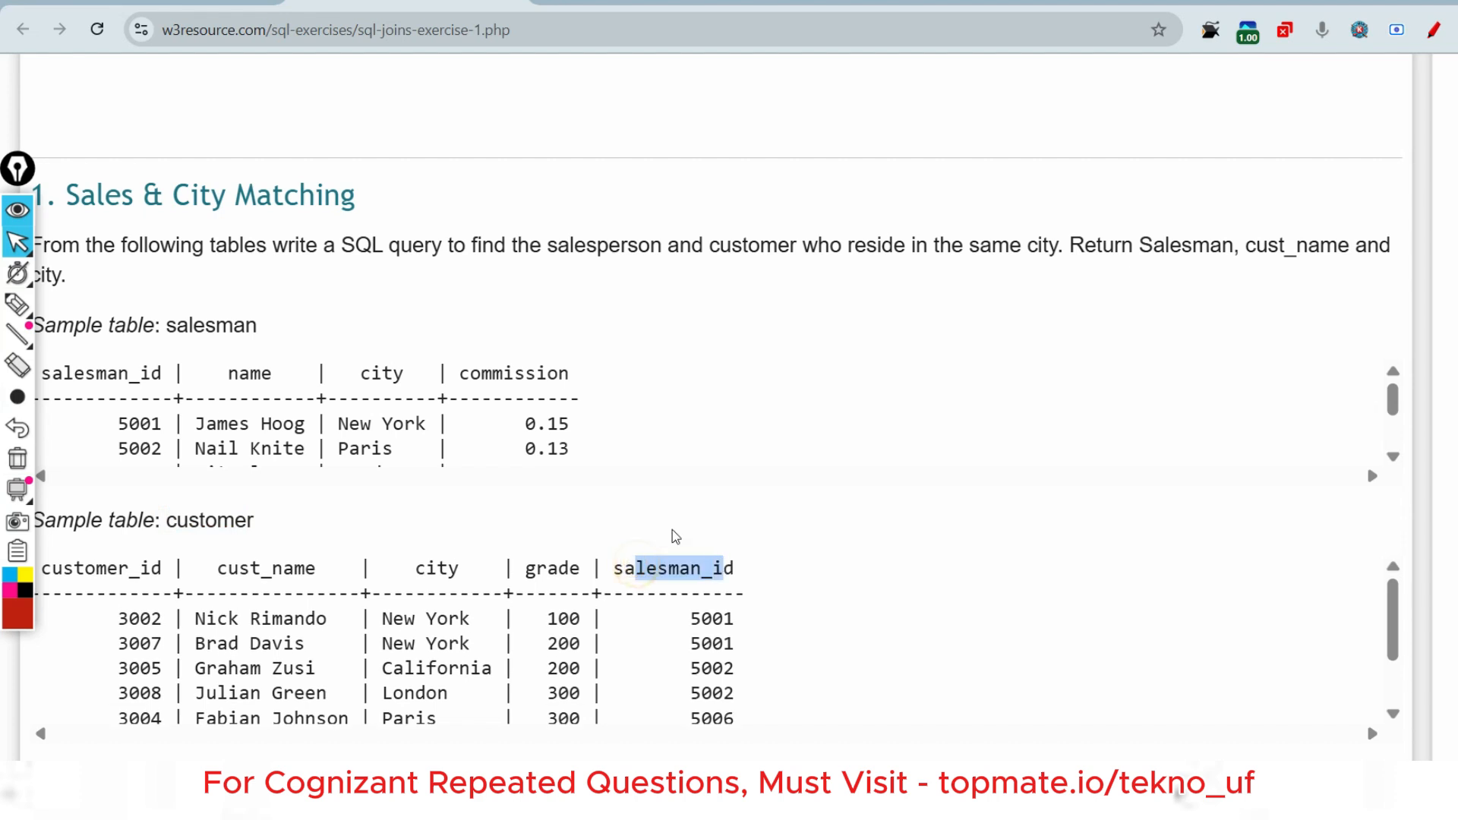
{"action": "scroll", "scroll_direction": "down", "scroll_amount": 3}
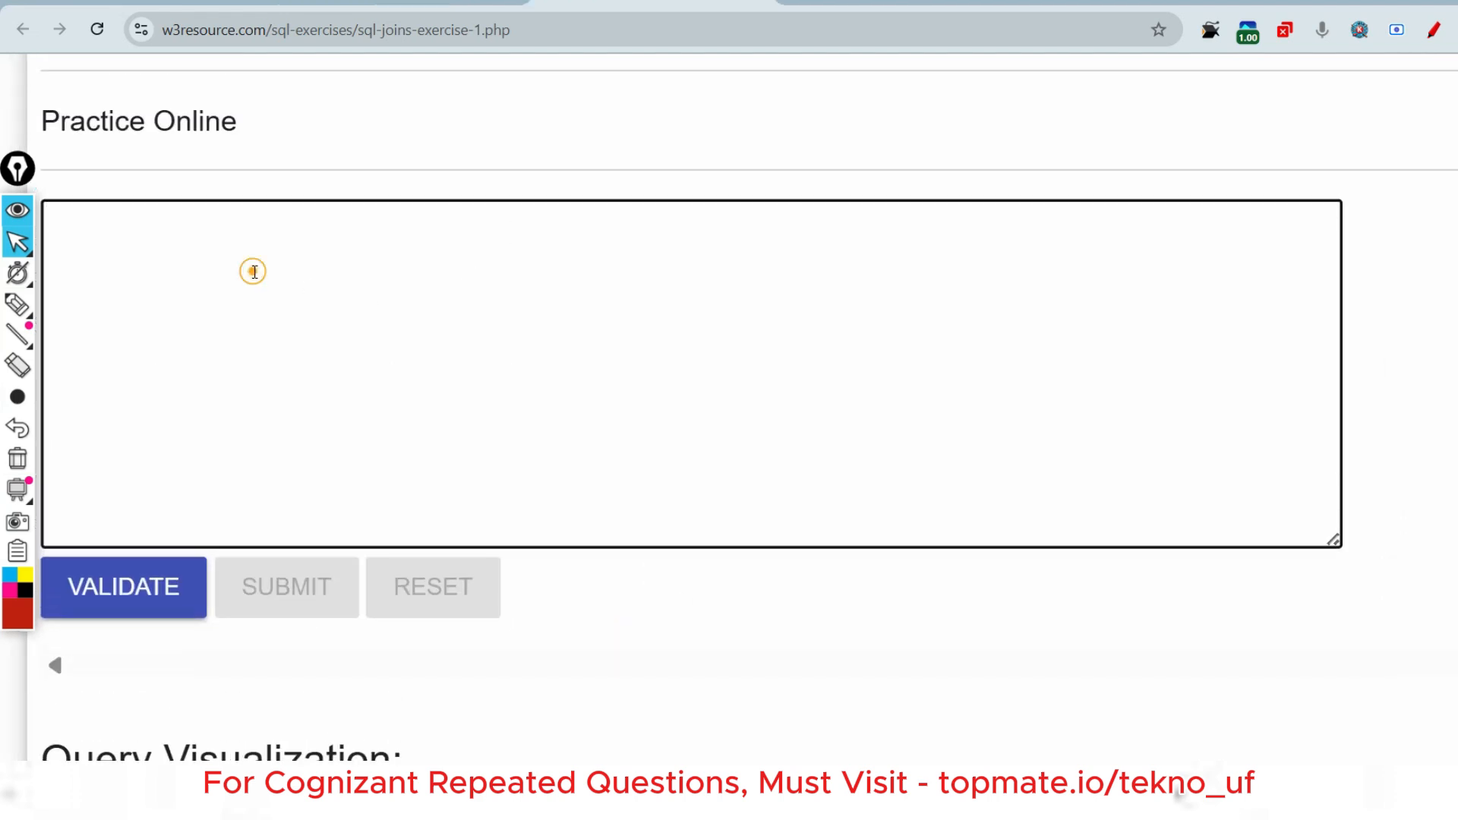
- Write 'select name,cust_name,city from salesman, customer' in the Practice Online editor
{"action": "left_click", "coordinate": [255, 270]}
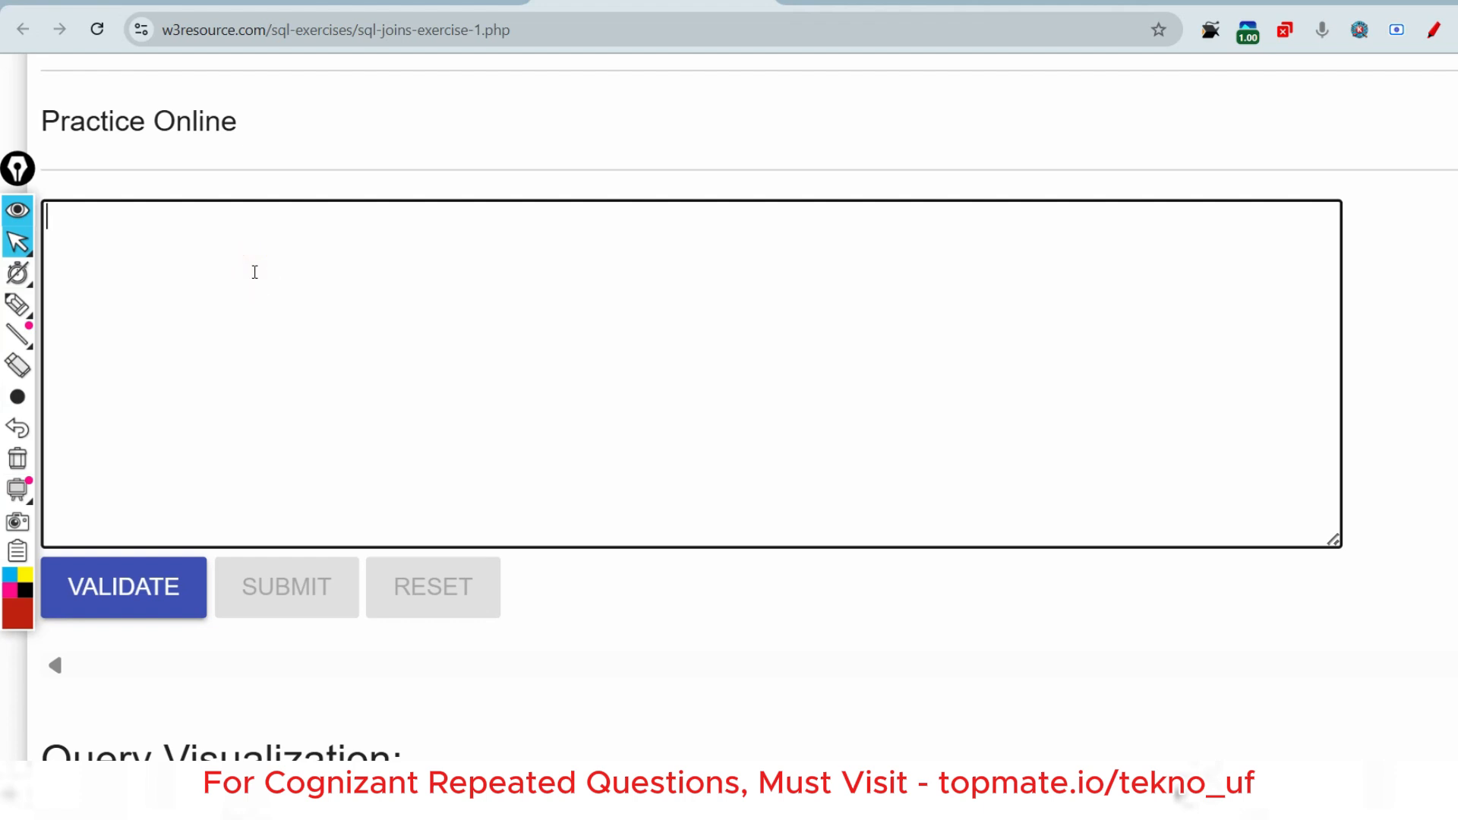
{"action": "type", "text": "select"}
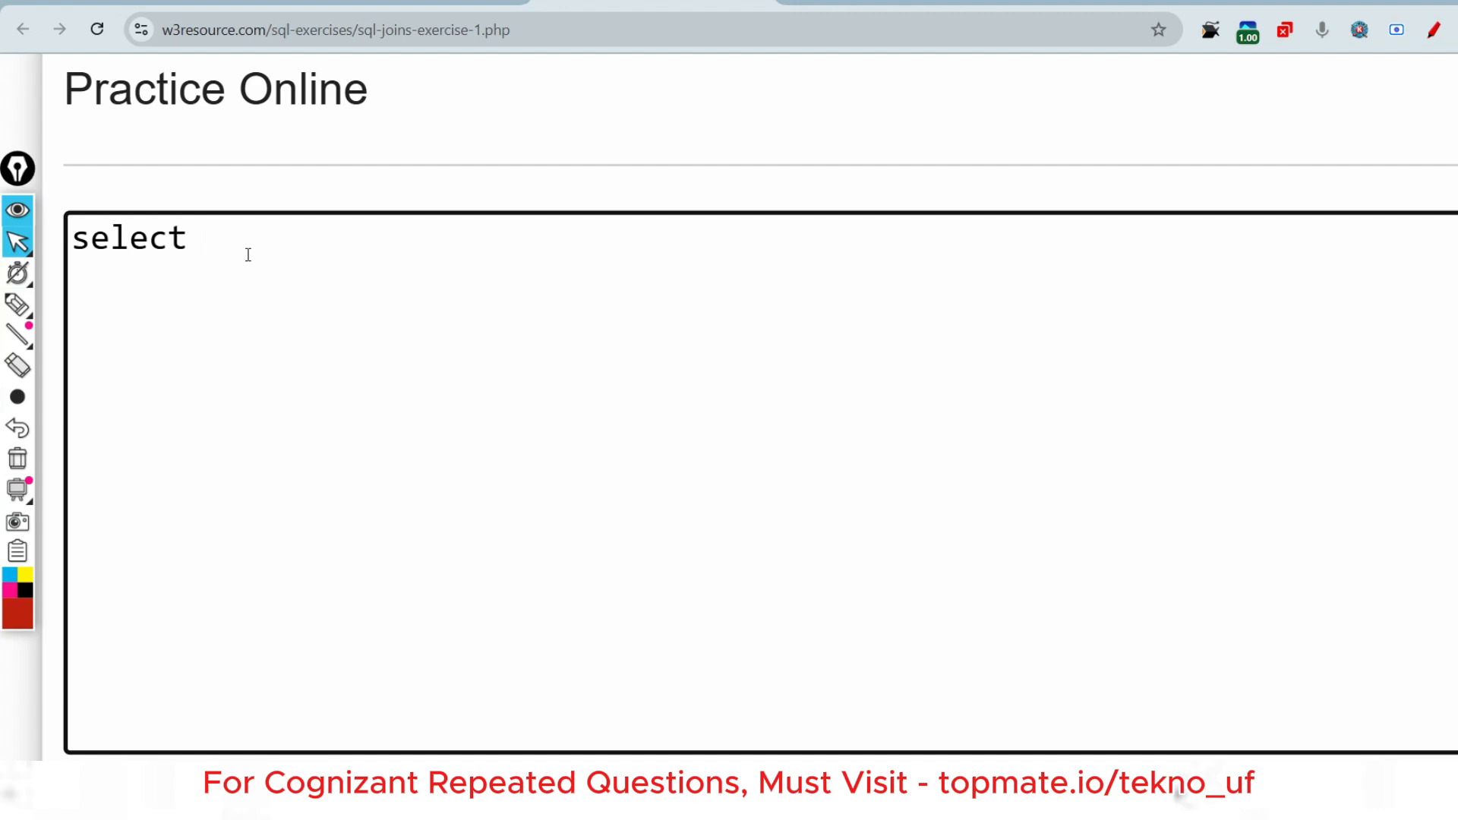
{"action": "type", "text": "name"}
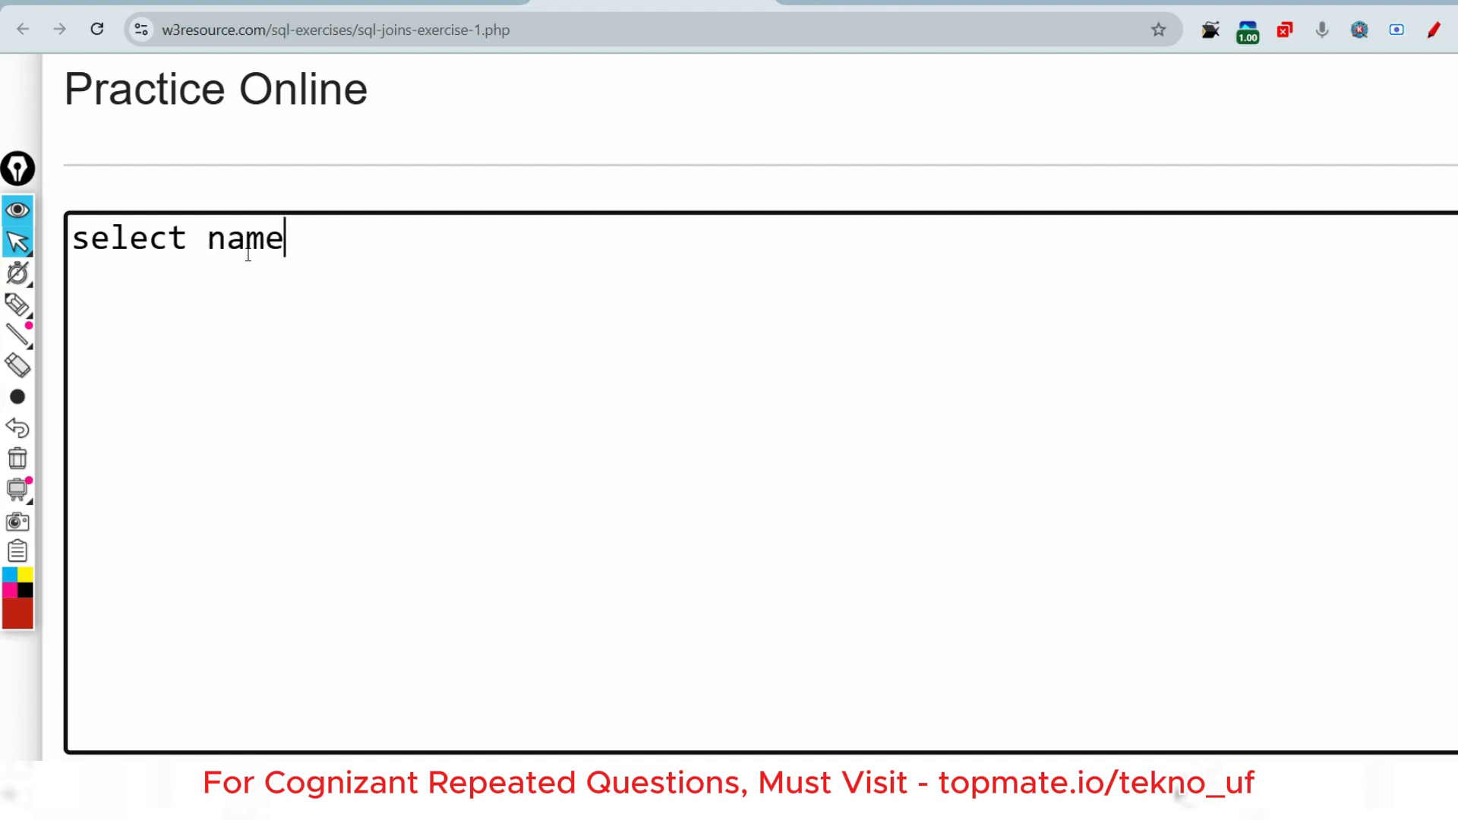
{"action": "type", "text": ","}
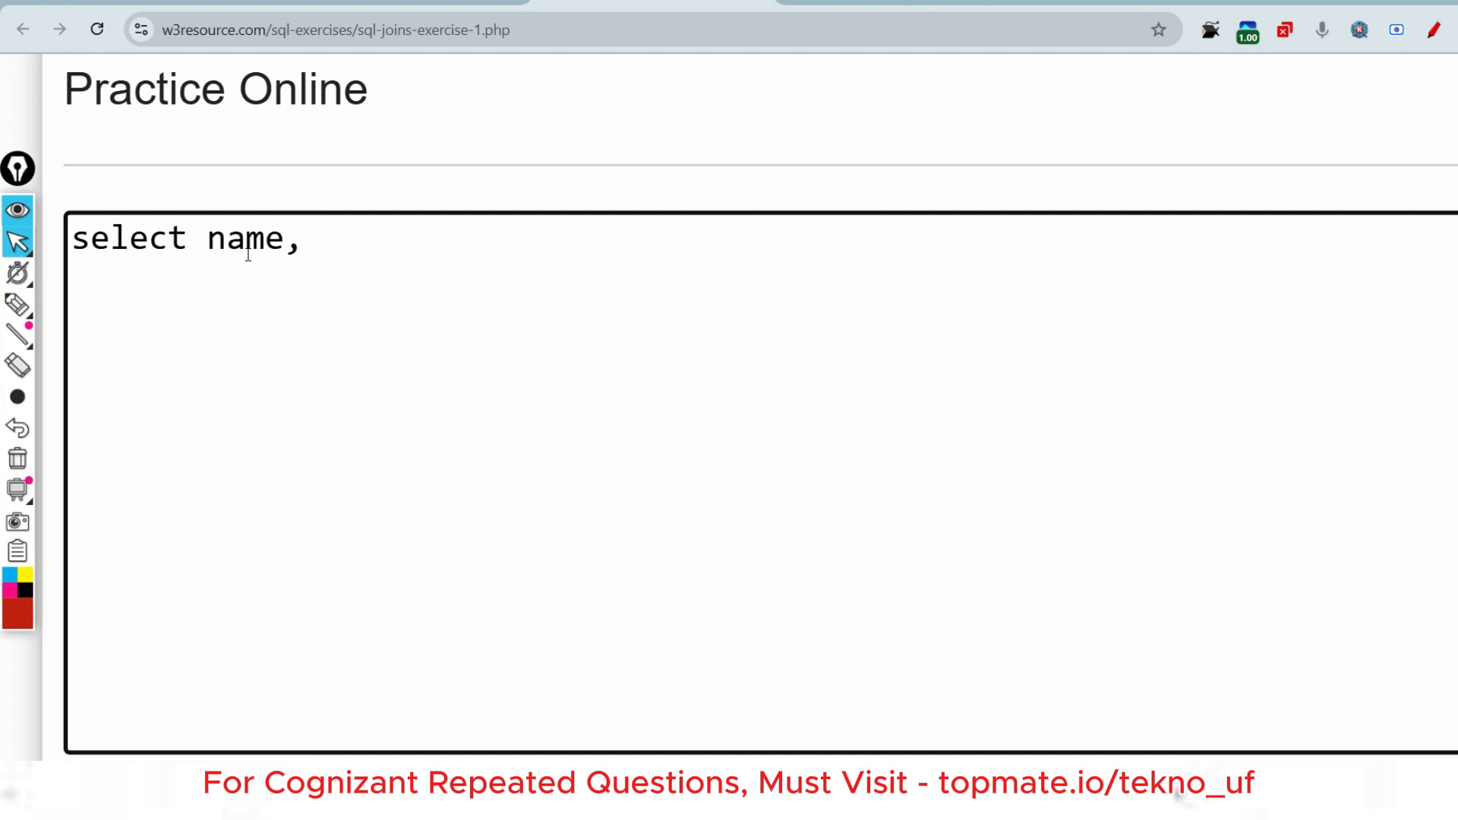
{"action": "type", "text": "cust_n"}
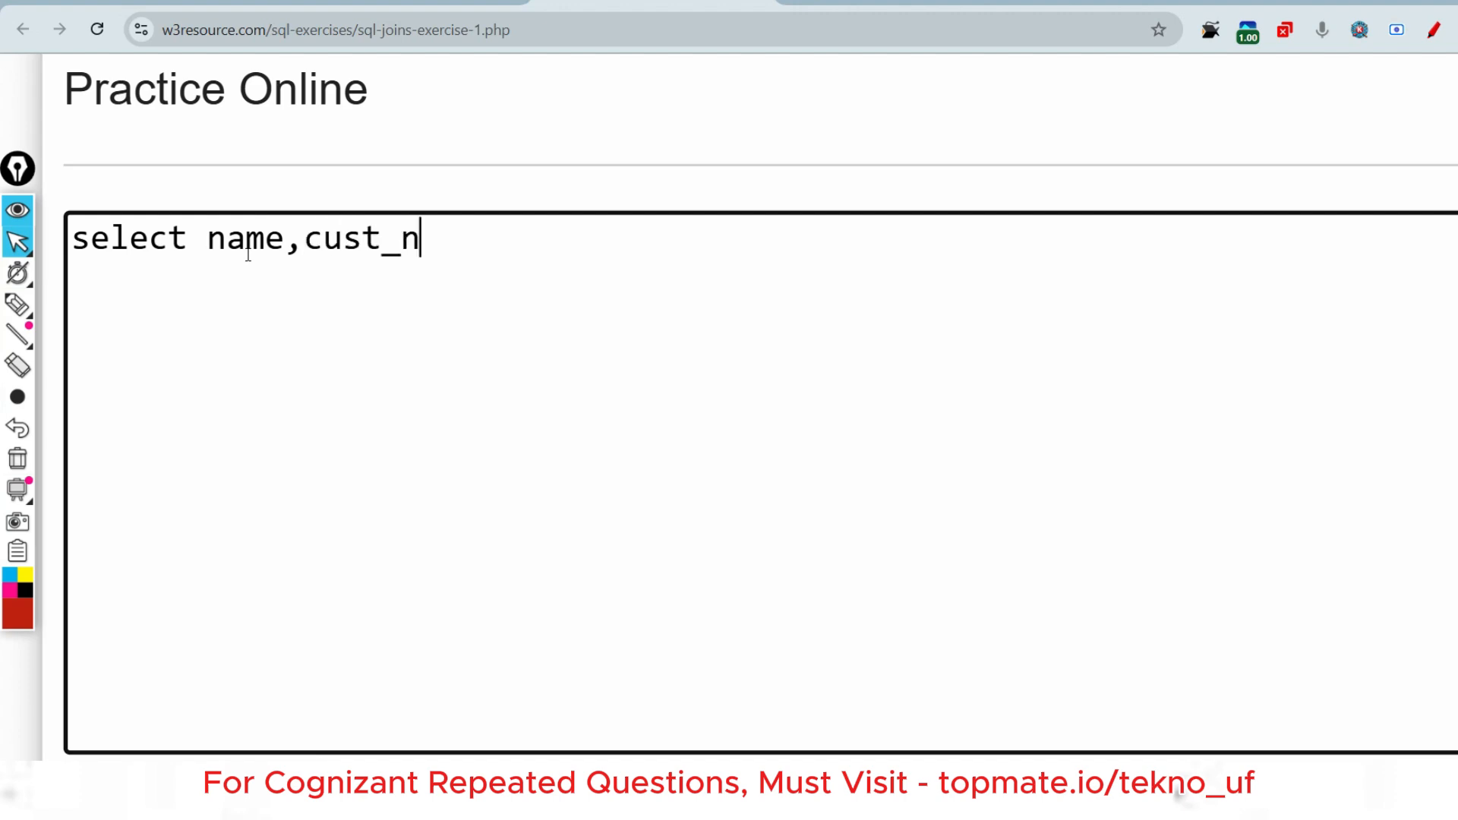
{"action": "type", "text": "ame,c"}
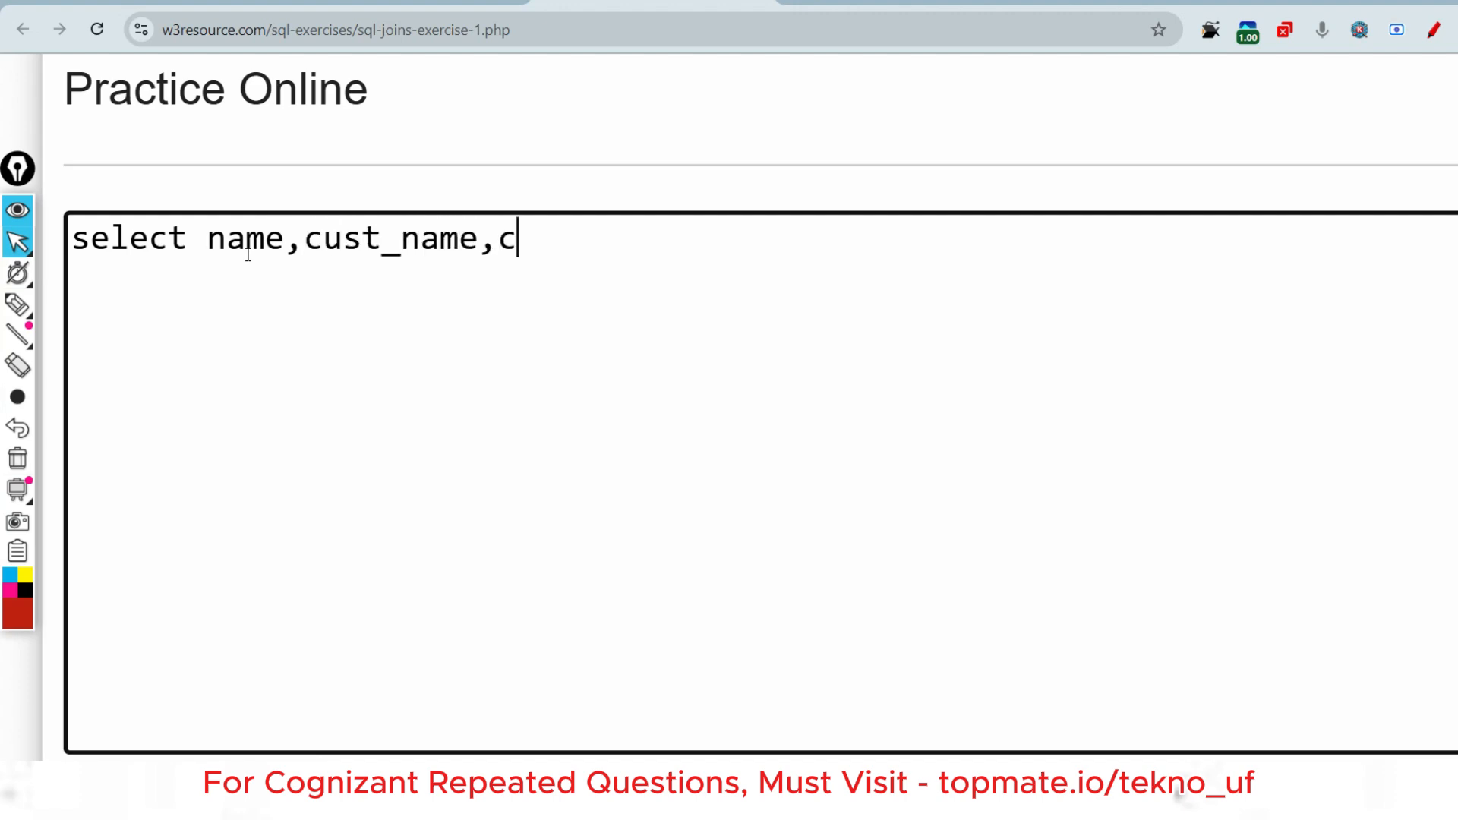
{"action": "type", "text": "ity"}
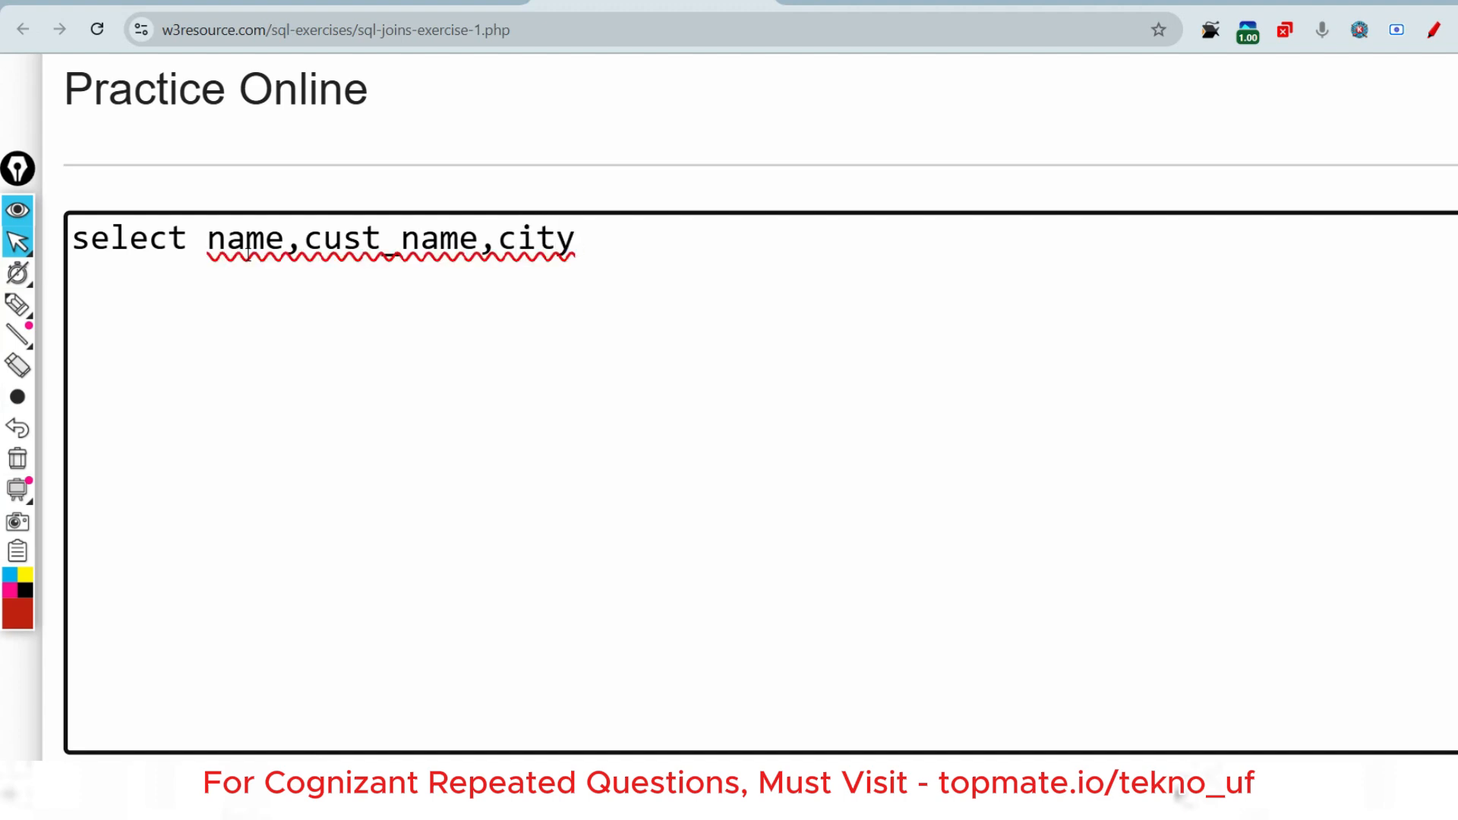
{"action": "type", "text": "f"}
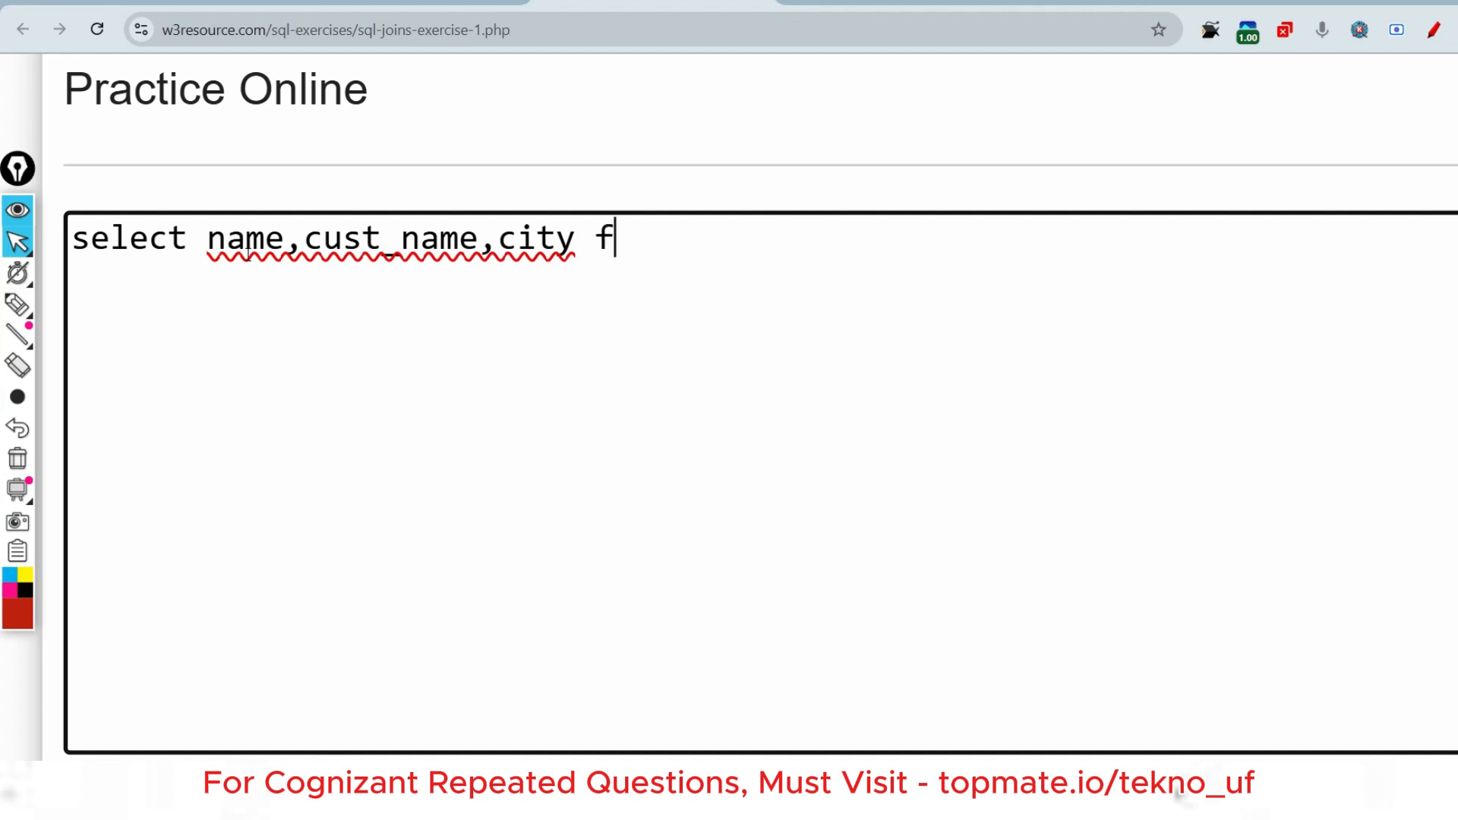
{"action": "type", "text": "rom salesman,"}
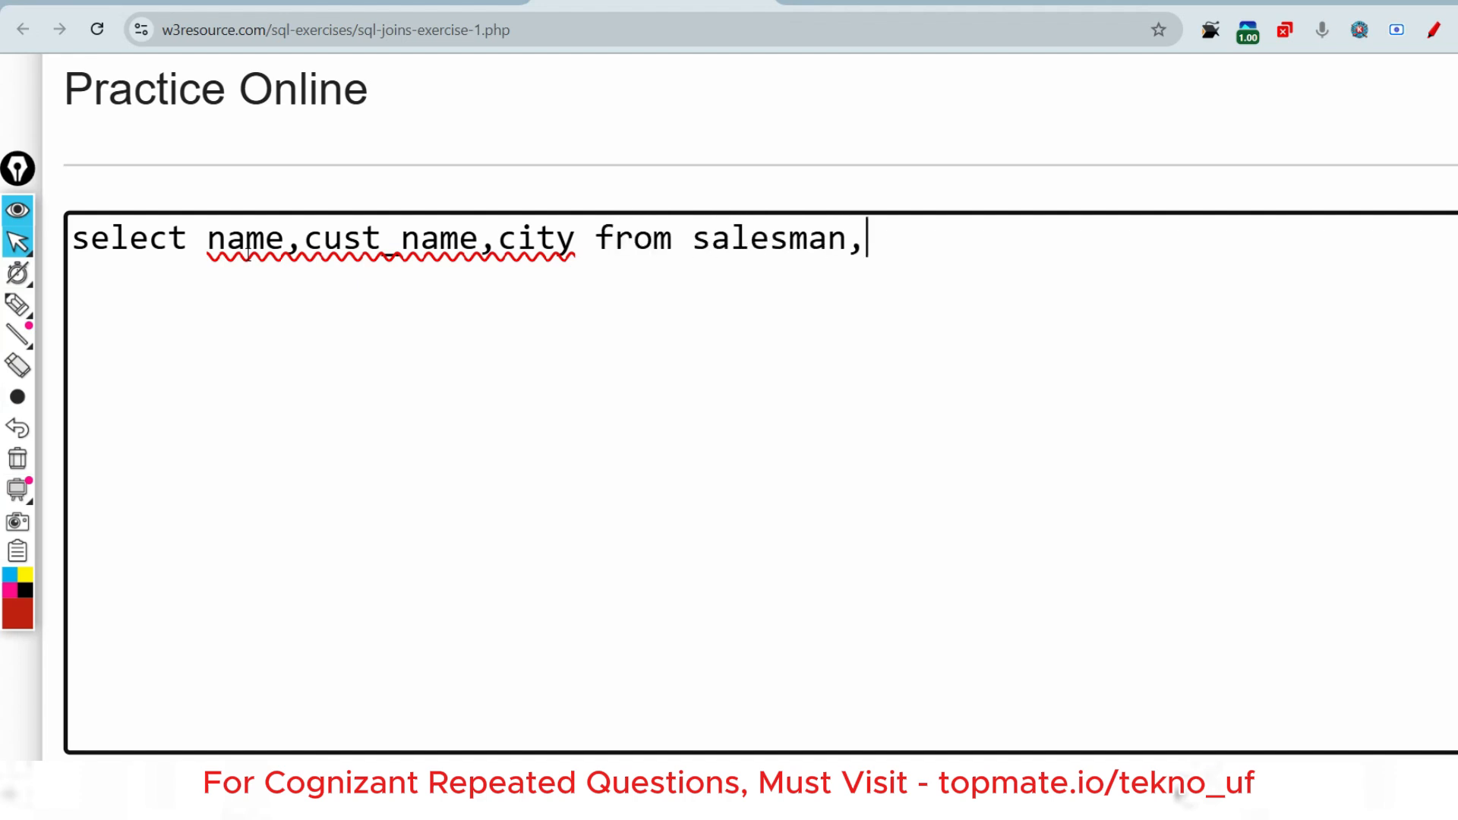
{"action": "type", "text": "cust"}
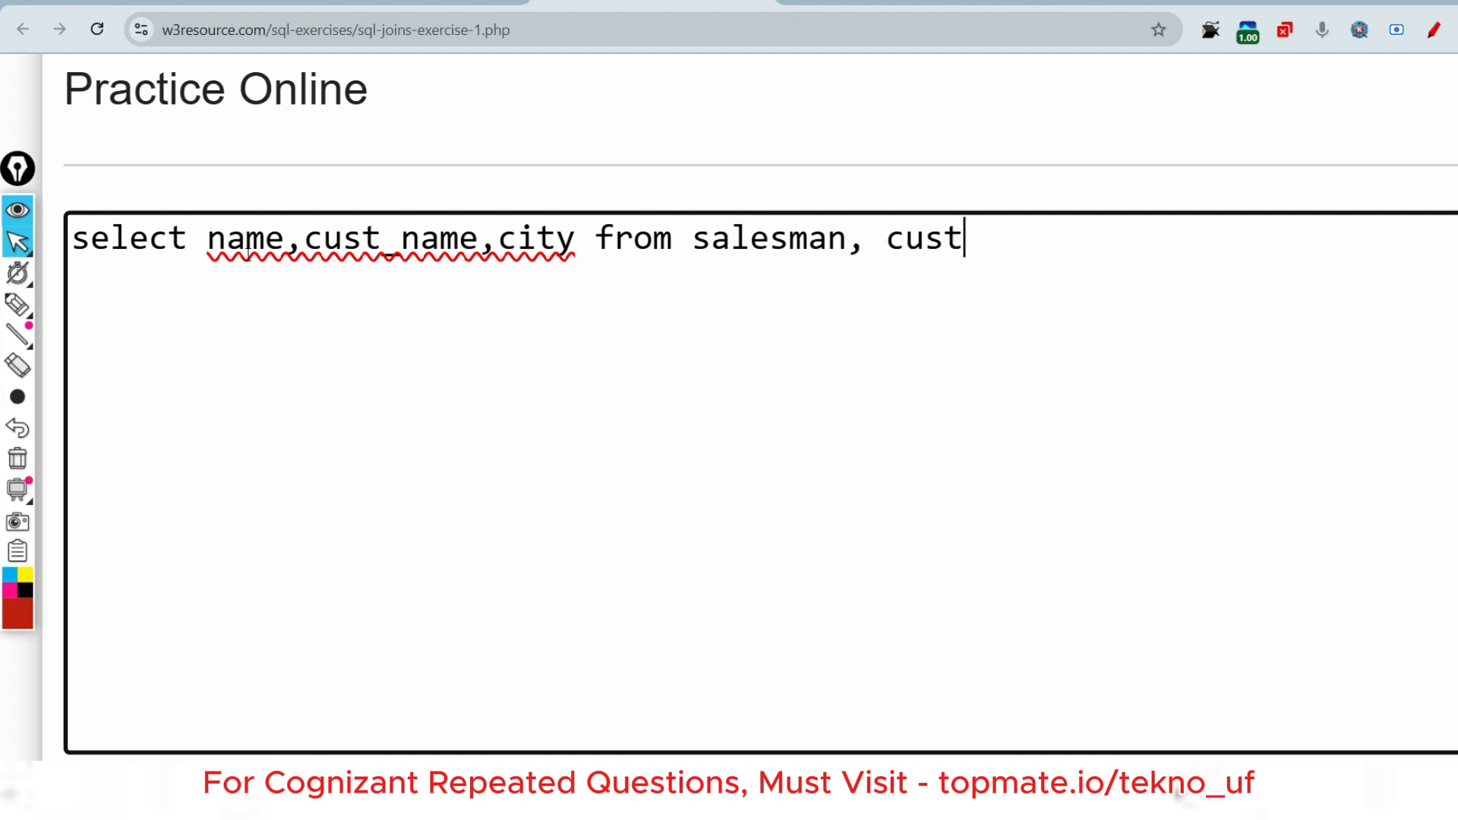
{"action": "type", "text": "omer"}
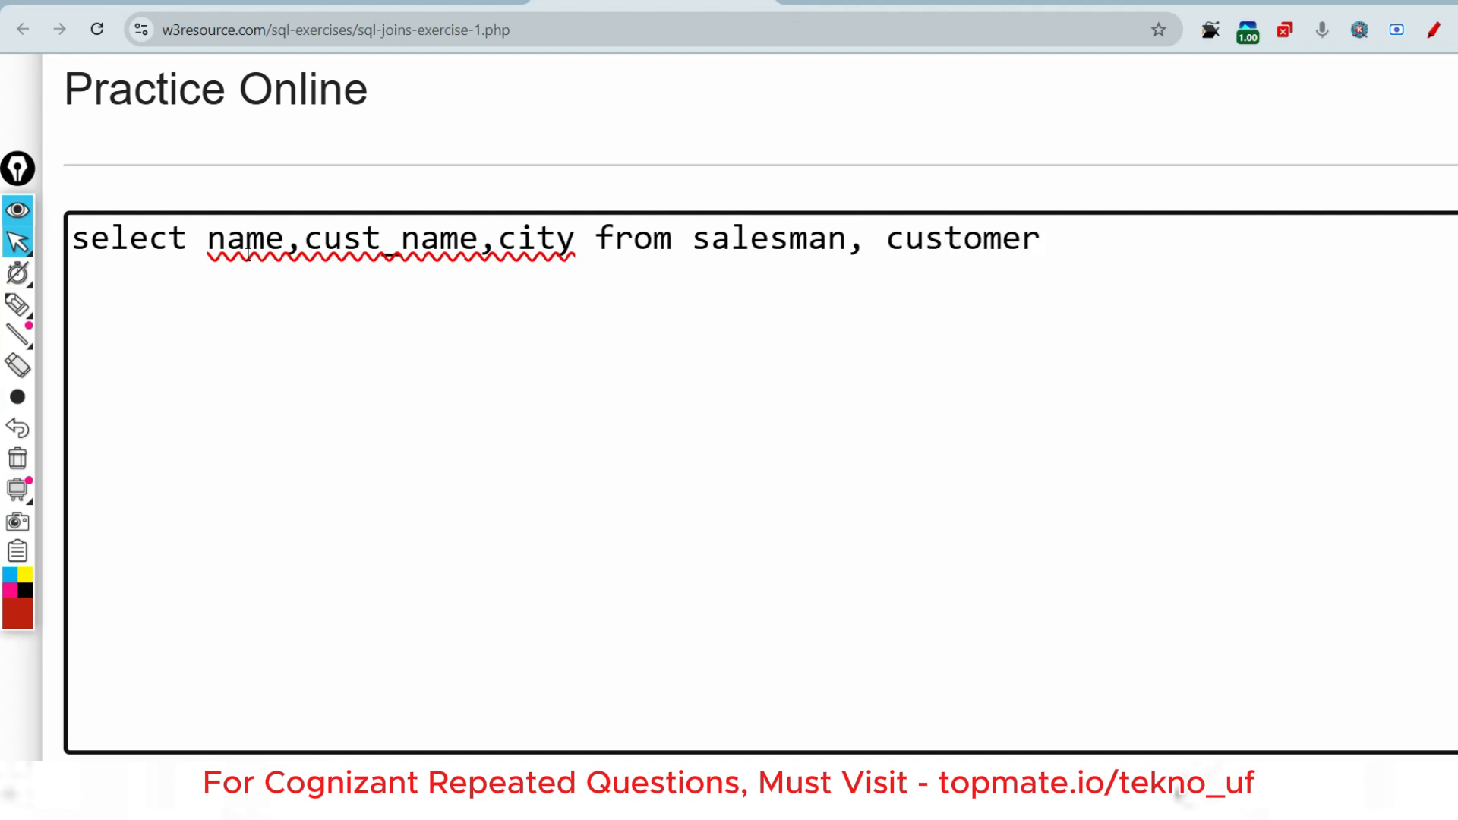
- Review the two listed tables, then begin the condition 'where salesman_id=sal'
{"action": "left_click", "coordinate": [1040, 237]}
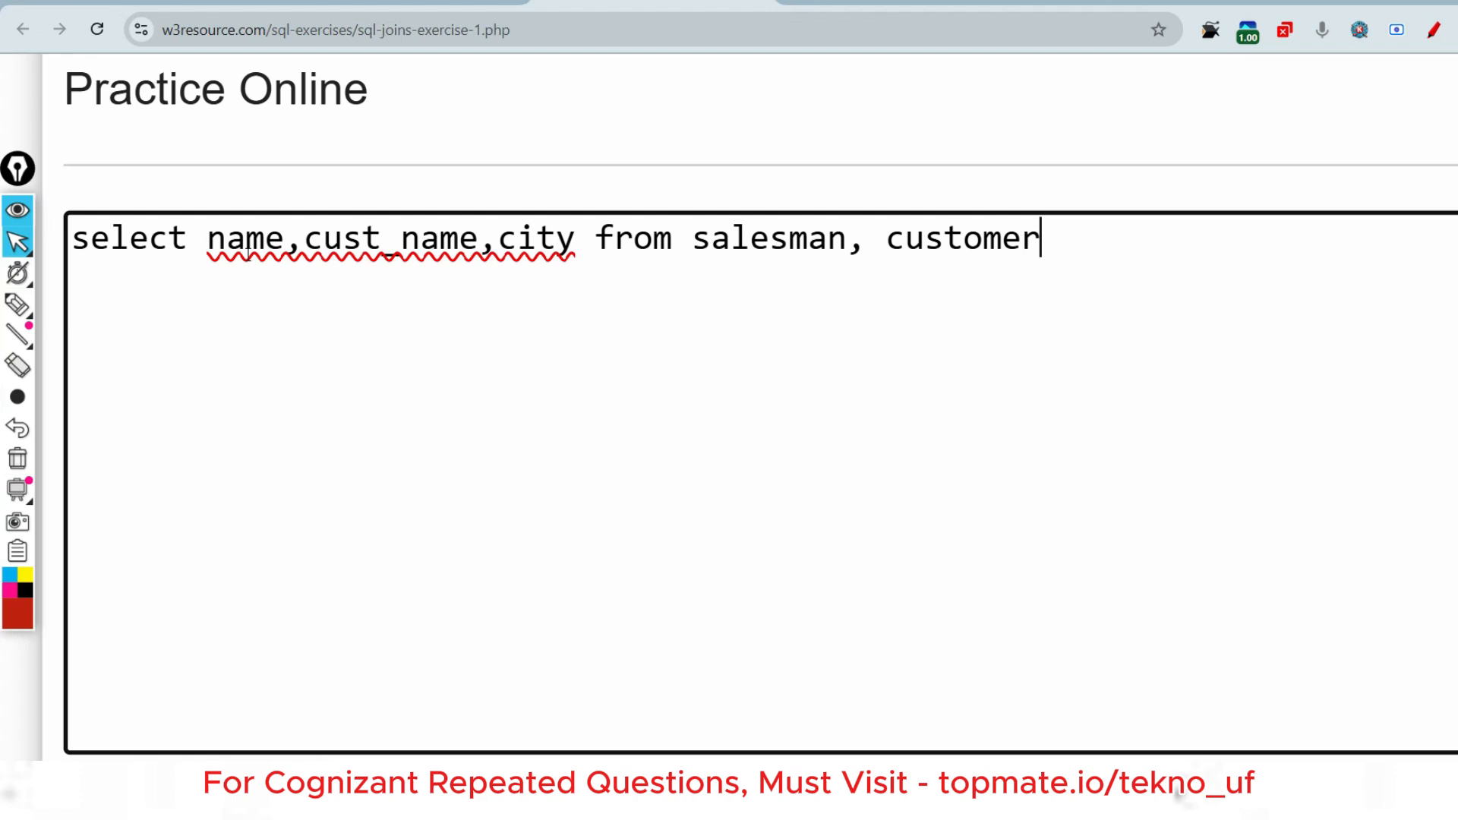
{"action": "mouse_move", "coordinate": [520, 281]}
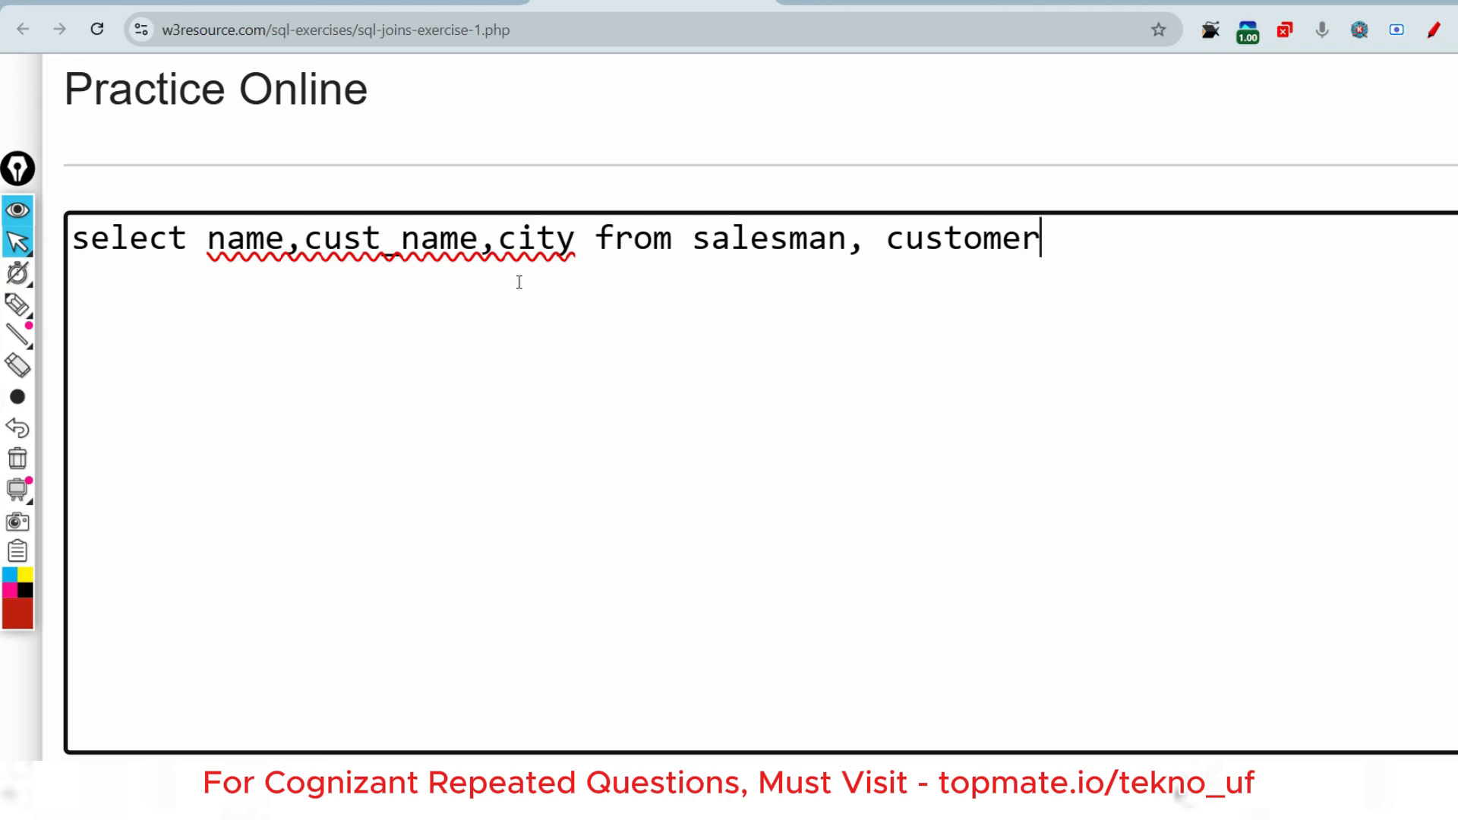
{"action": "left_click_drag", "start_coordinate": [693, 239], "coordinate": [1042, 239]}
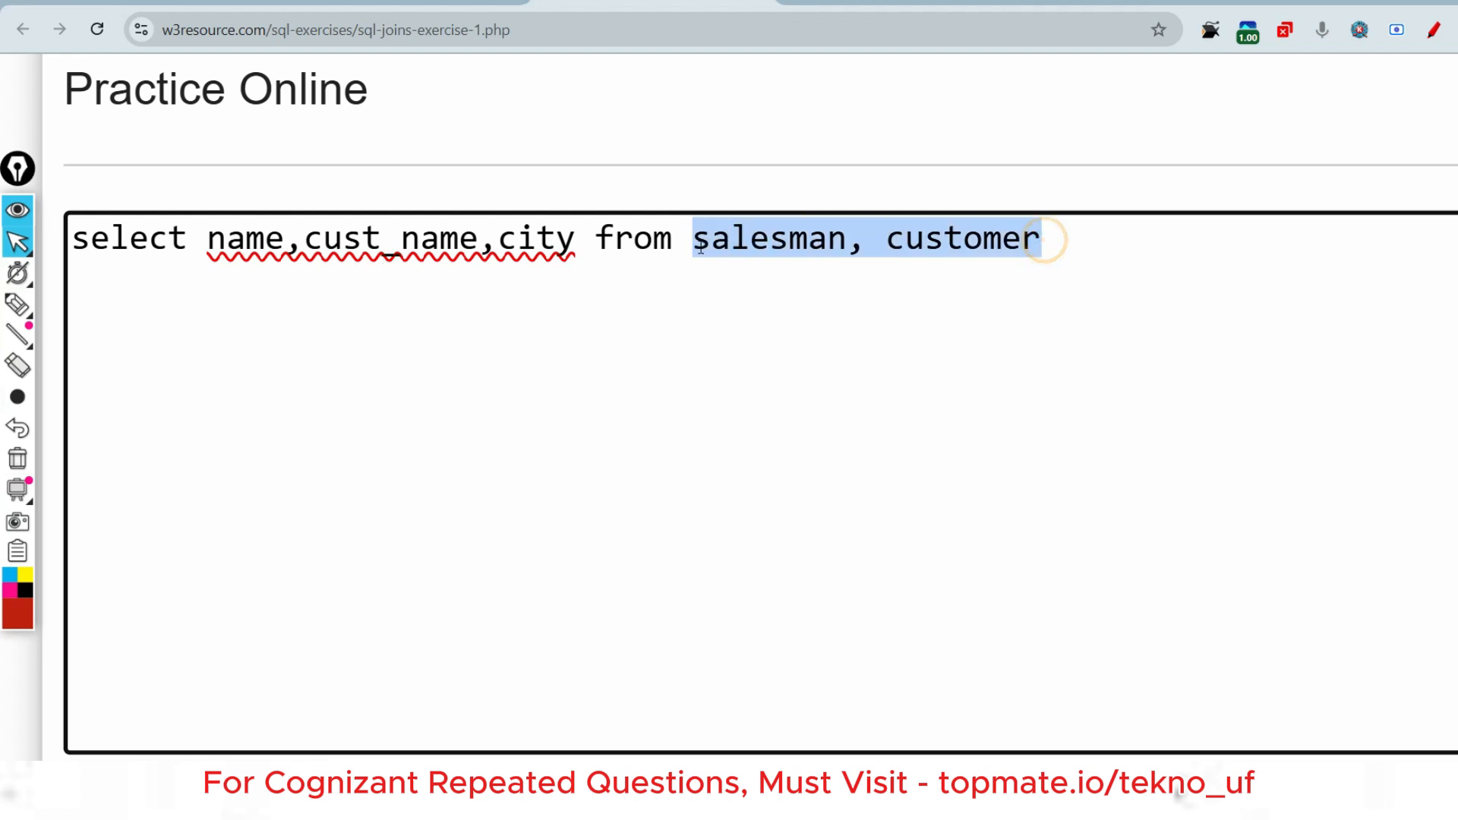
{"action": "left_click", "coordinate": [1056, 237]}
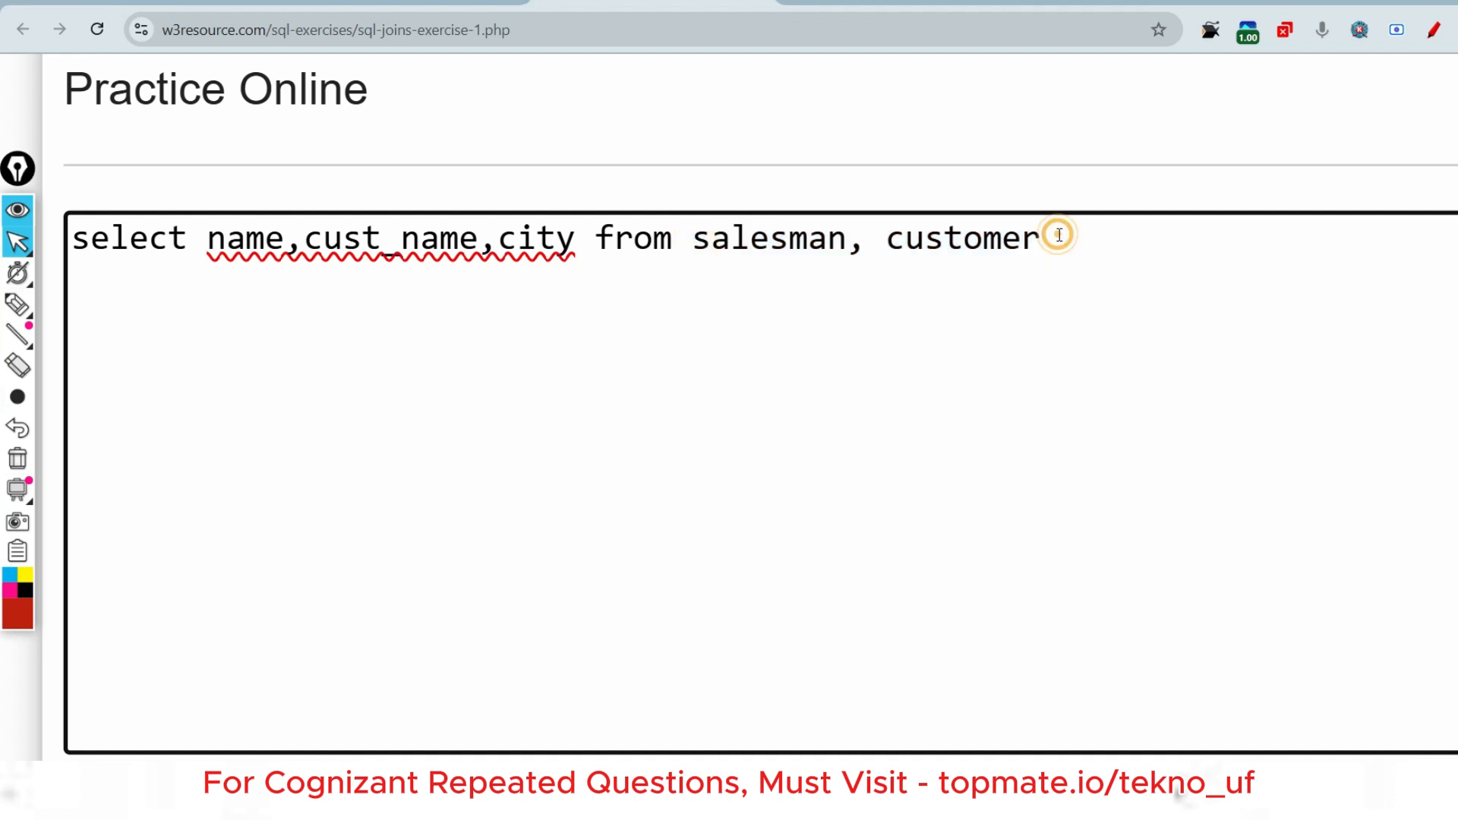
{"action": "type", "text": "where"}
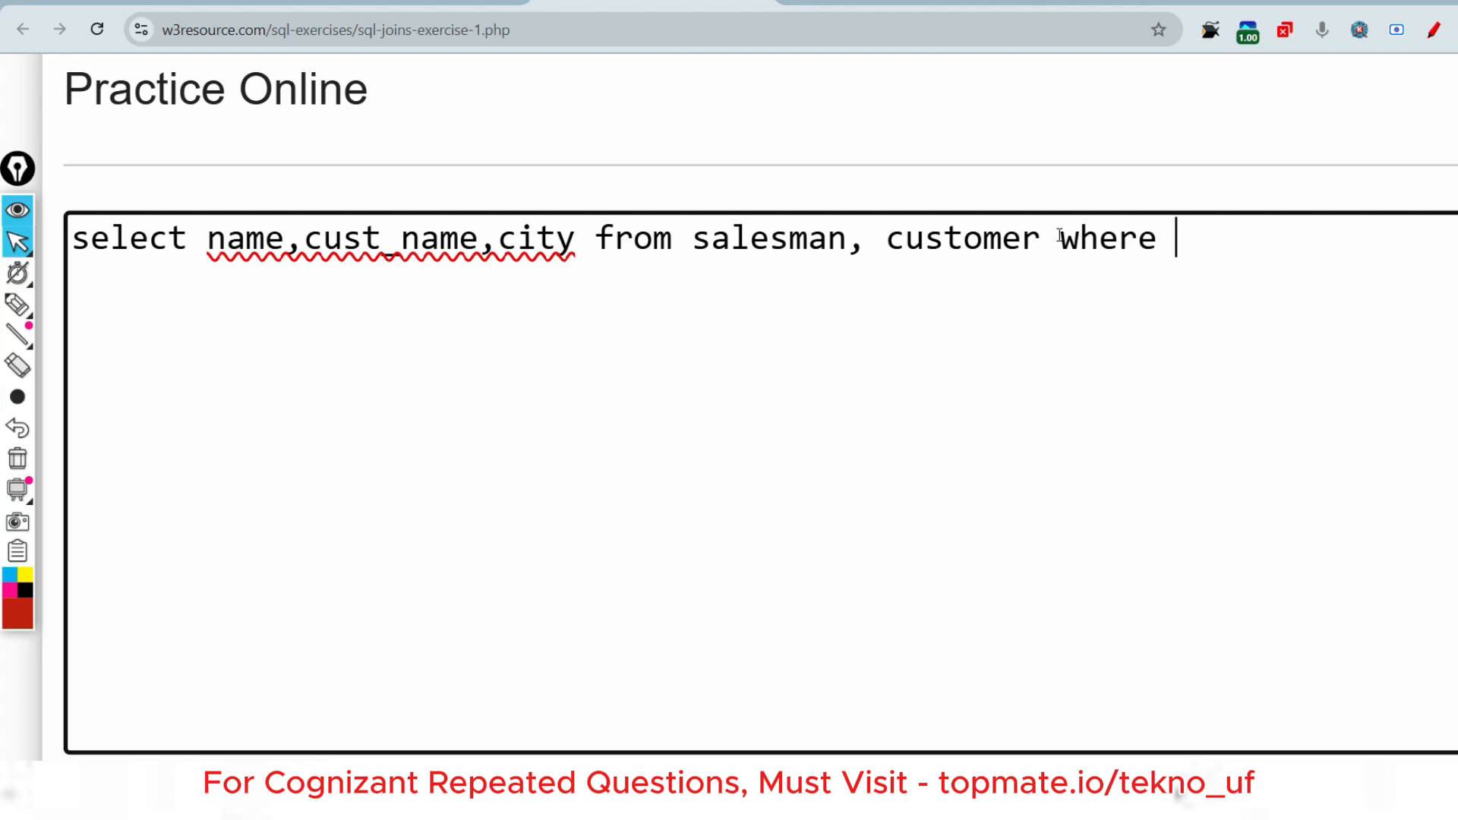
{"action": "type", "text": "salesa"}
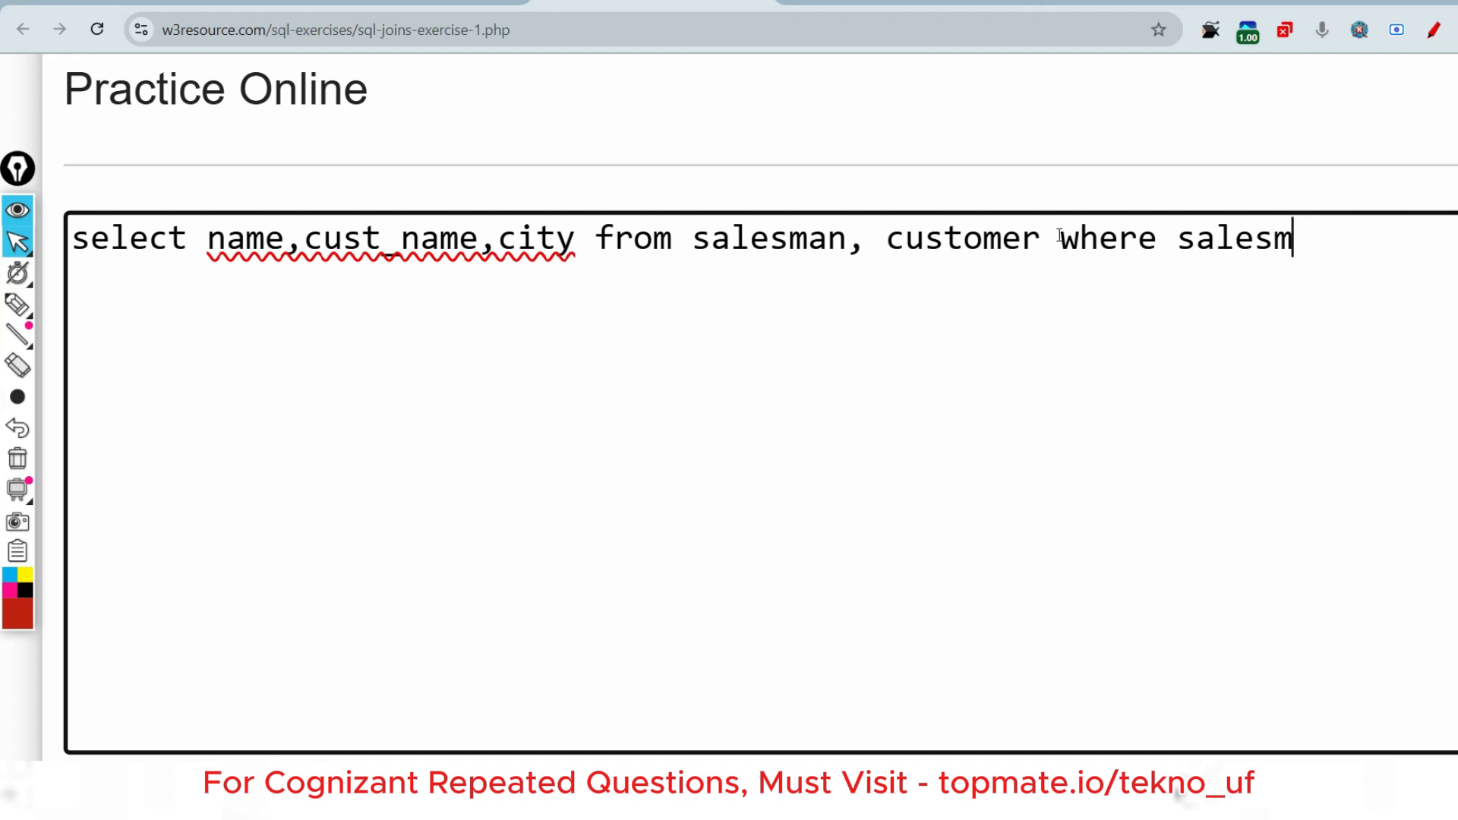
{"action": "type", "text": "an_i"}
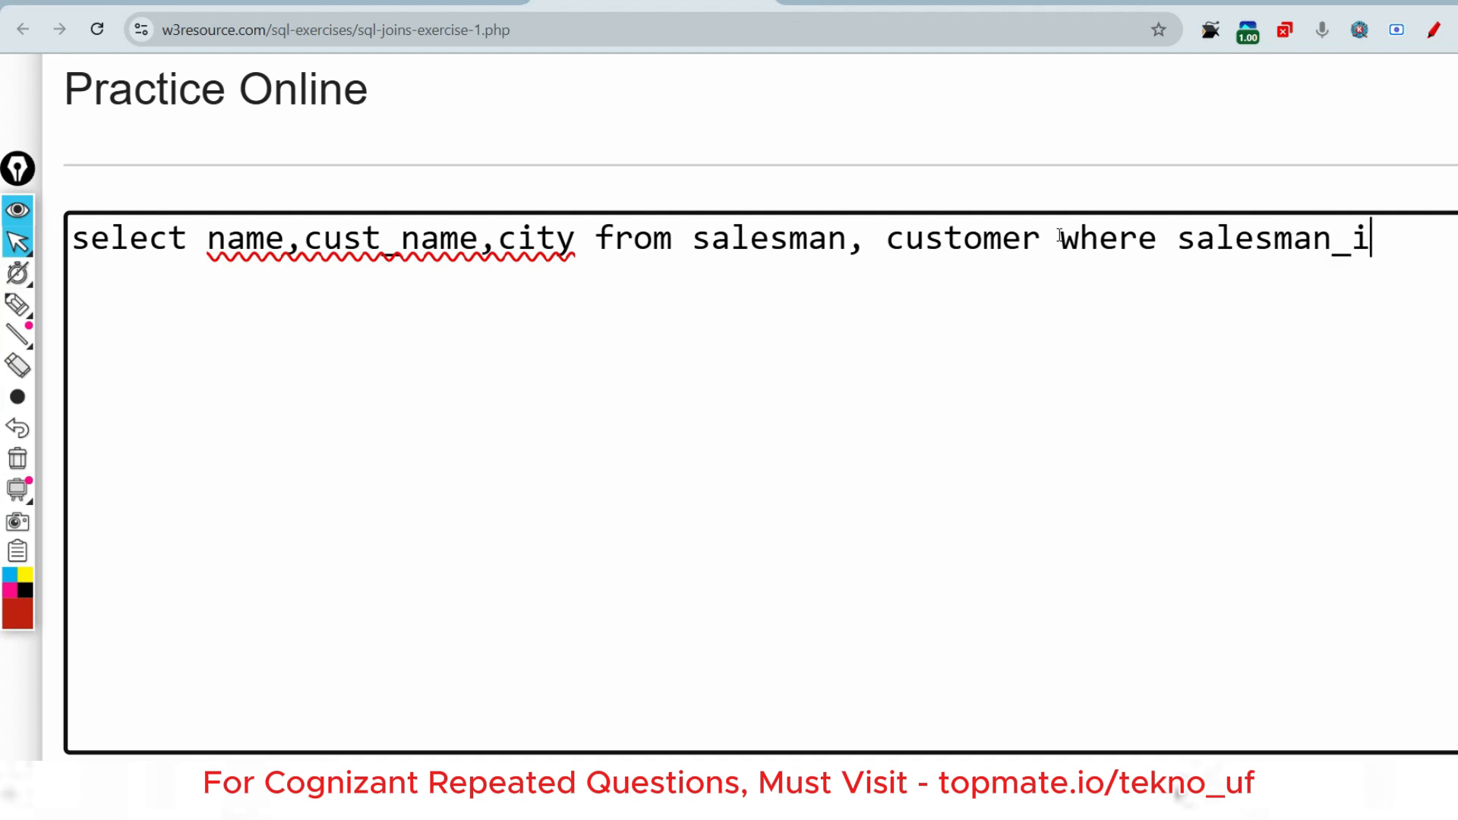
{"action": "type", "text": "d="}
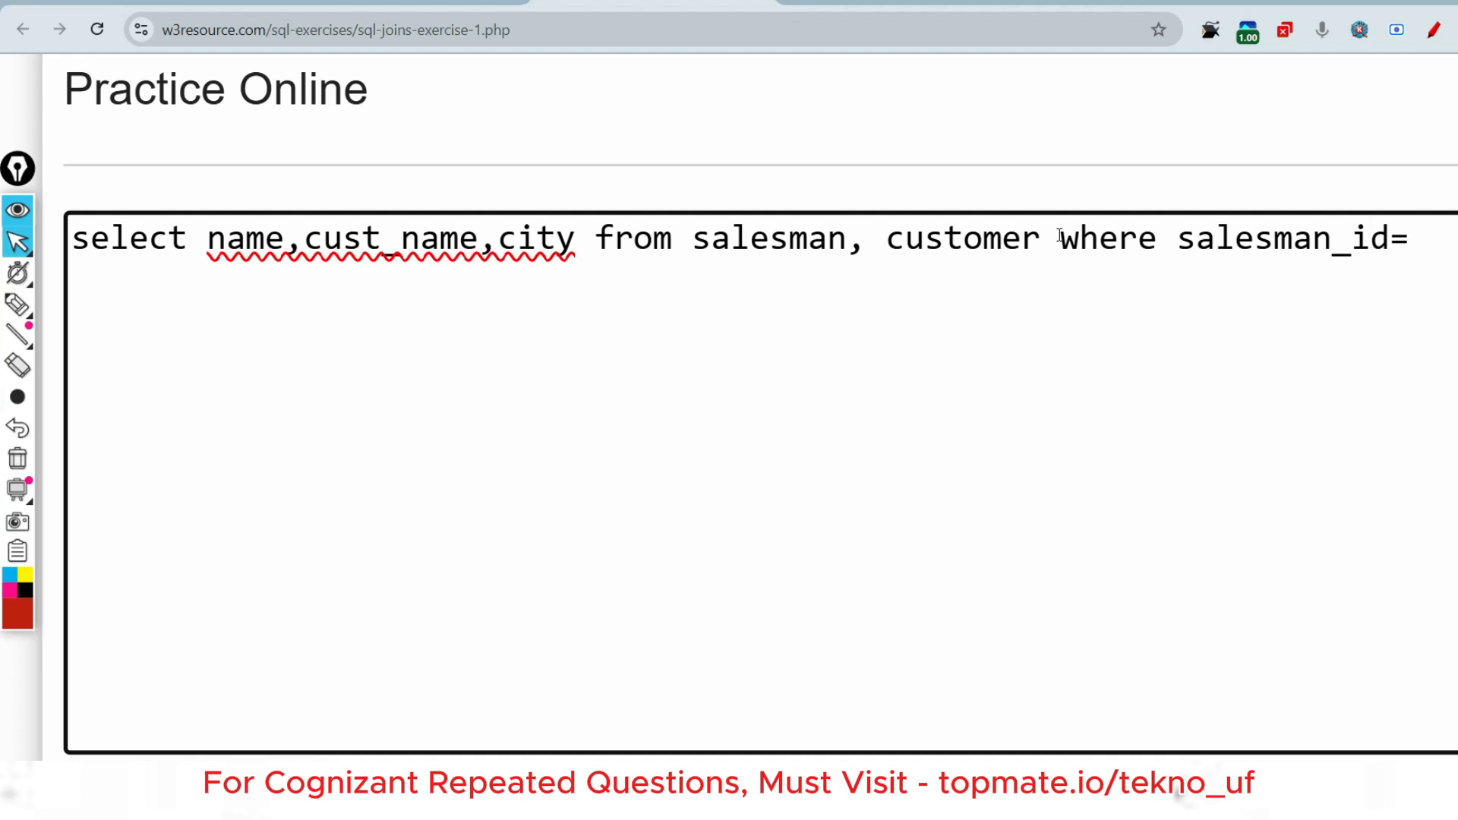
{"action": "type", "text": "sale"}
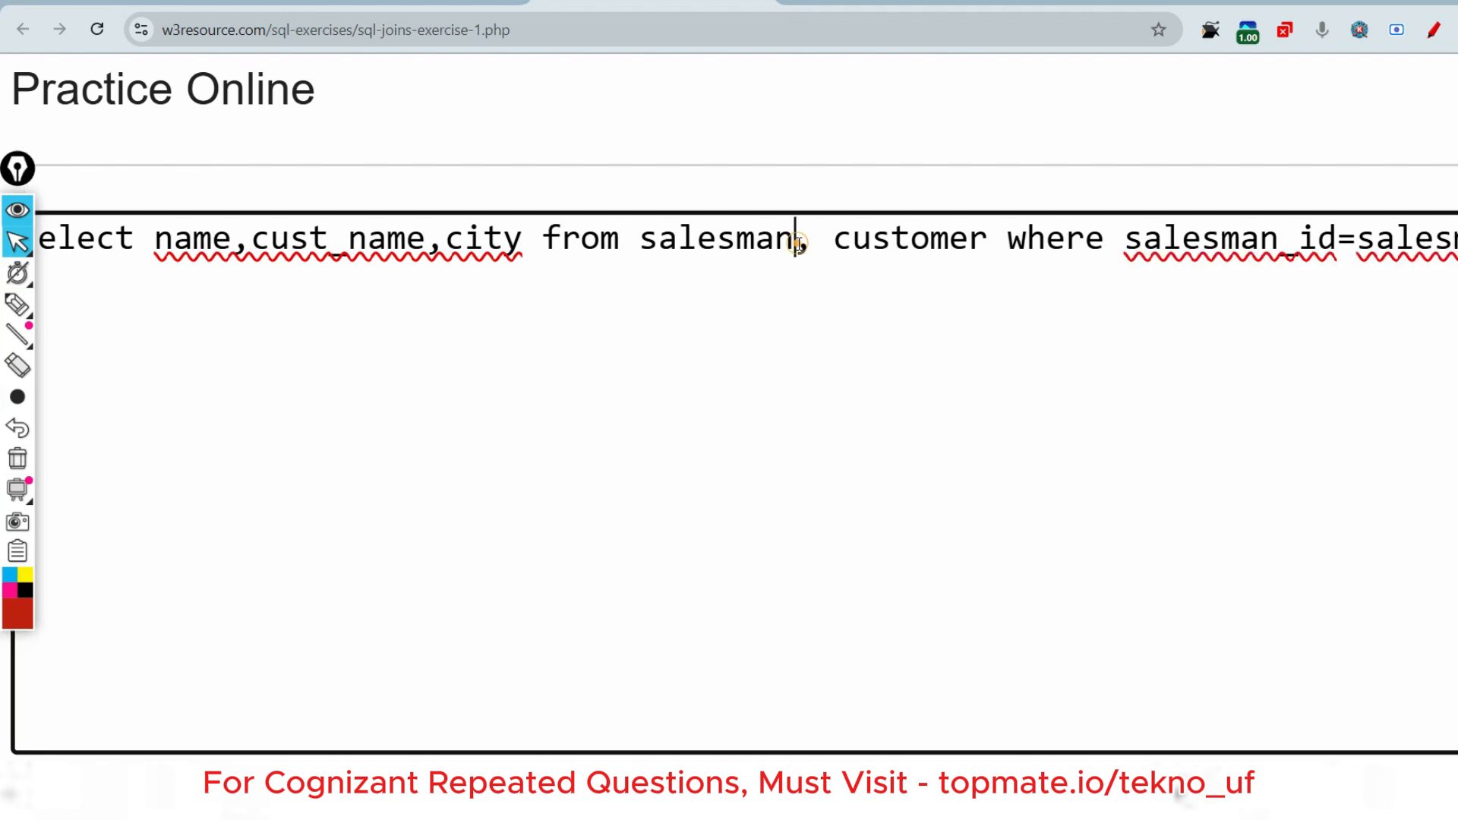
- Alias the tables s and c and qualify columns as c.cust_name, c.city, s.salesman_id=c.salesman_id
{"action": "type", "text": "s"}
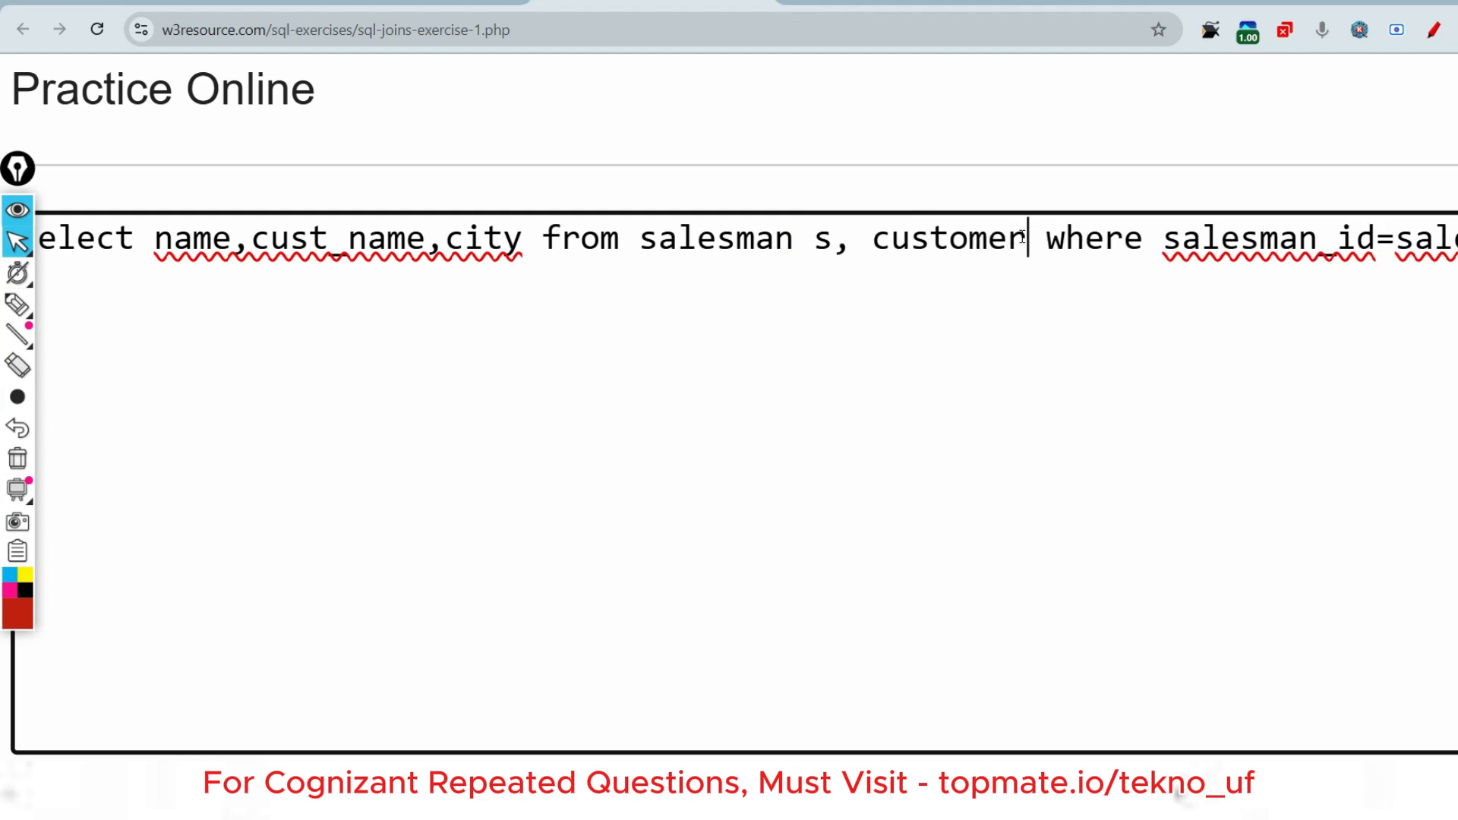
{"action": "type", "text": "c"}
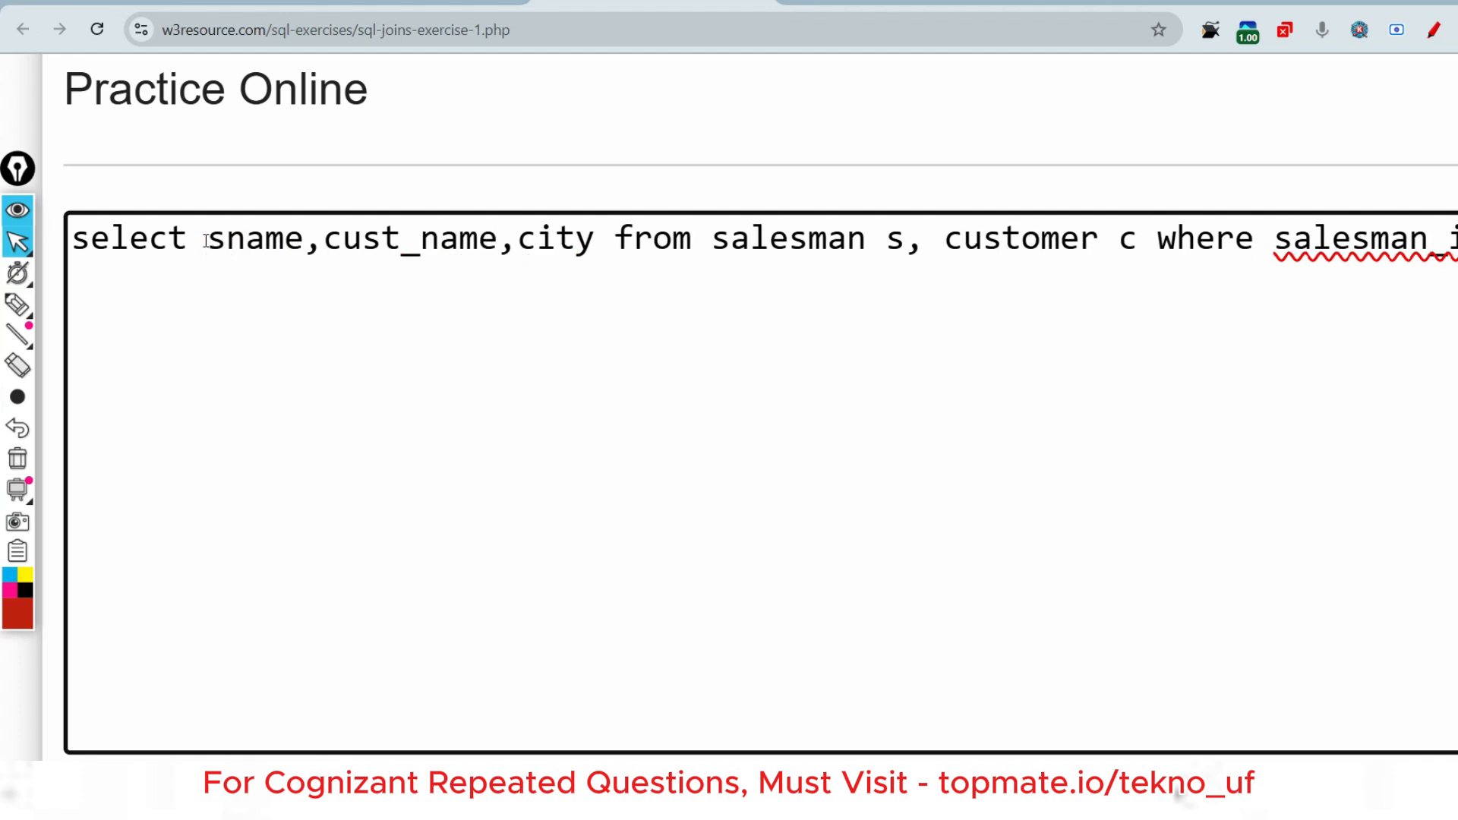
{"action": "type", "text": "."}
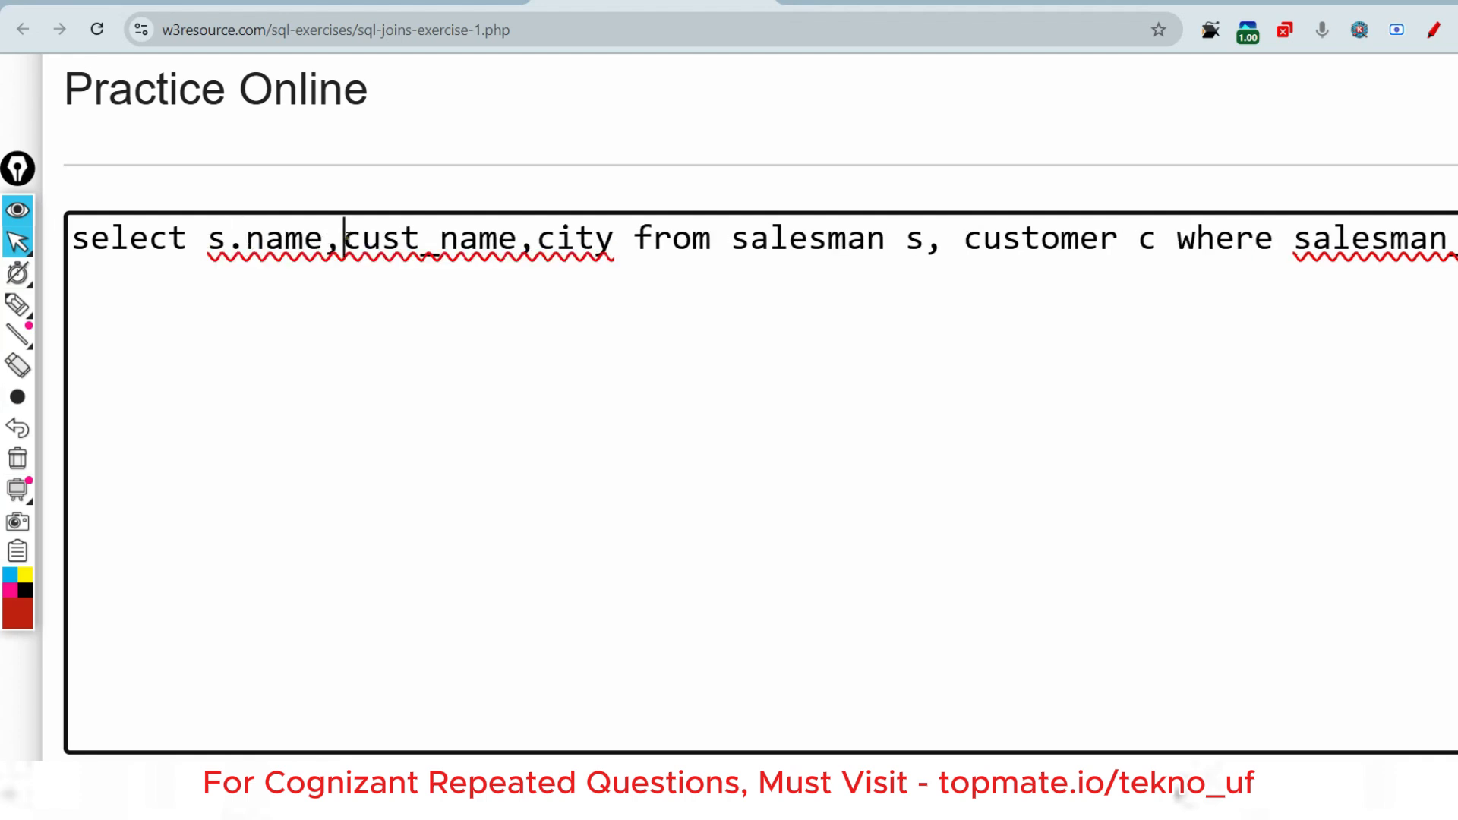
{"action": "type", "text": "c"}
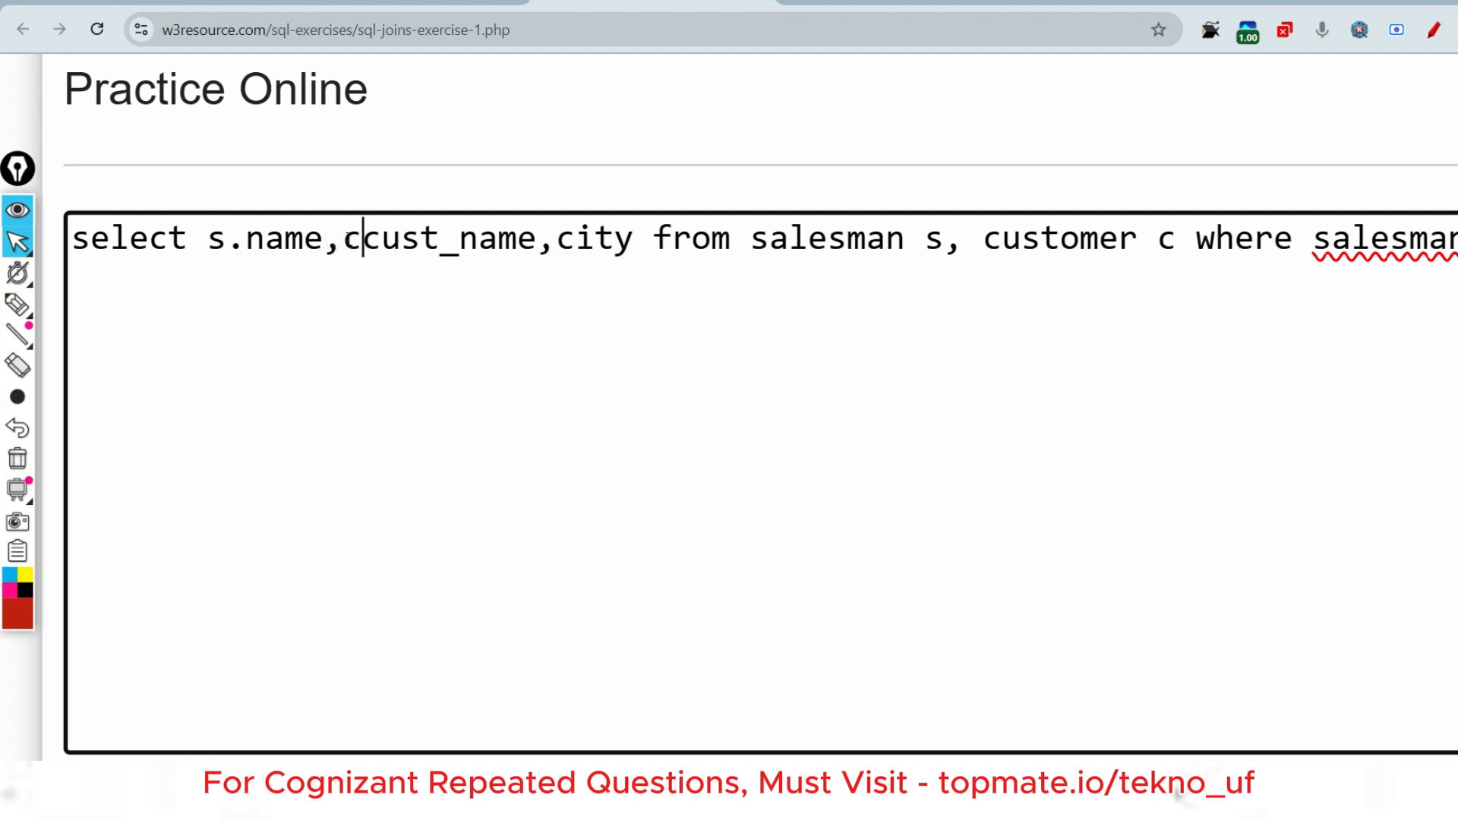
{"action": "type", "text": "."}
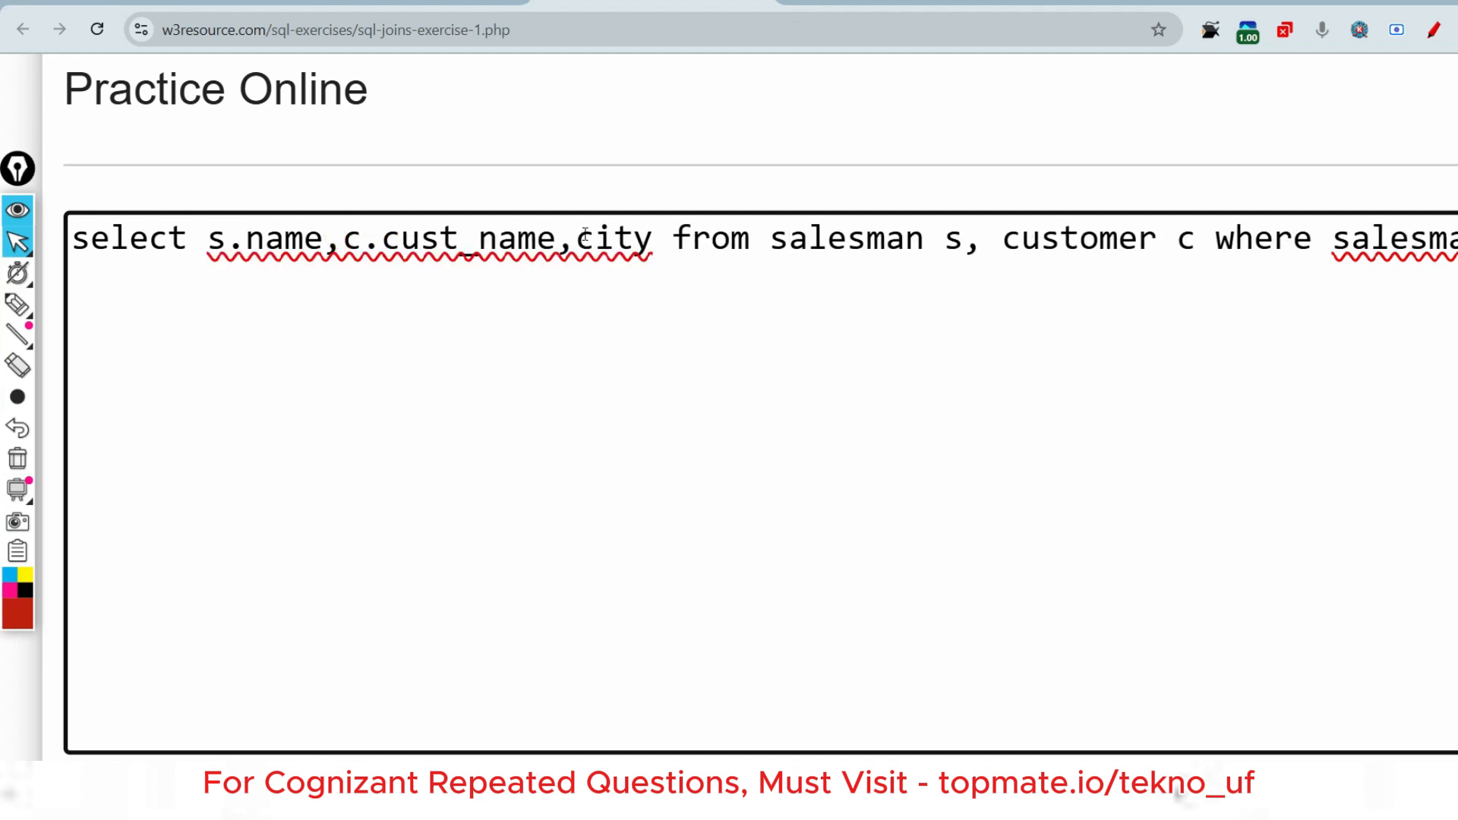
{"action": "left_click", "coordinate": [577, 238]}
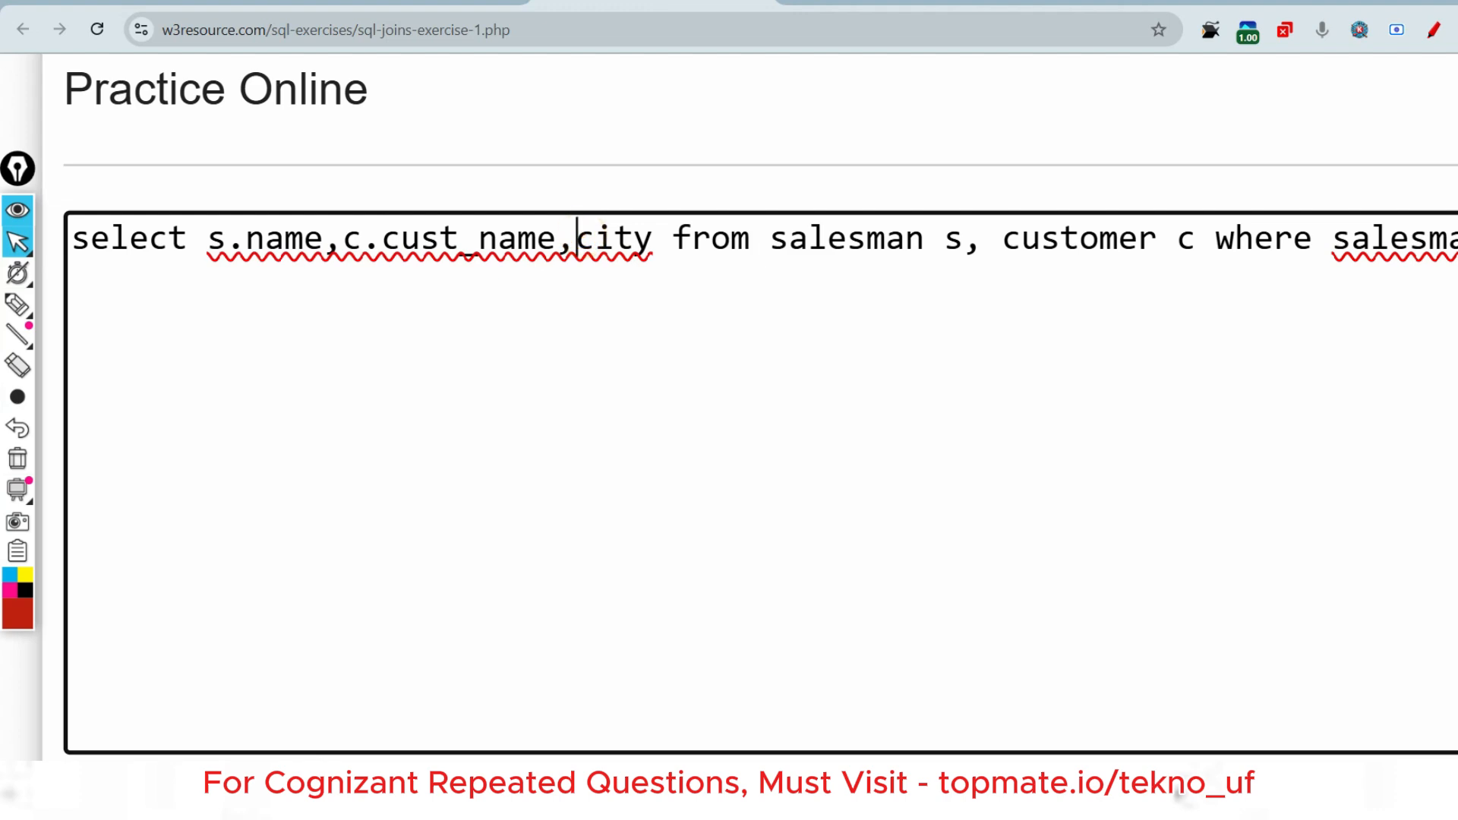
{"action": "scroll", "scroll_direction": "down", "scroll_amount": 3}
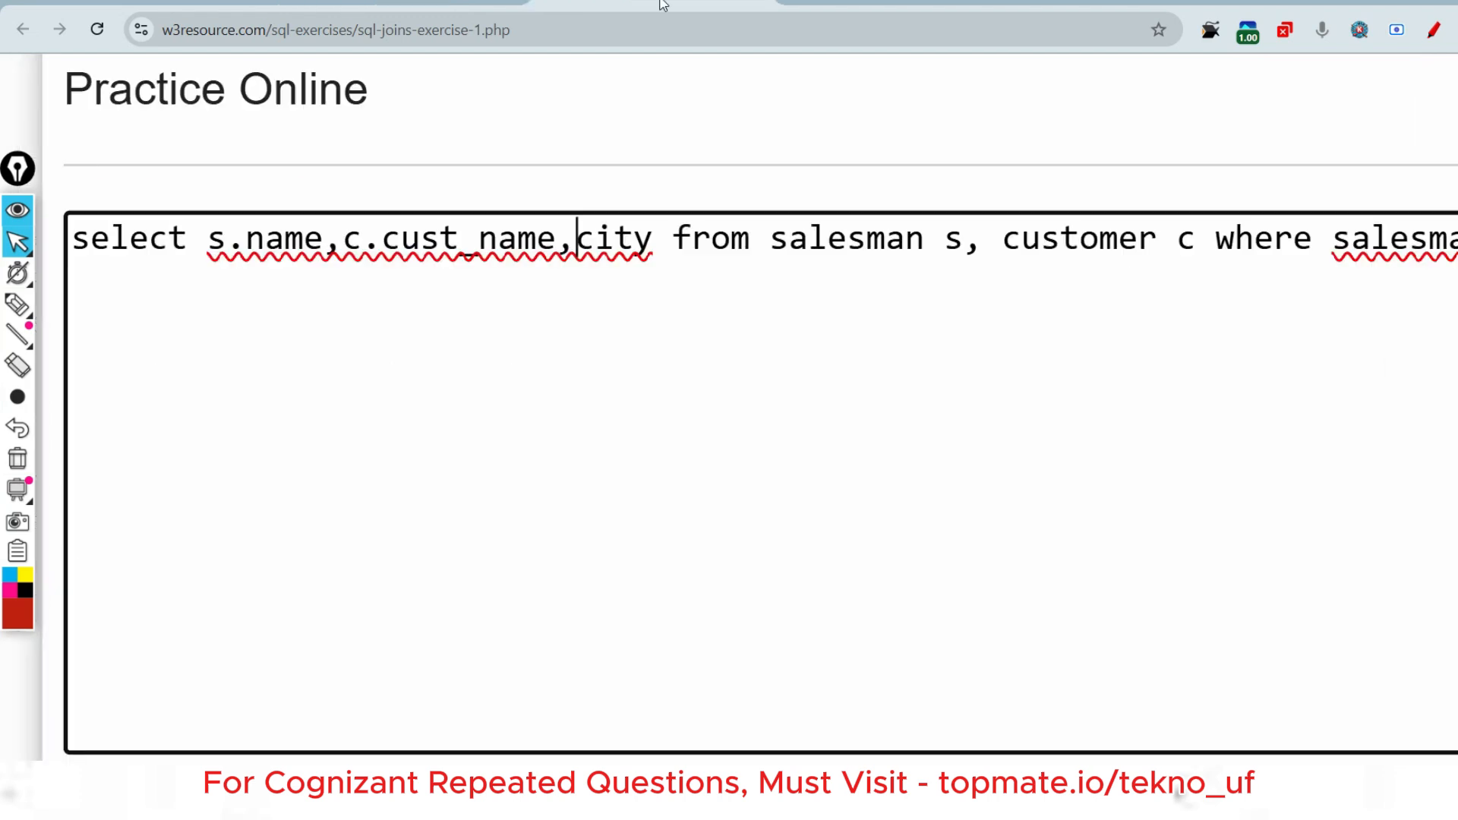
{"action": "type", "text": "c."}
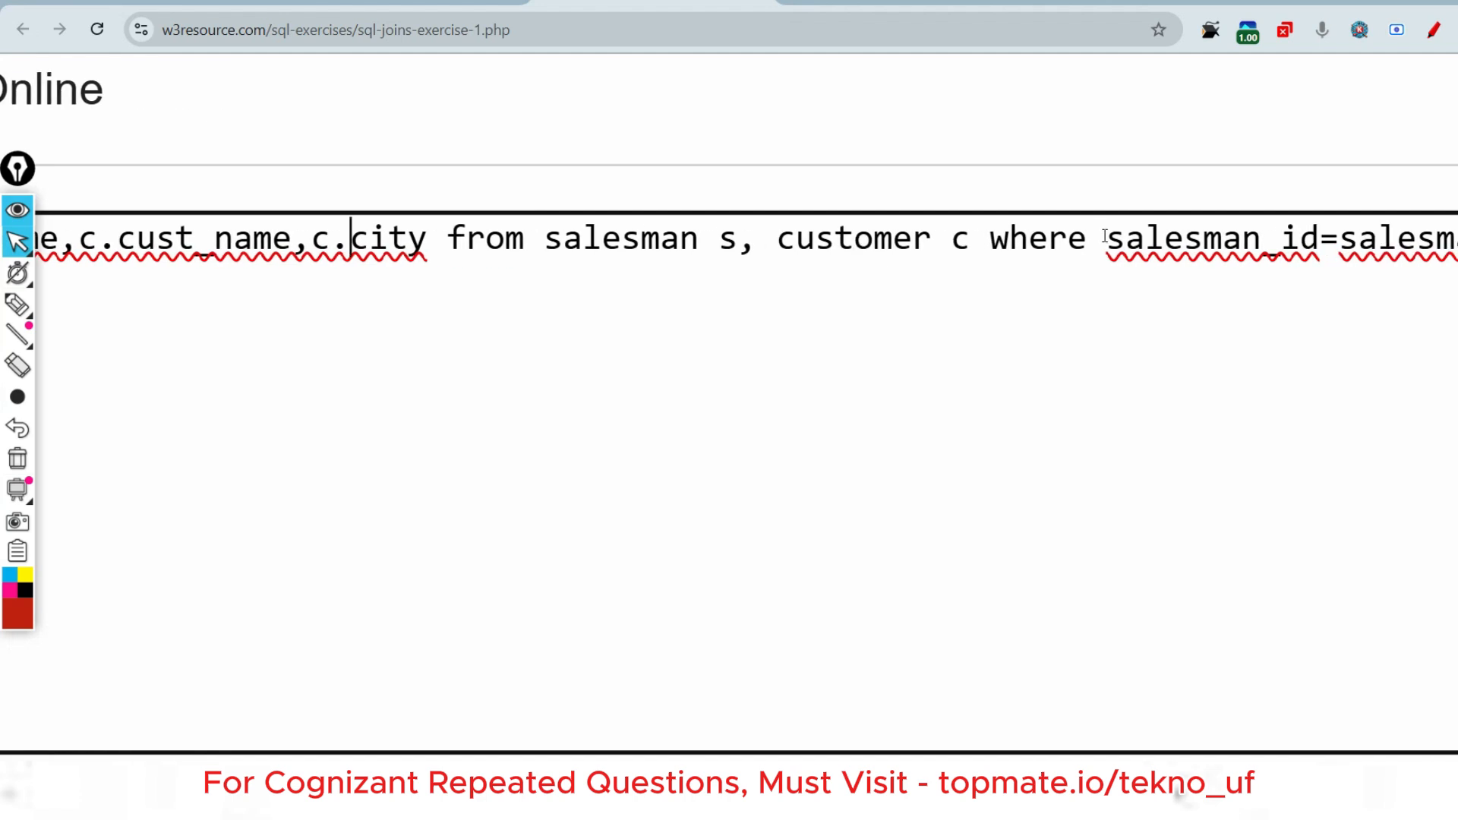
{"action": "type", "text": "s.s"}
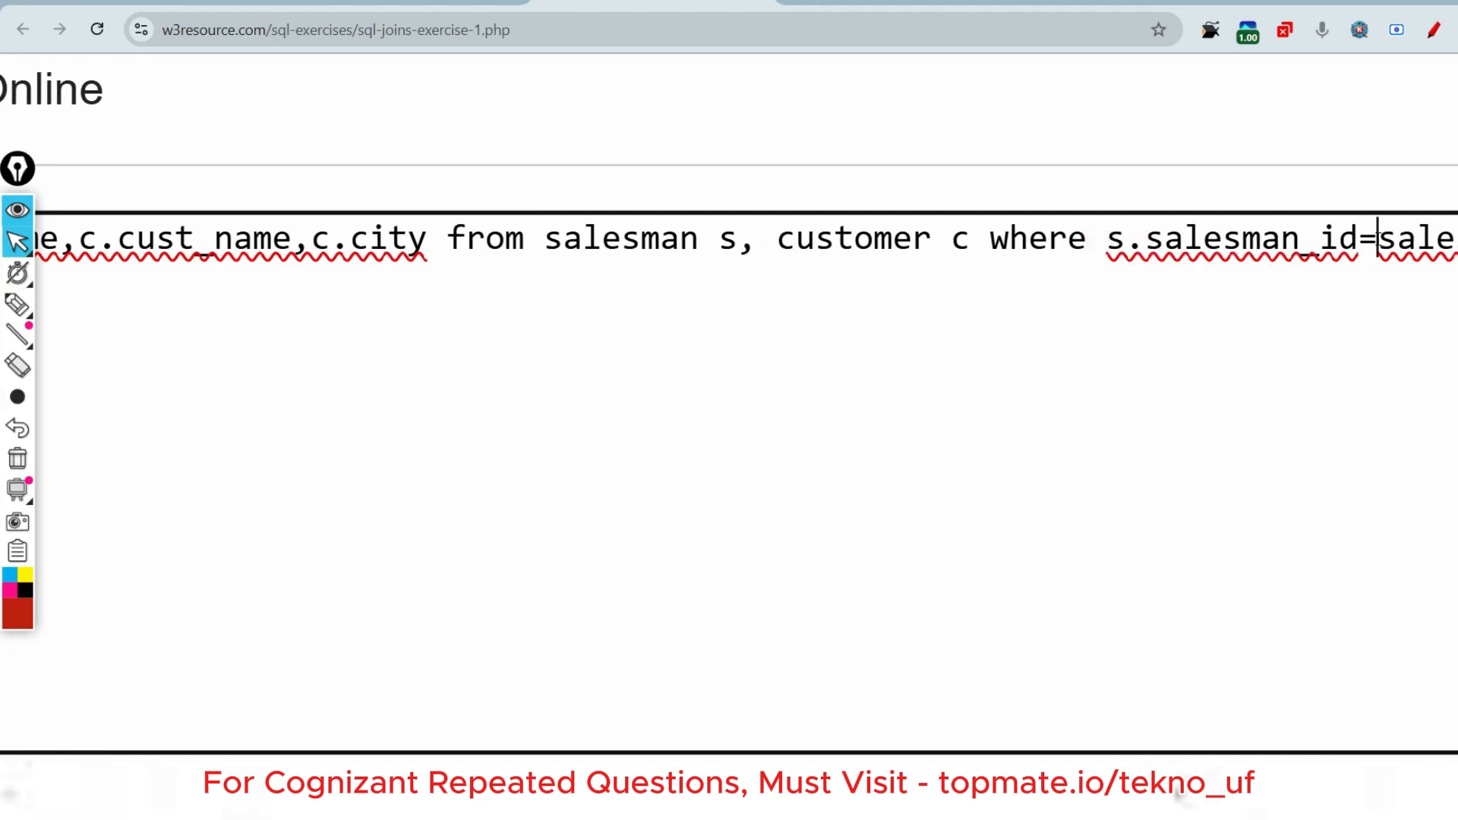
{"action": "type", "text": "c.sa"}
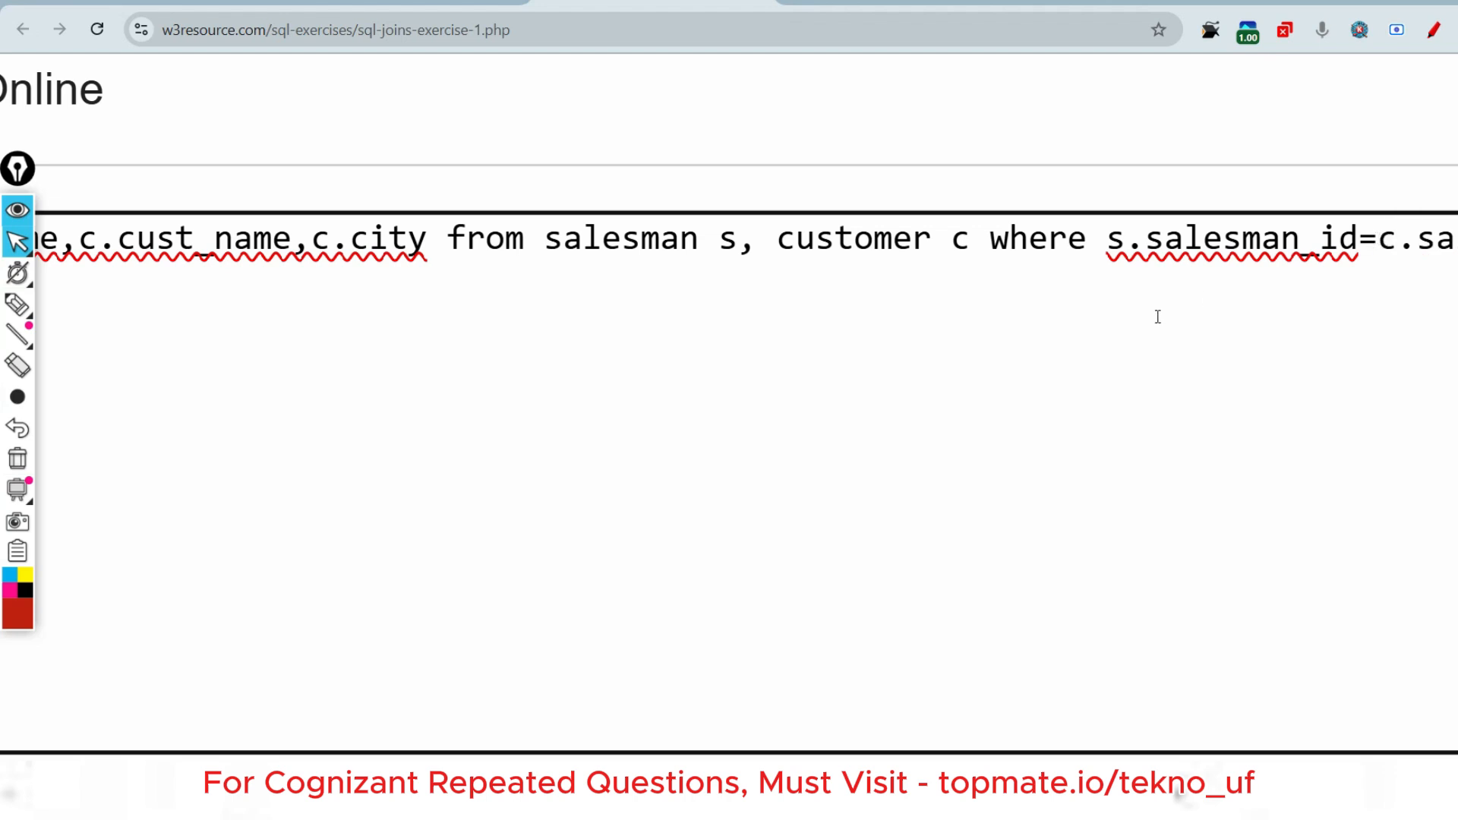
- Validate the join query and submit it to show the name, cust_name, city results
{"action": "scroll", "scroll_direction": "down", "scroll_amount": 3}
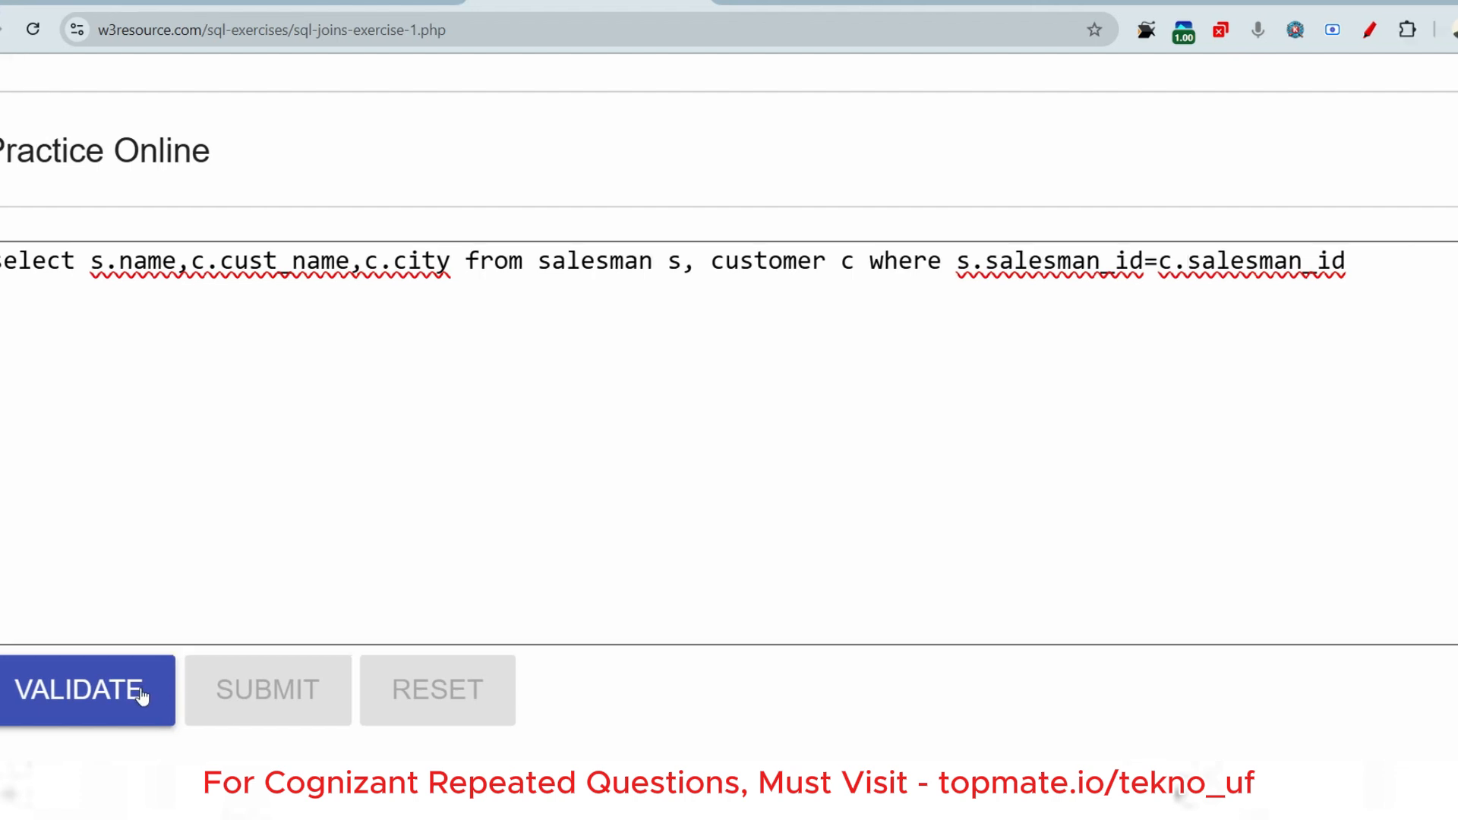
{"action": "left_click", "coordinate": [79, 690]}
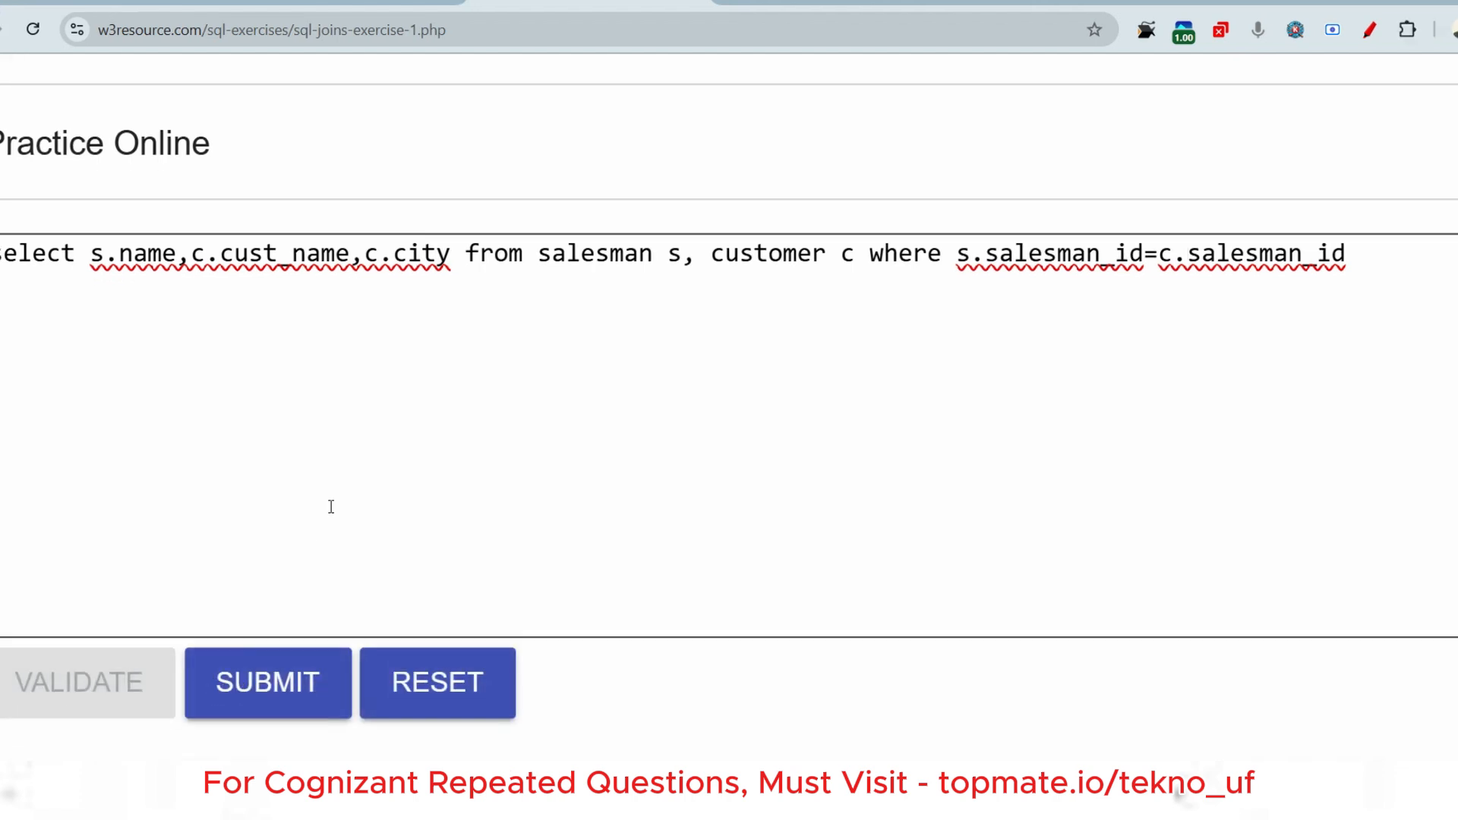
{"action": "scroll", "scroll_direction": "down", "scroll_amount": 3}
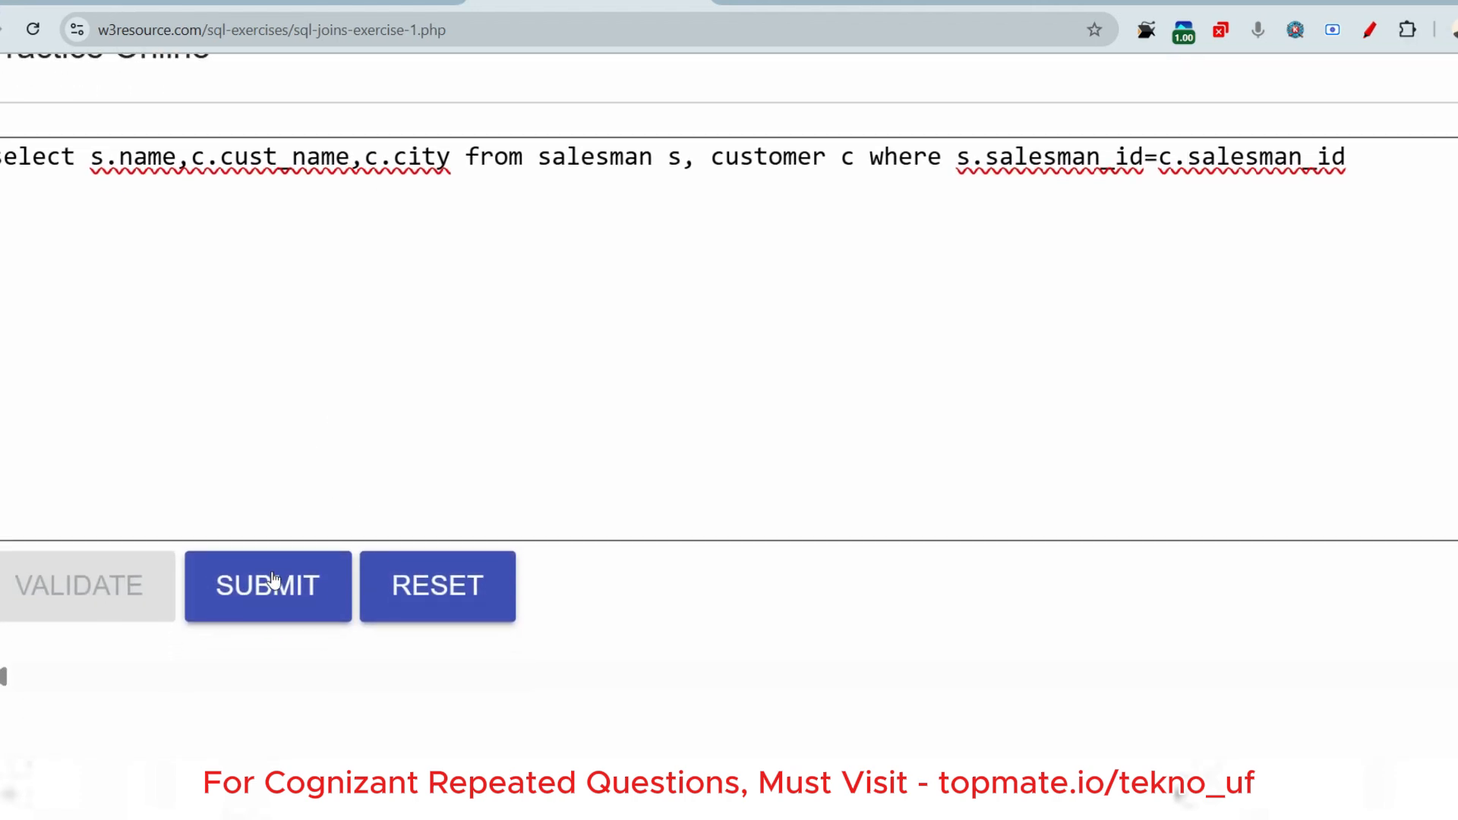
{"action": "left_click", "coordinate": [267, 586]}
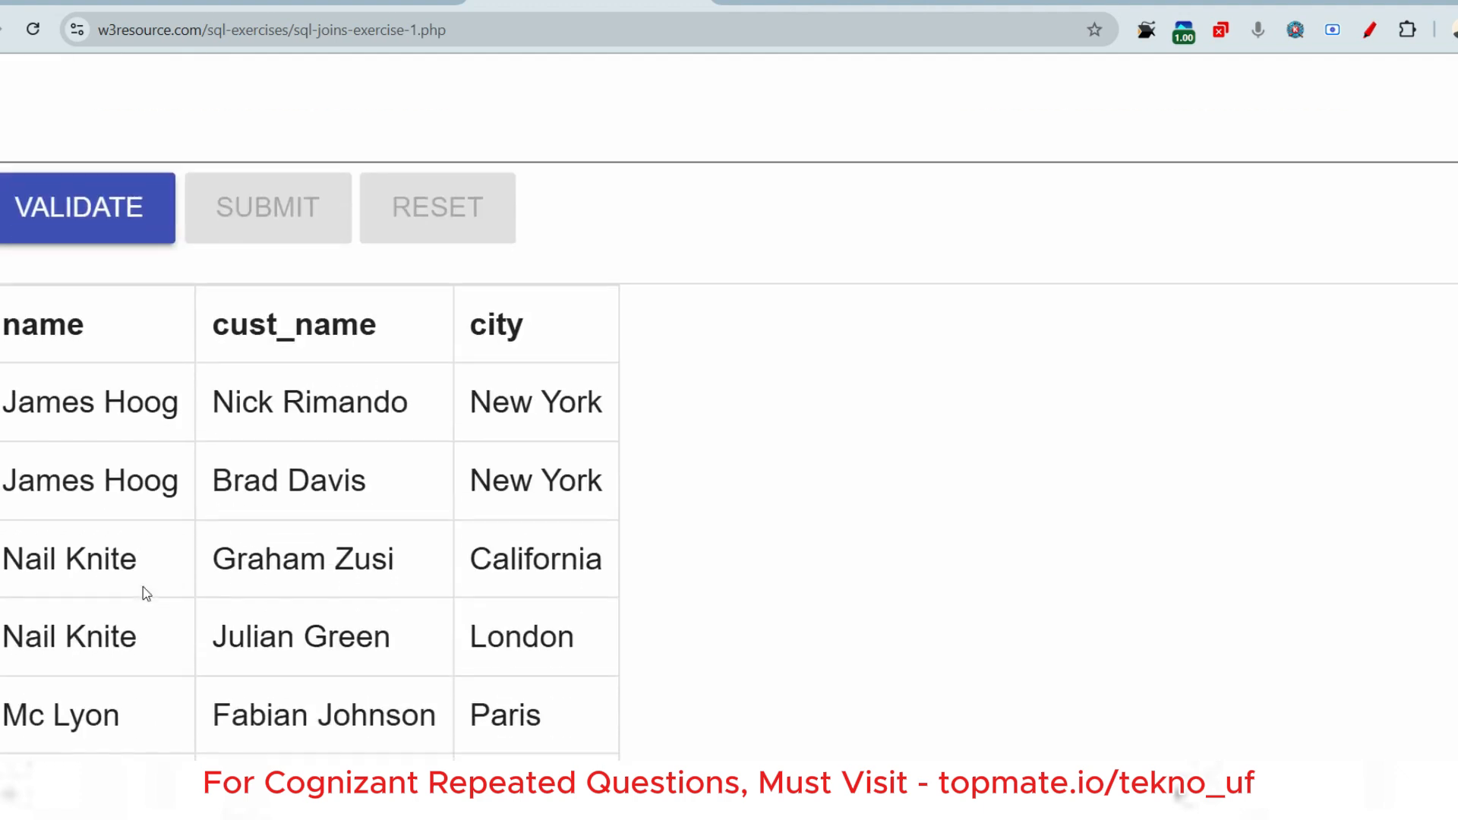
{"action": "scroll", "scroll_direction": "down", "scroll_amount": 3}
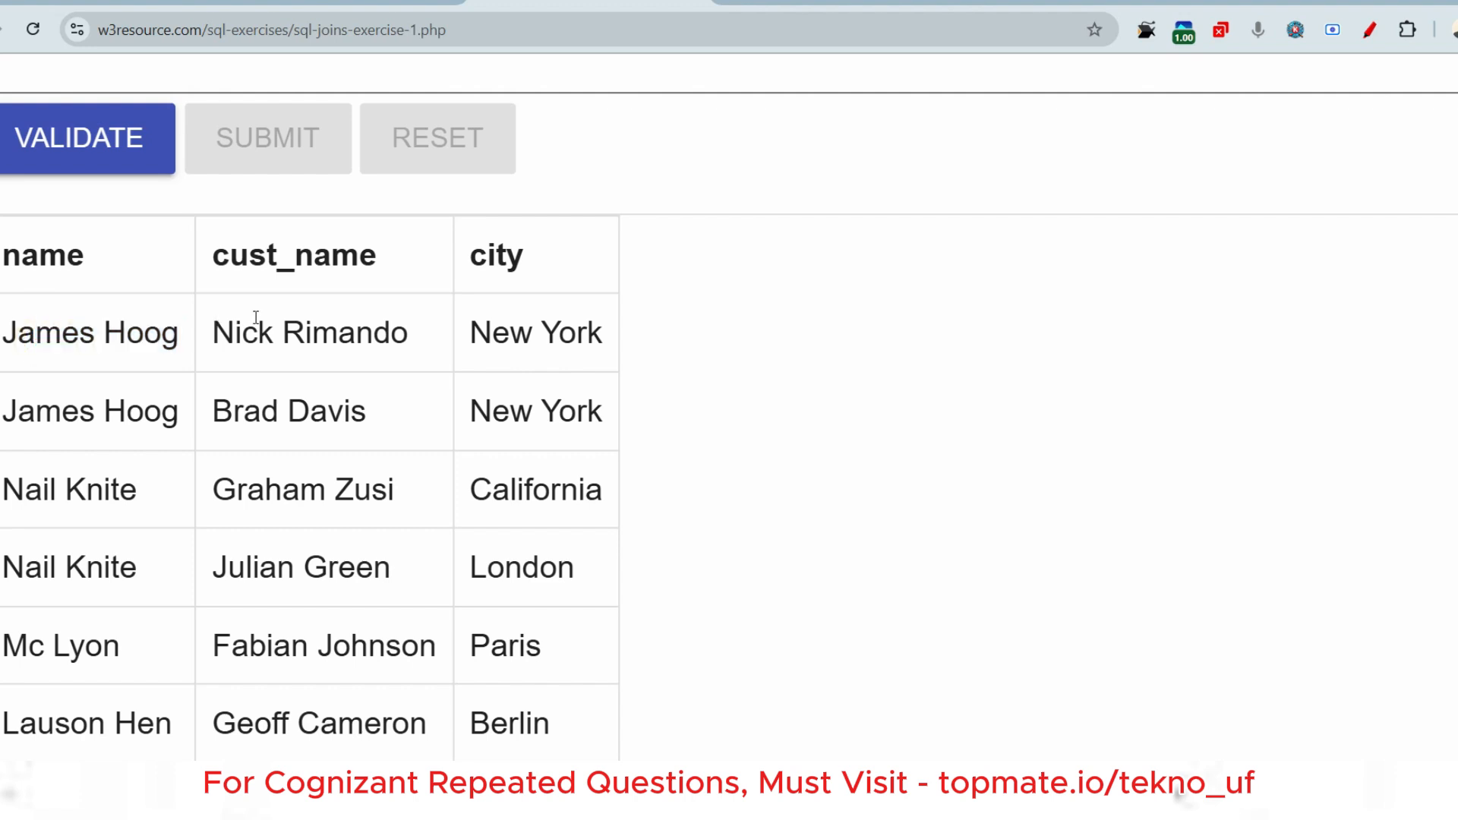
{"action": "double_click", "coordinate": [535, 331]}
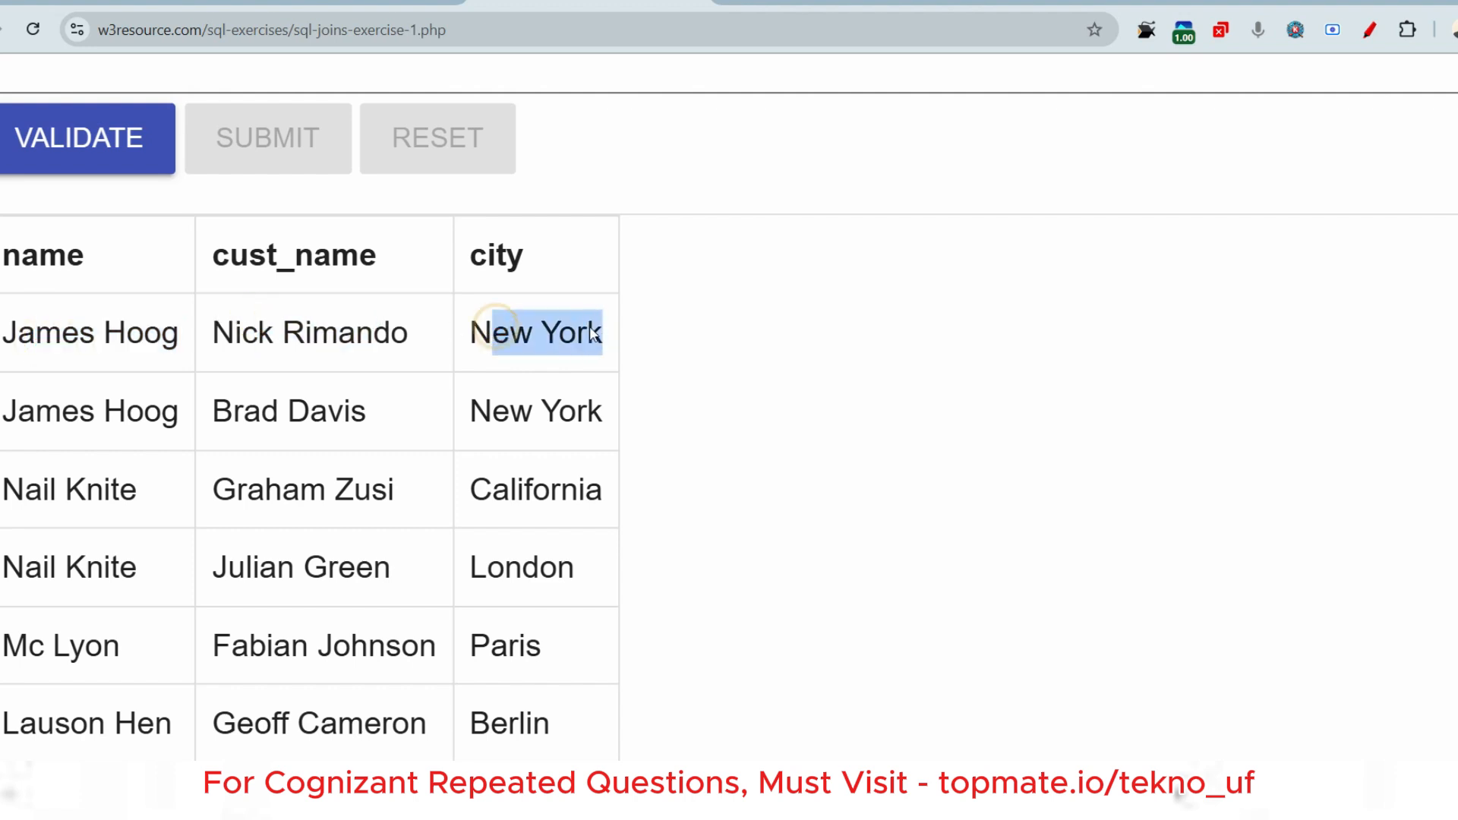
{"action": "mouse_move", "coordinate": [99, 329]}
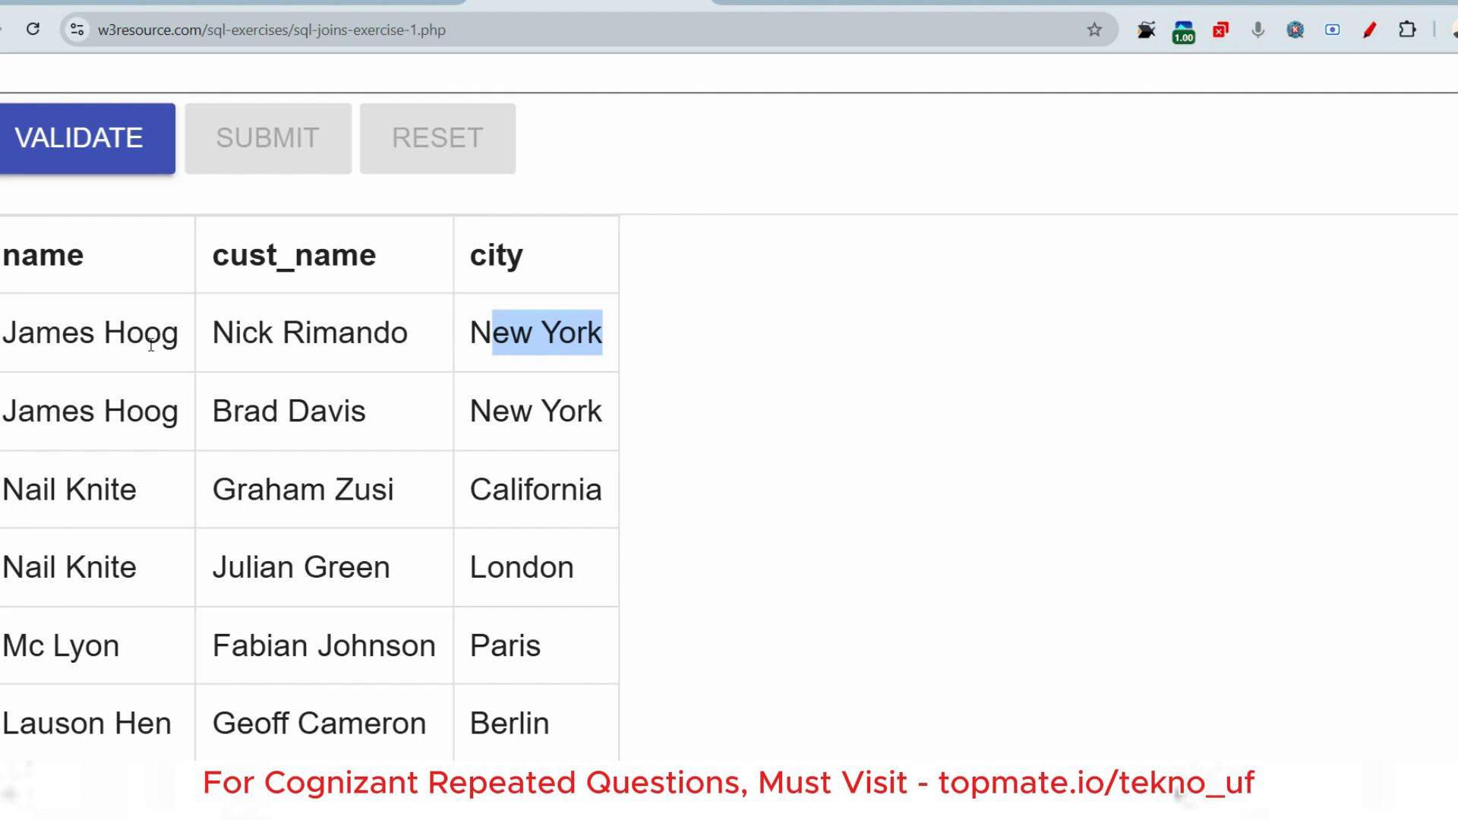
{"action": "mouse_move", "coordinate": [246, 346]}
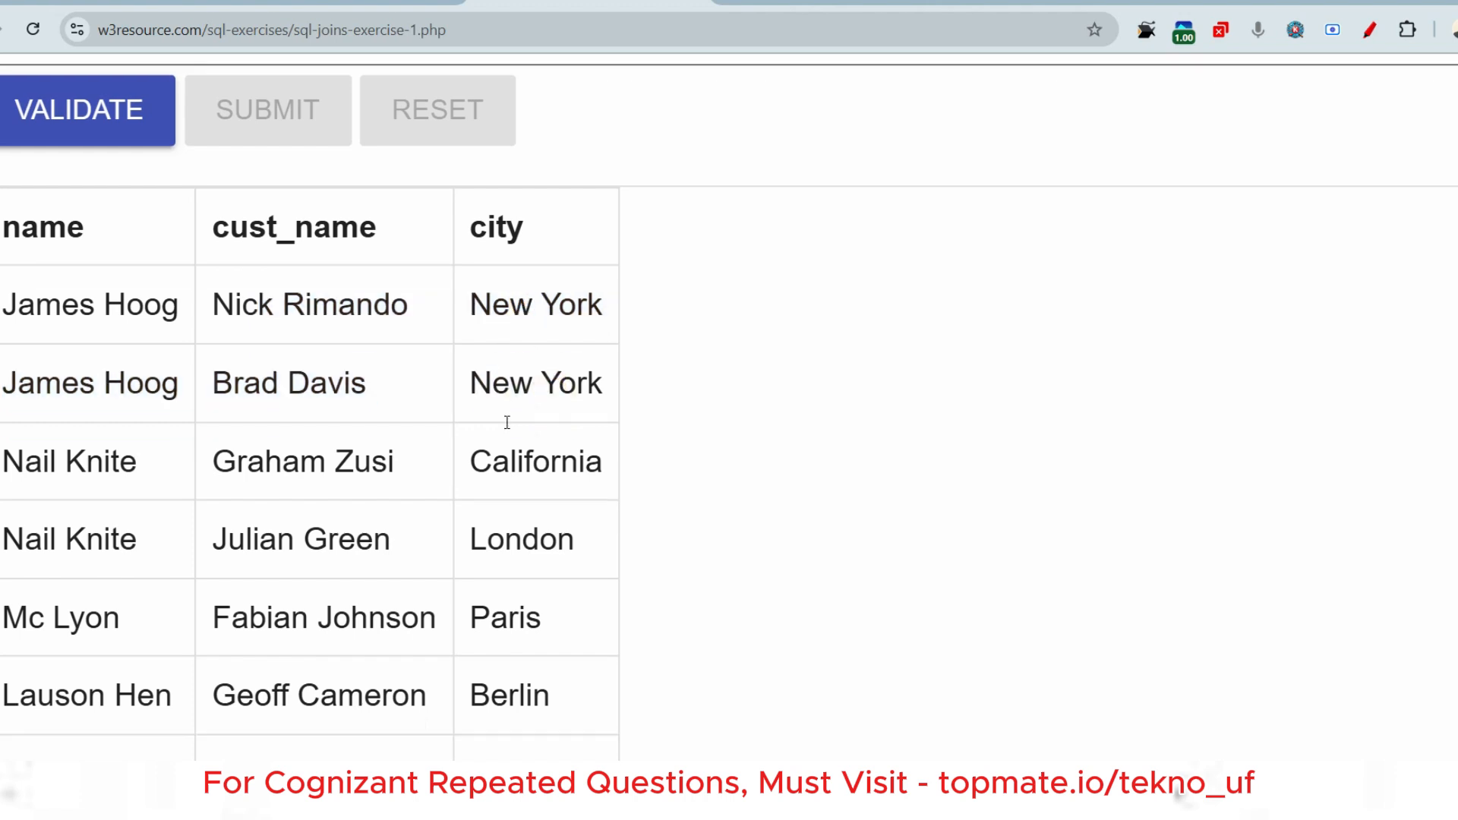
{"action": "scroll", "scroll_direction": "down", "scroll_amount": 3}
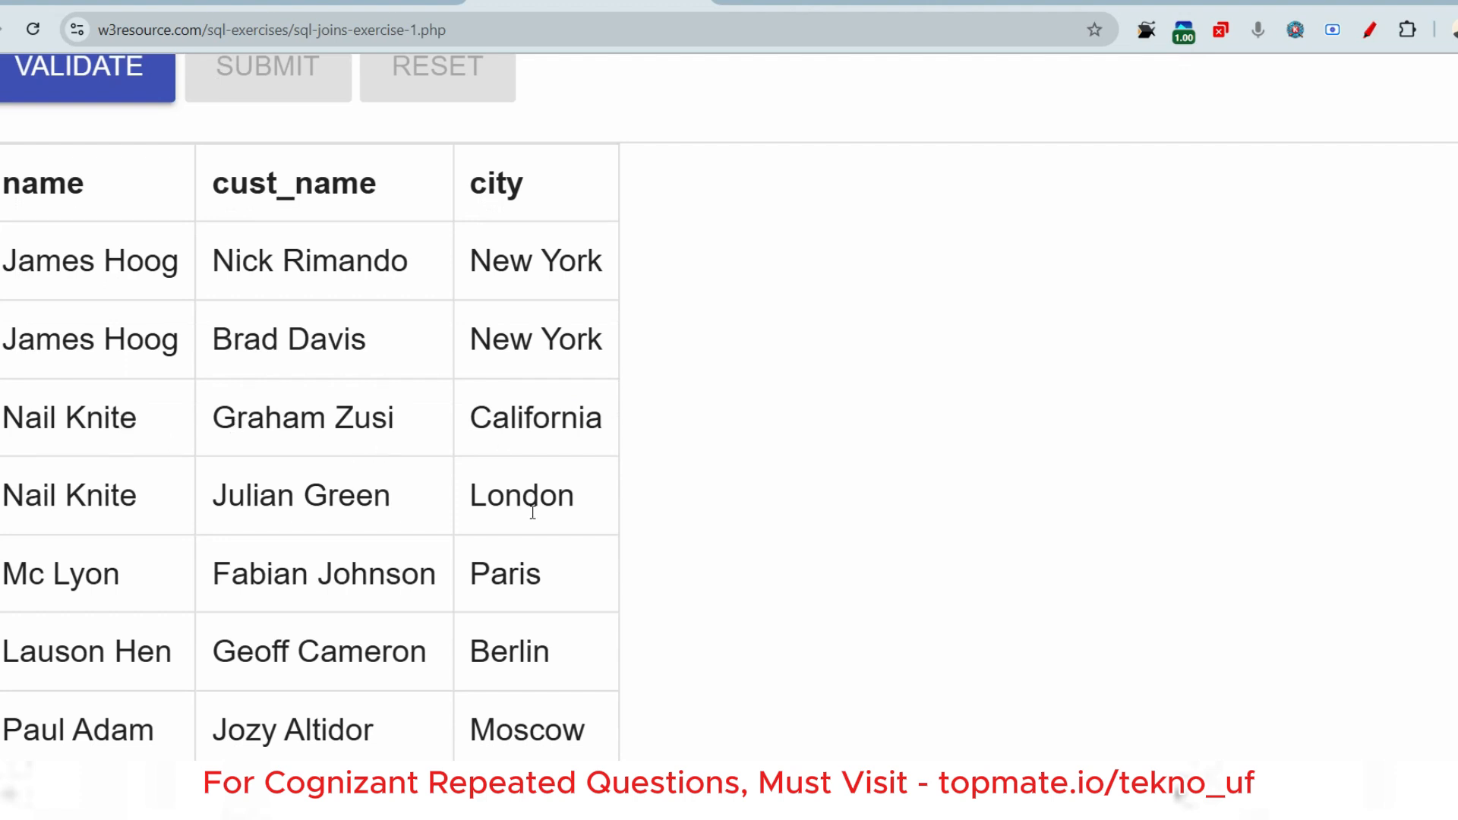
{"action": "scroll", "scroll_direction": "down", "scroll_amount": 3}
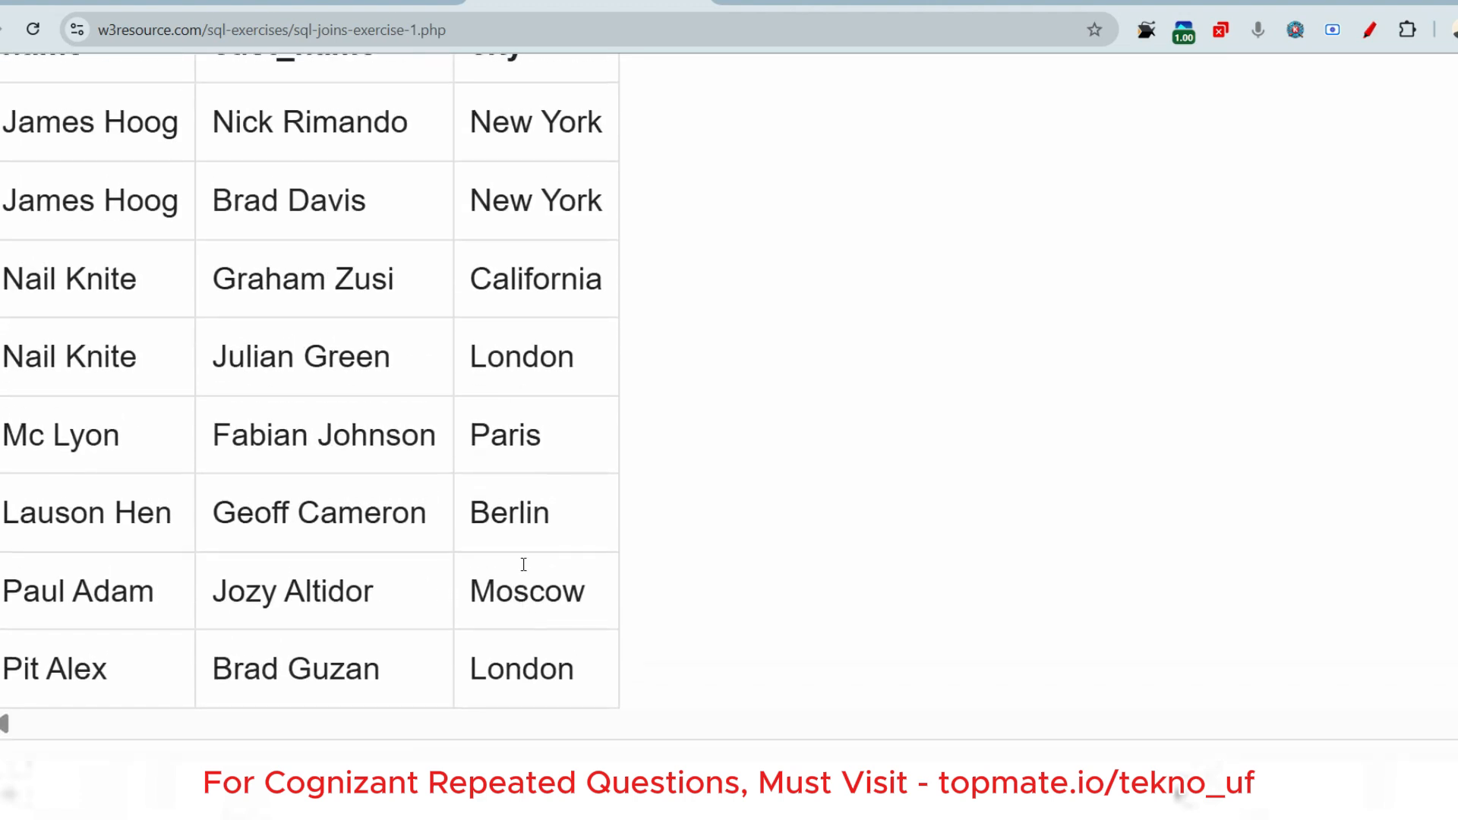
{"action": "scroll", "scroll_direction": "up", "scroll_amount": 3}
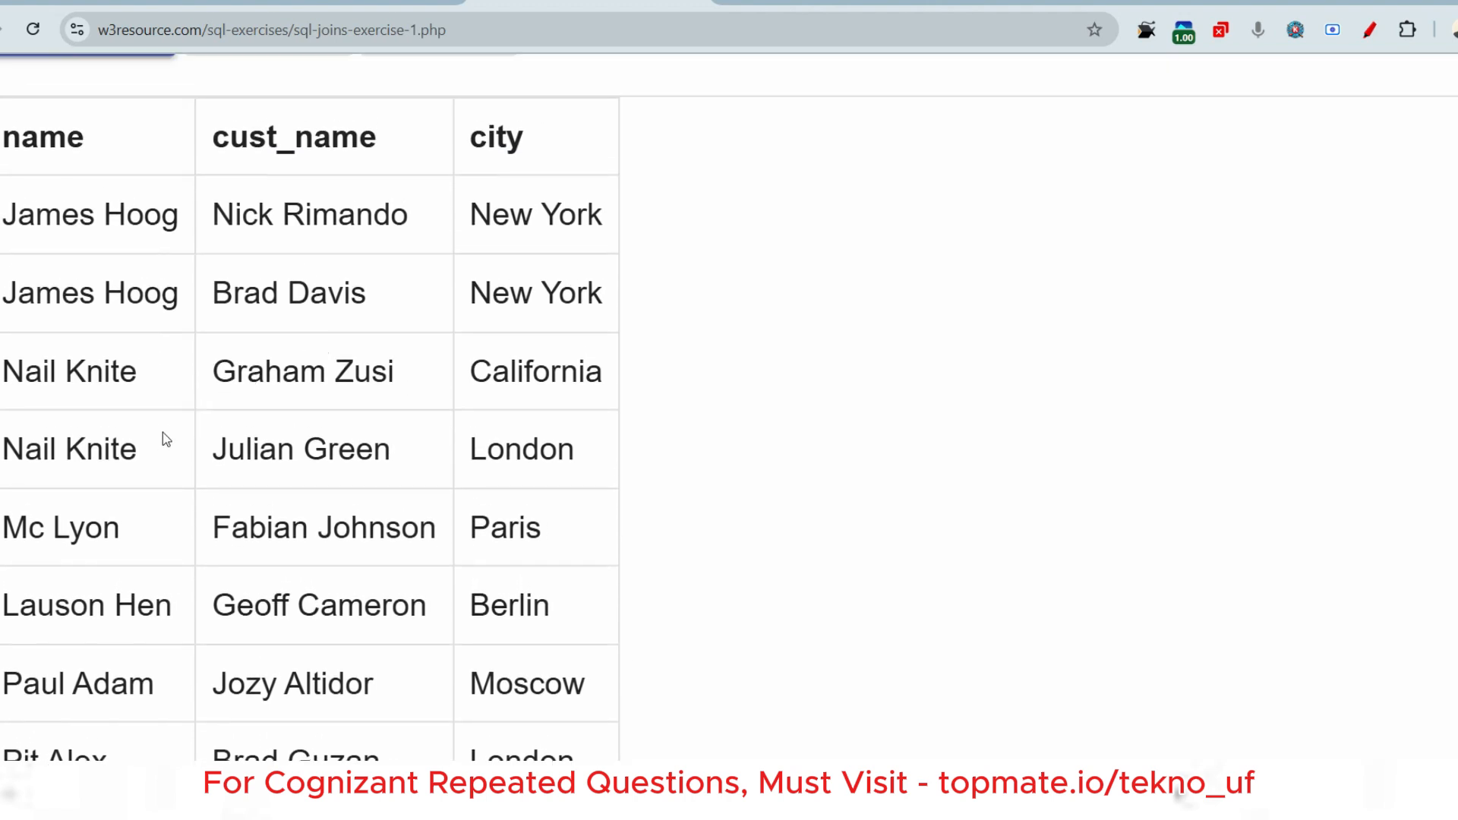
{"action": "mouse_move", "coordinate": [538, 422]}
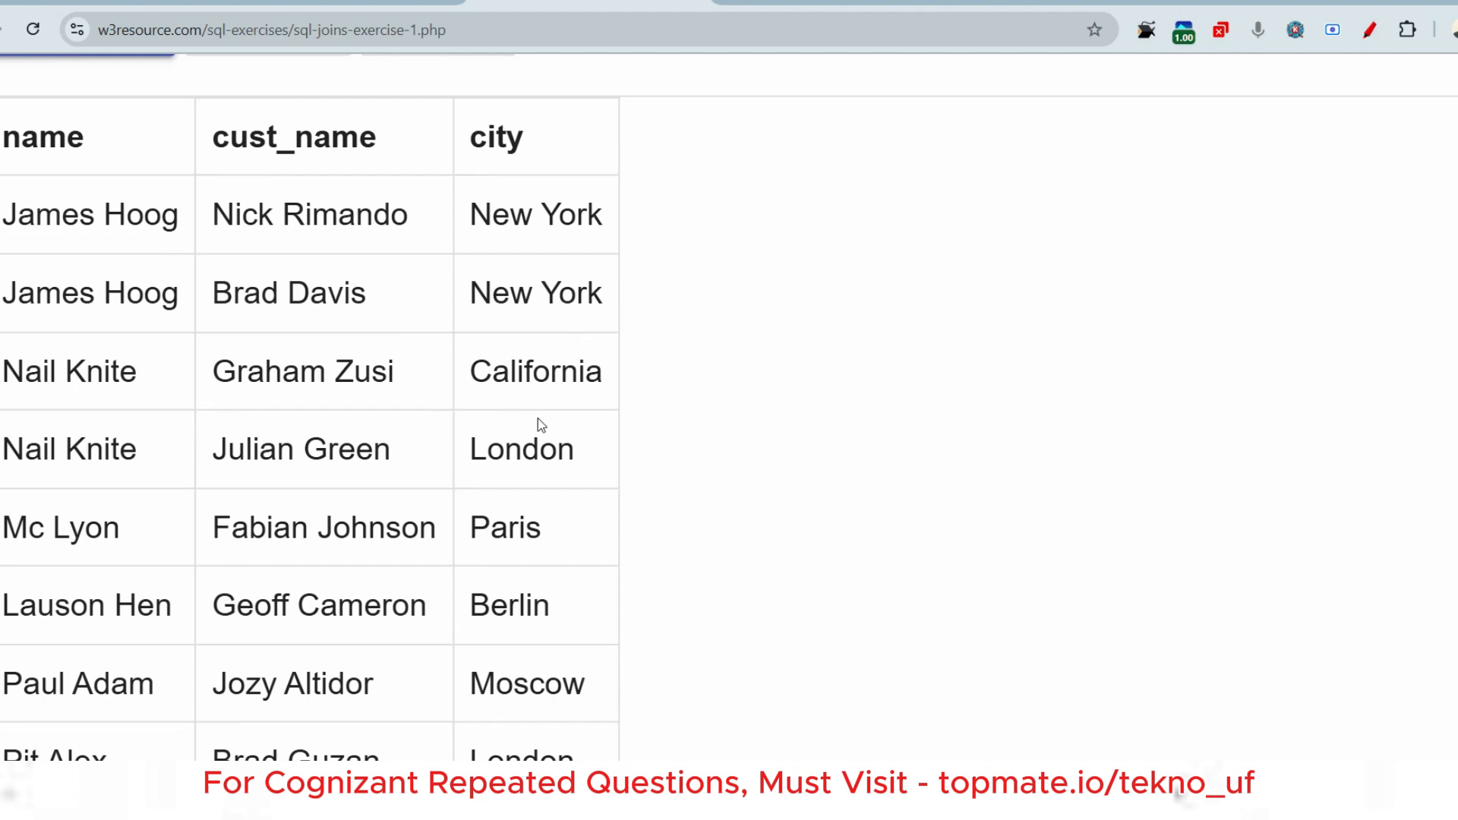
{"action": "mouse_move", "coordinate": [501, 403]}
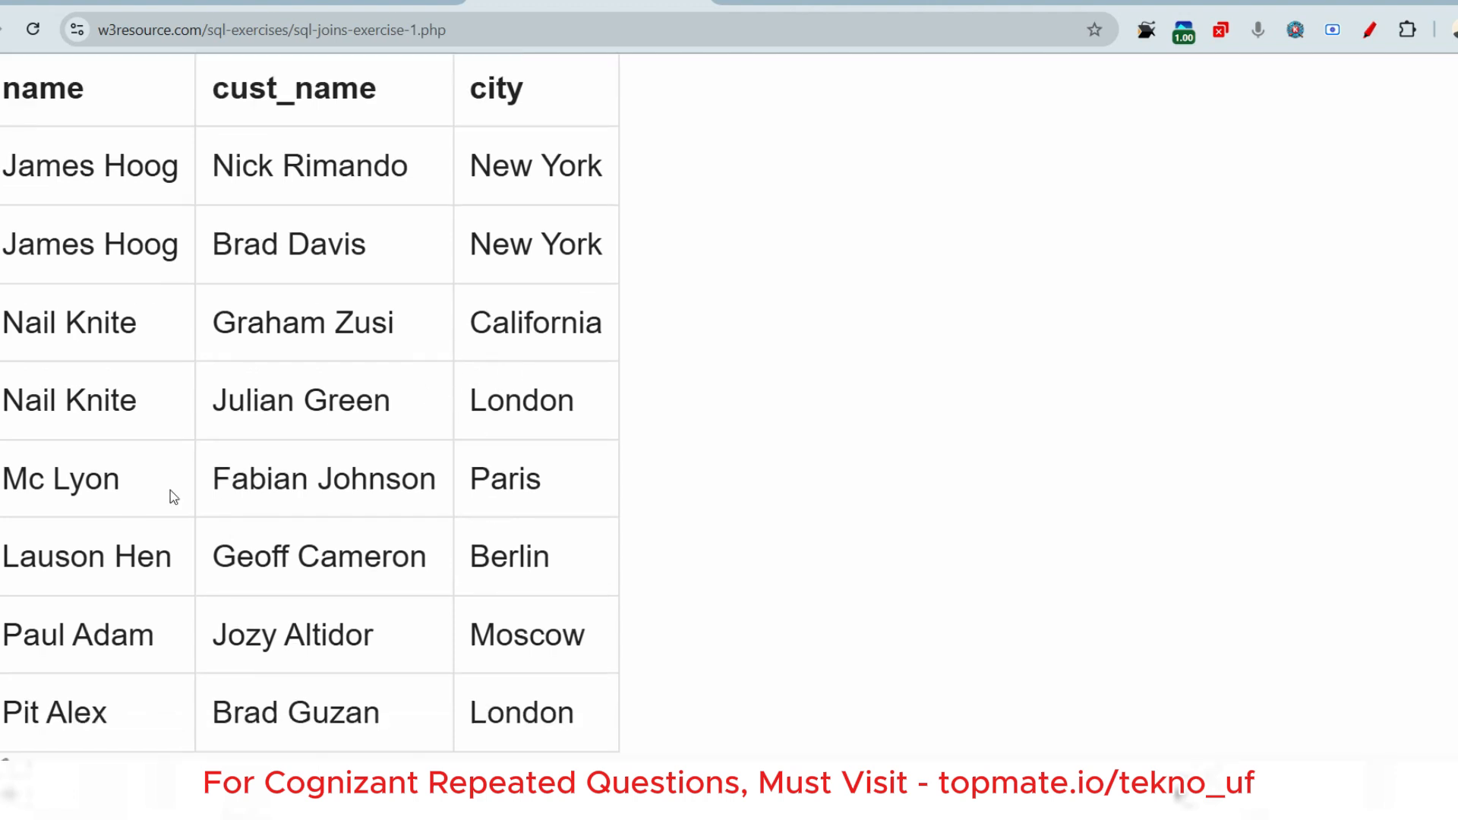
{"action": "mouse_move", "coordinate": [343, 509]}
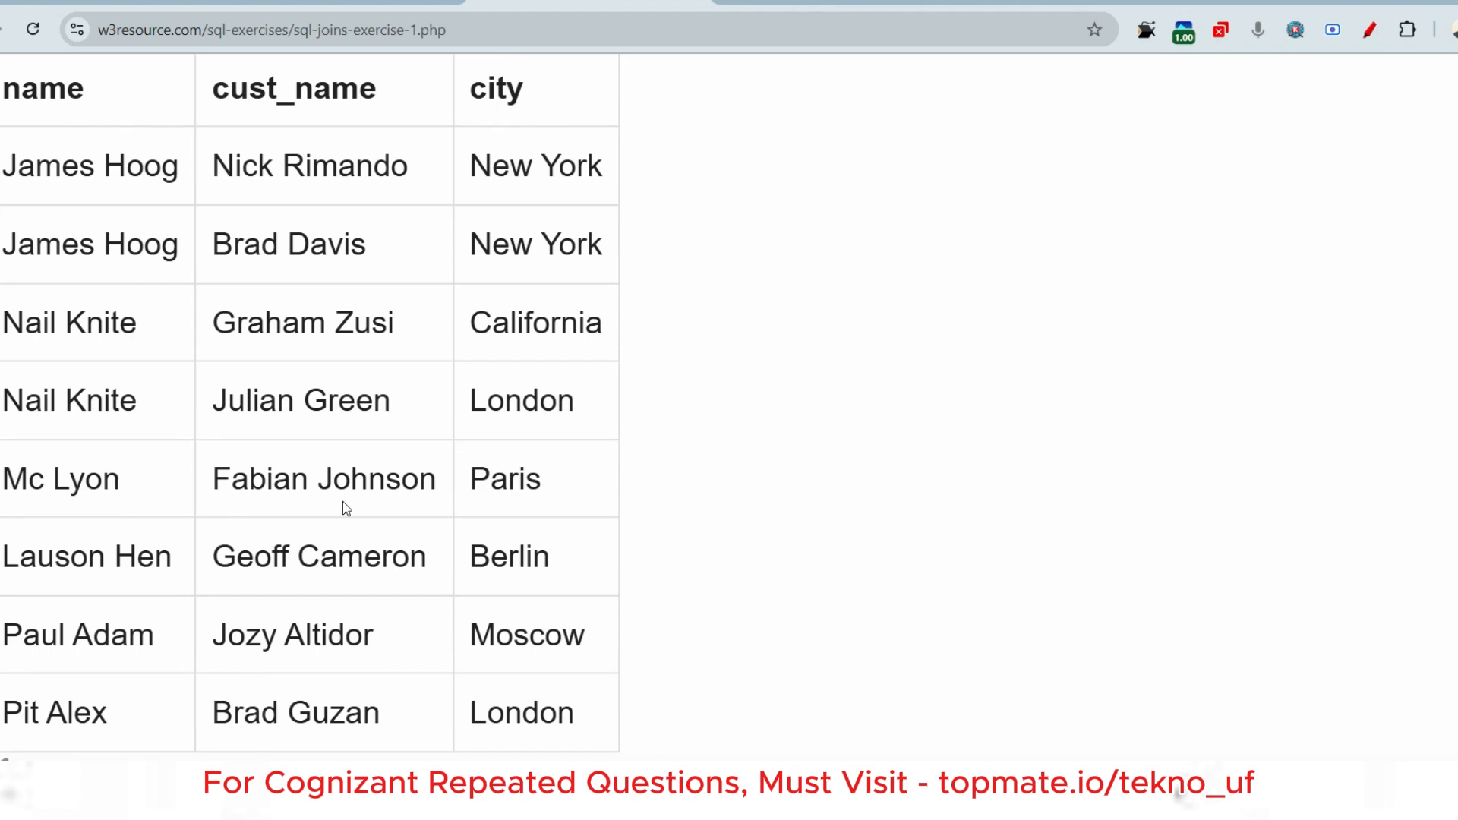
{"action": "mouse_move", "coordinate": [504, 508]}
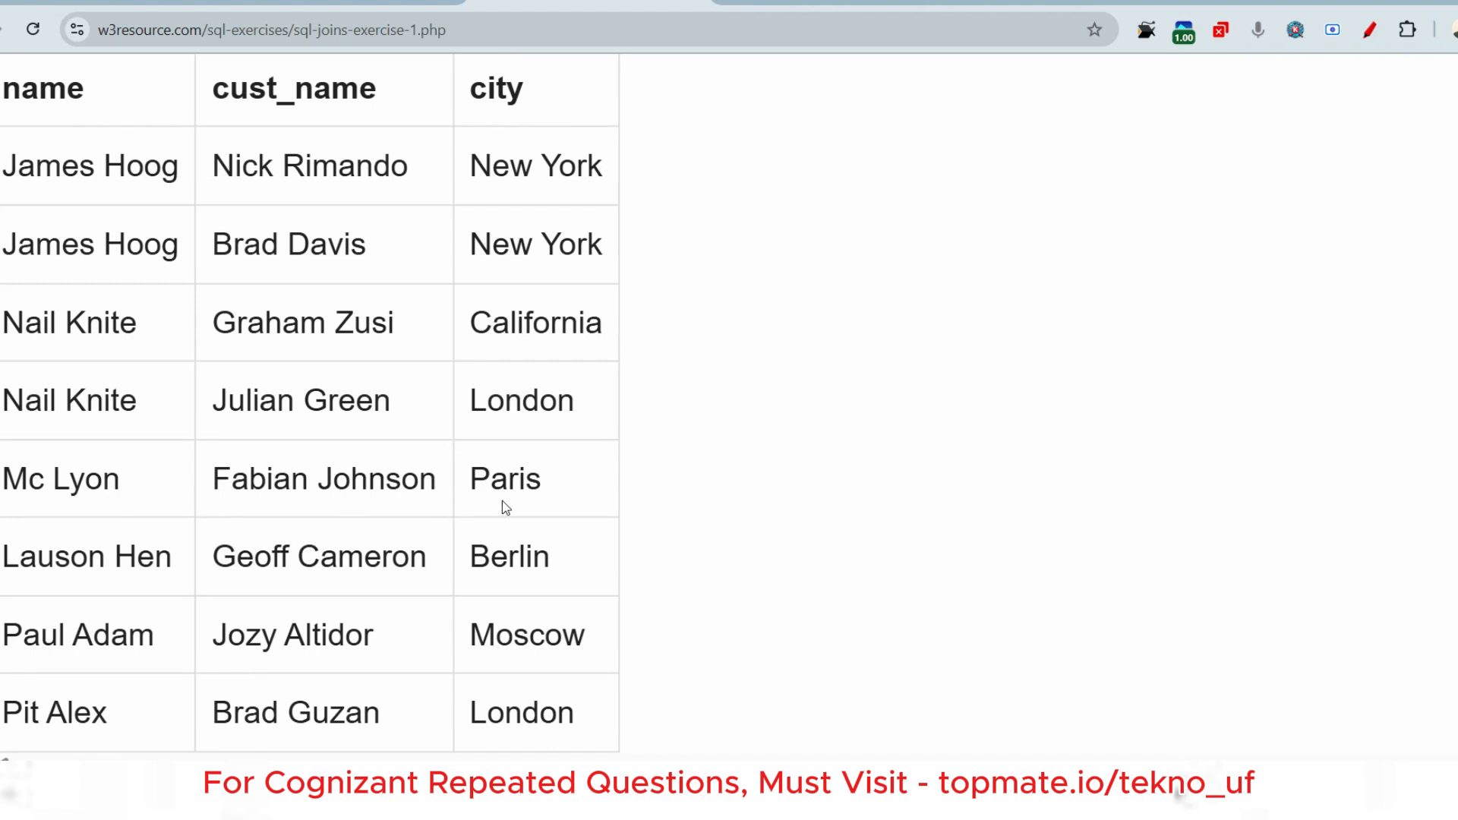
{"action": "double_click", "coordinate": [240, 478]}
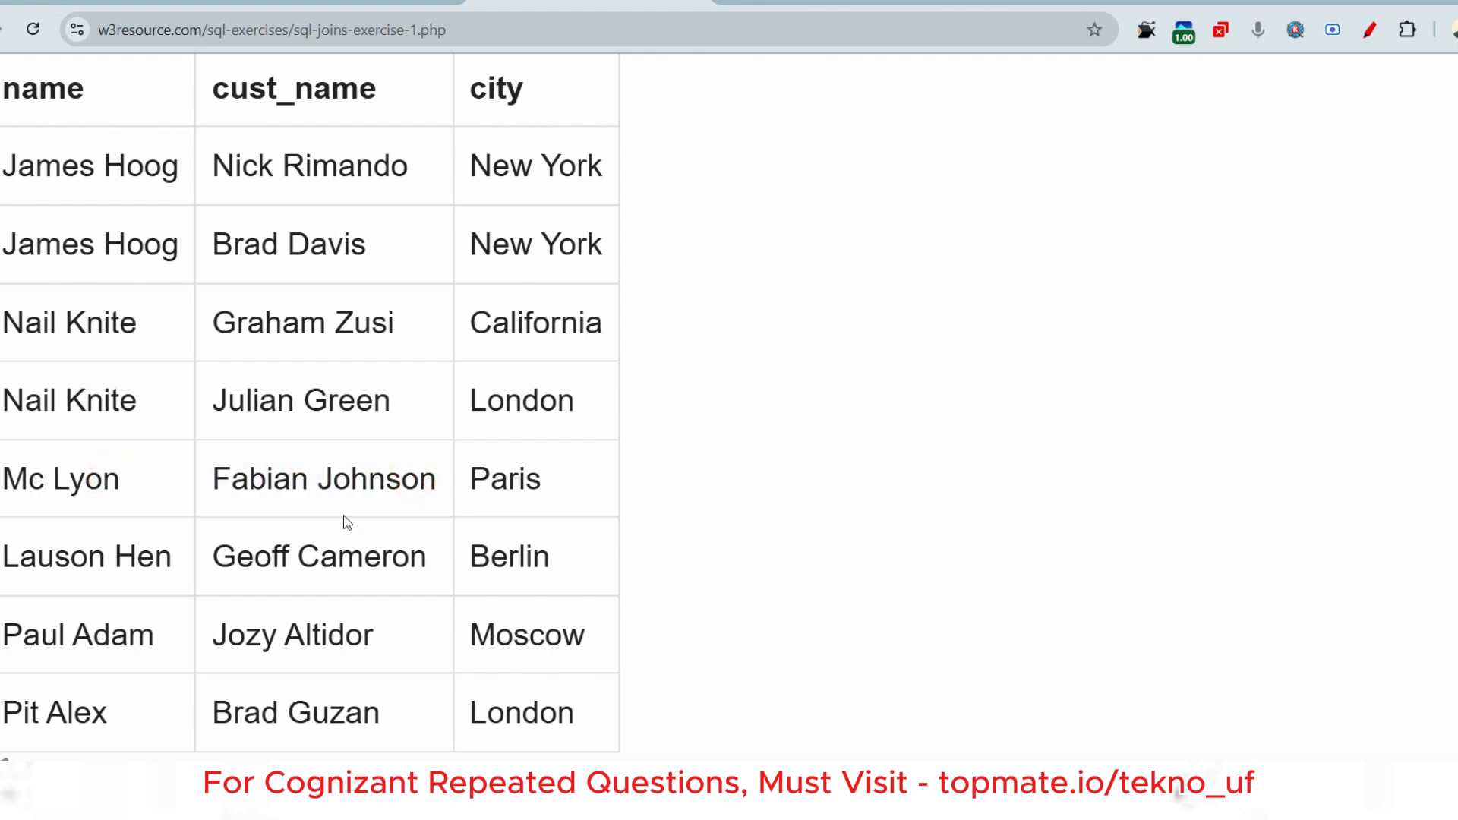
- Scroll between the query results and the exercise's expected sample output to compare them
{"action": "scroll", "scroll_direction": "down", "scroll_amount": 3}
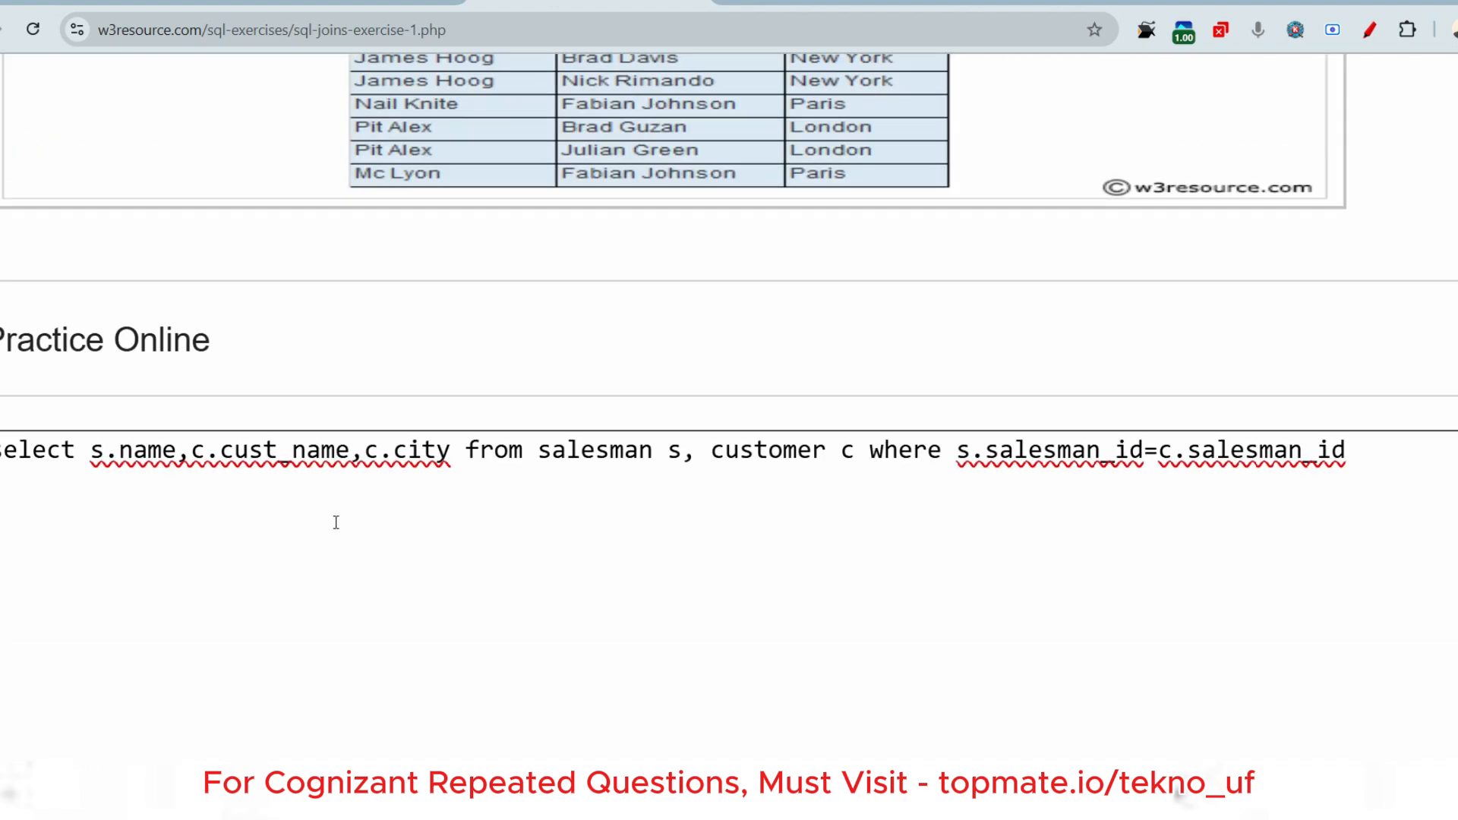
{"action": "scroll", "scroll_direction": "up", "scroll_amount": 3}
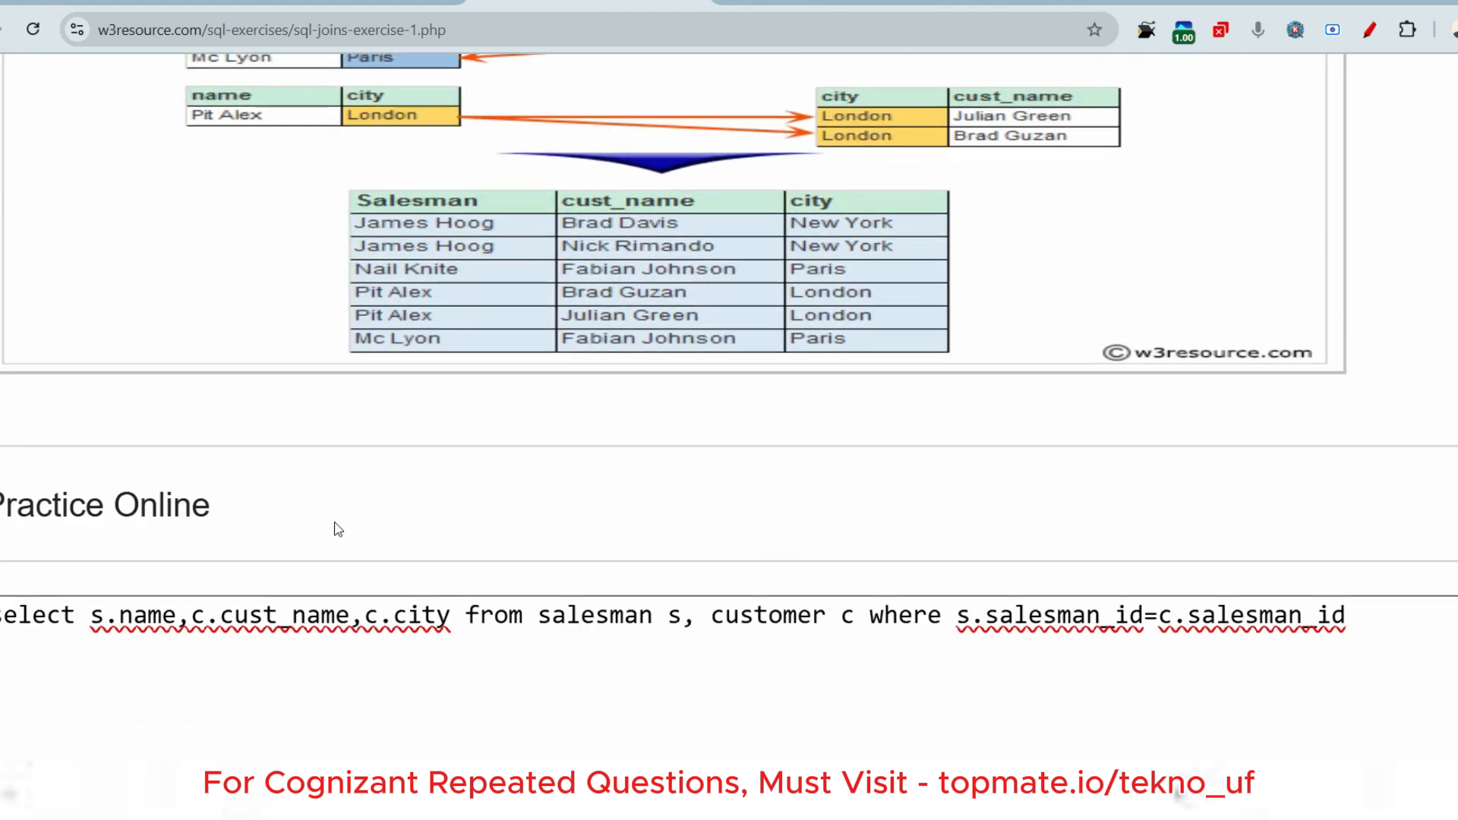
{"action": "scroll", "scroll_direction": "down", "scroll_amount": 3}
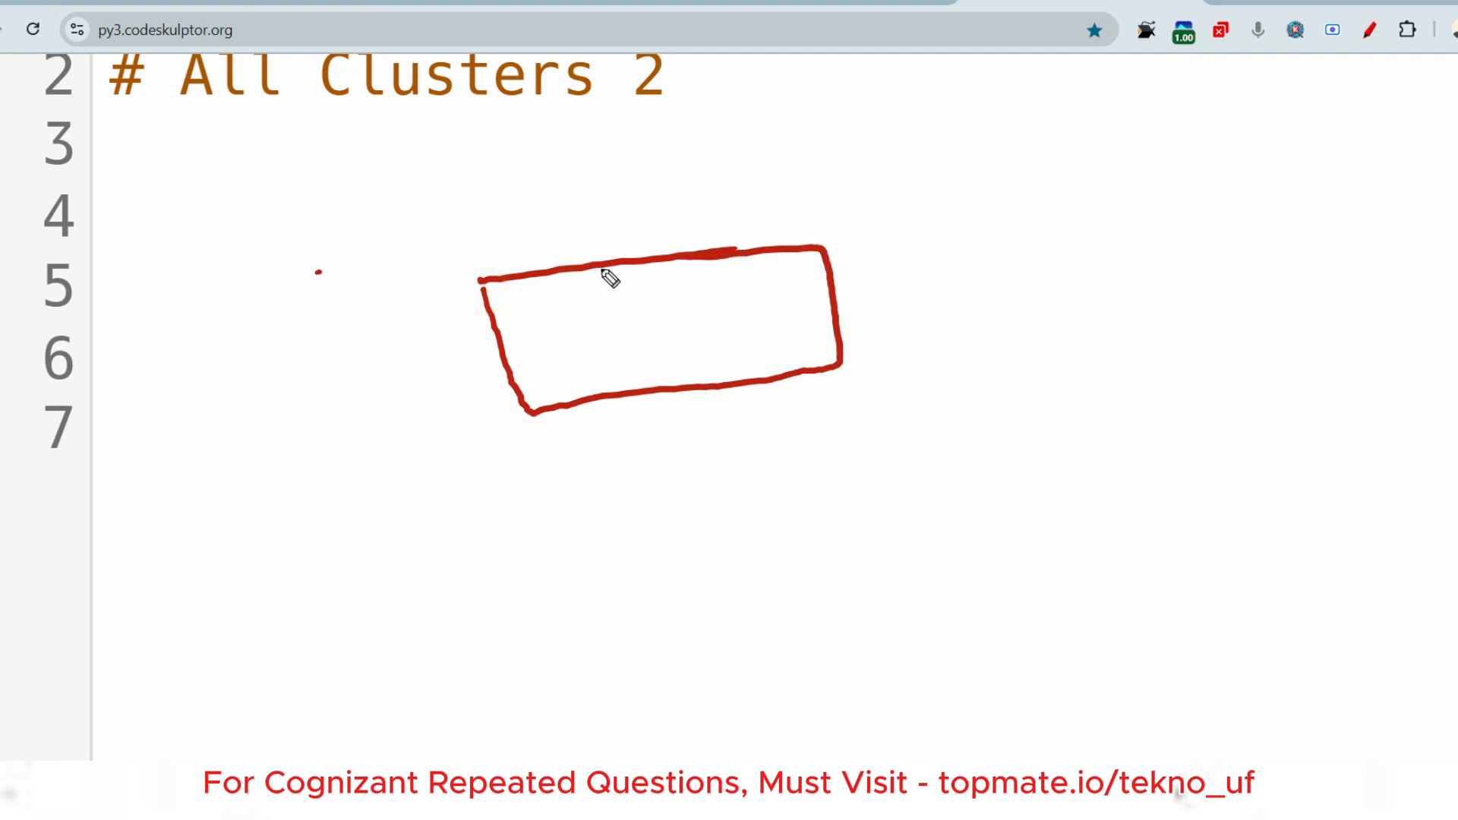
- Draw a Name/Id two-column table with rows and write the quoted word print should output
{"action": "left_click_drag", "start_coordinate": [530, 279], "coordinate": [631, 363]}
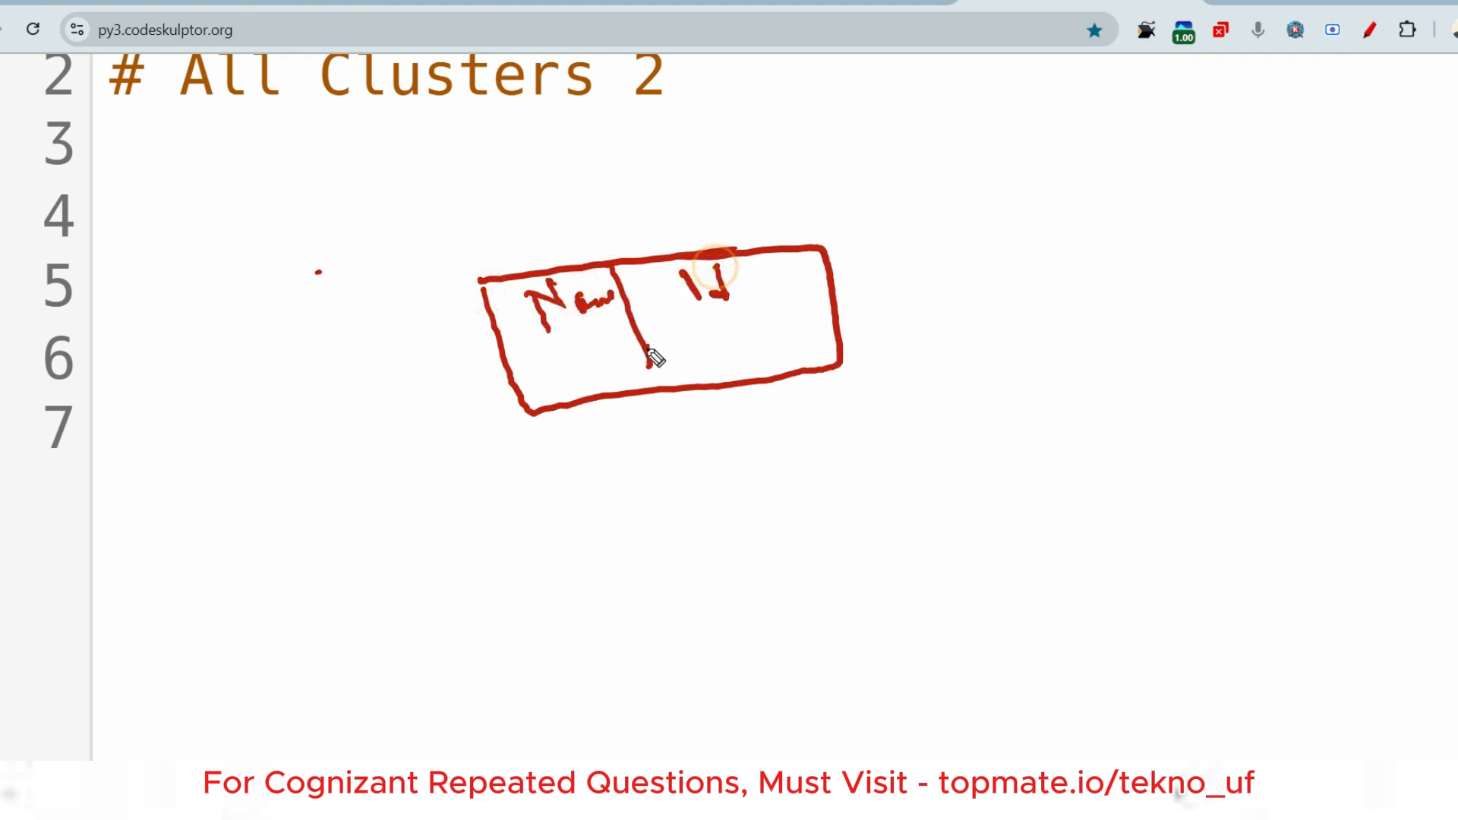
{"action": "left_click_drag", "start_coordinate": [483, 354], "coordinate": [670, 456]}
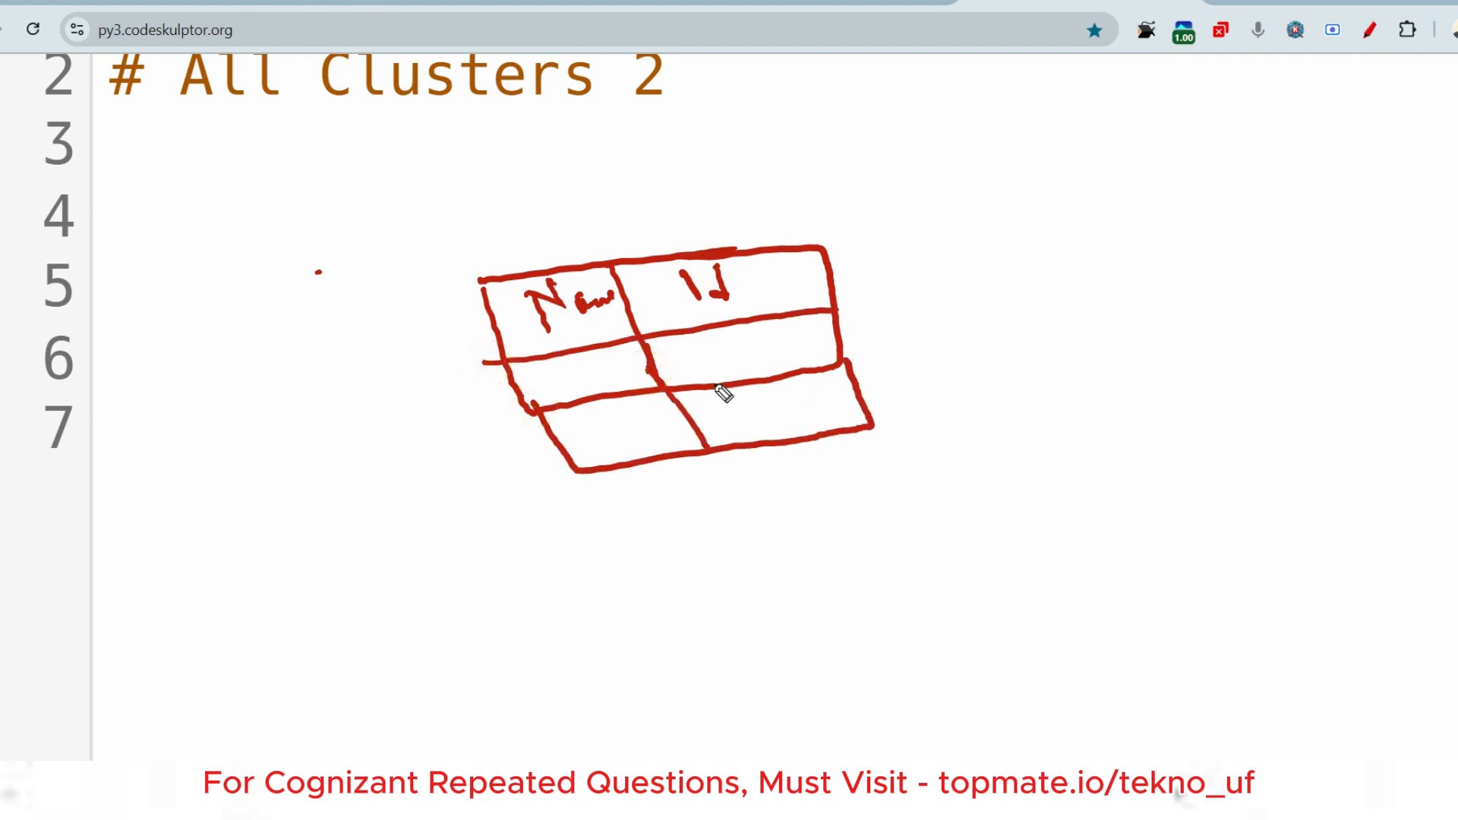
{"action": "mouse_move", "coordinate": [1045, 310]}
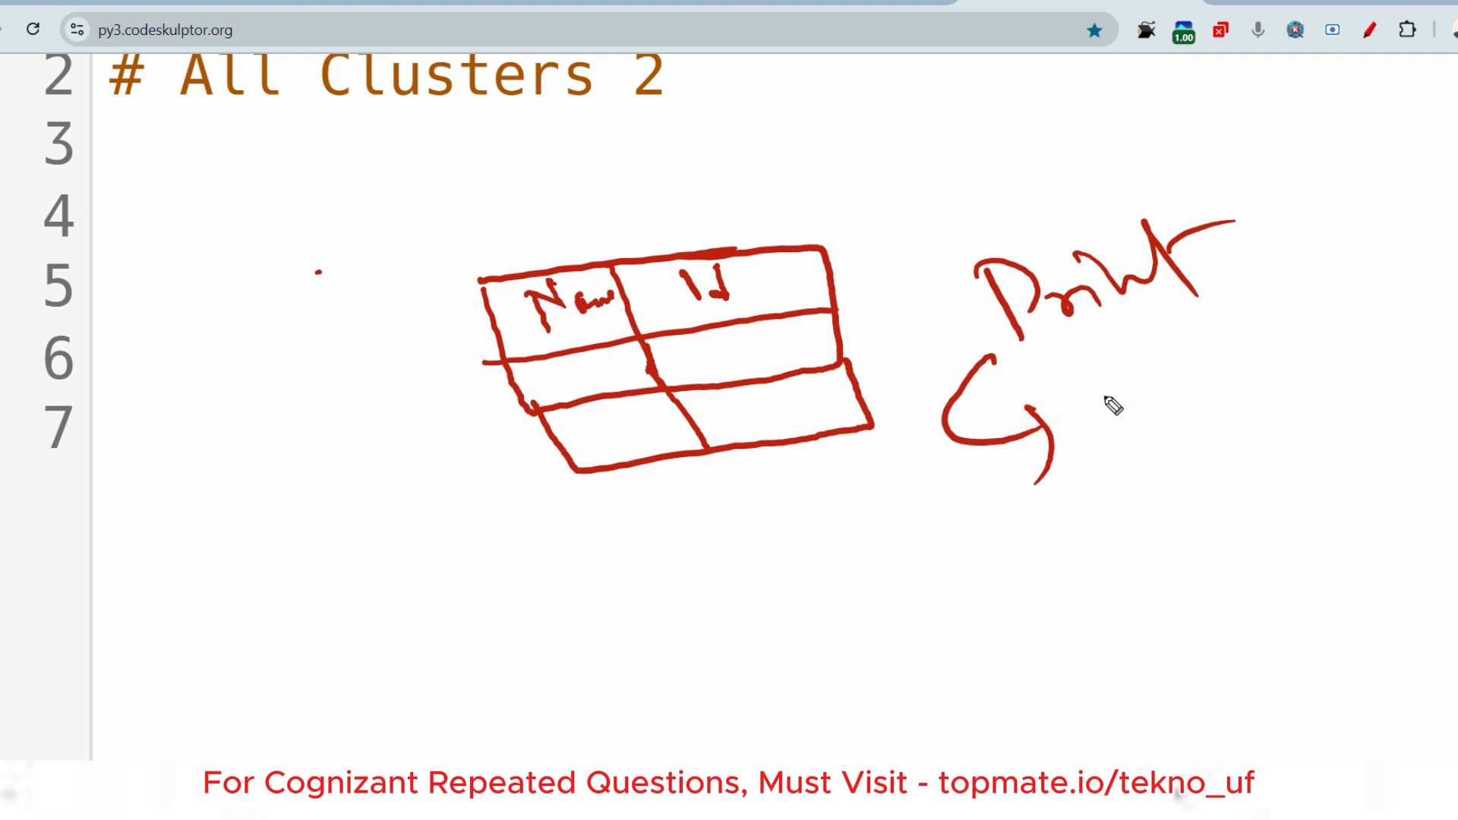
{"action": "mouse_move", "coordinate": [1108, 407]}
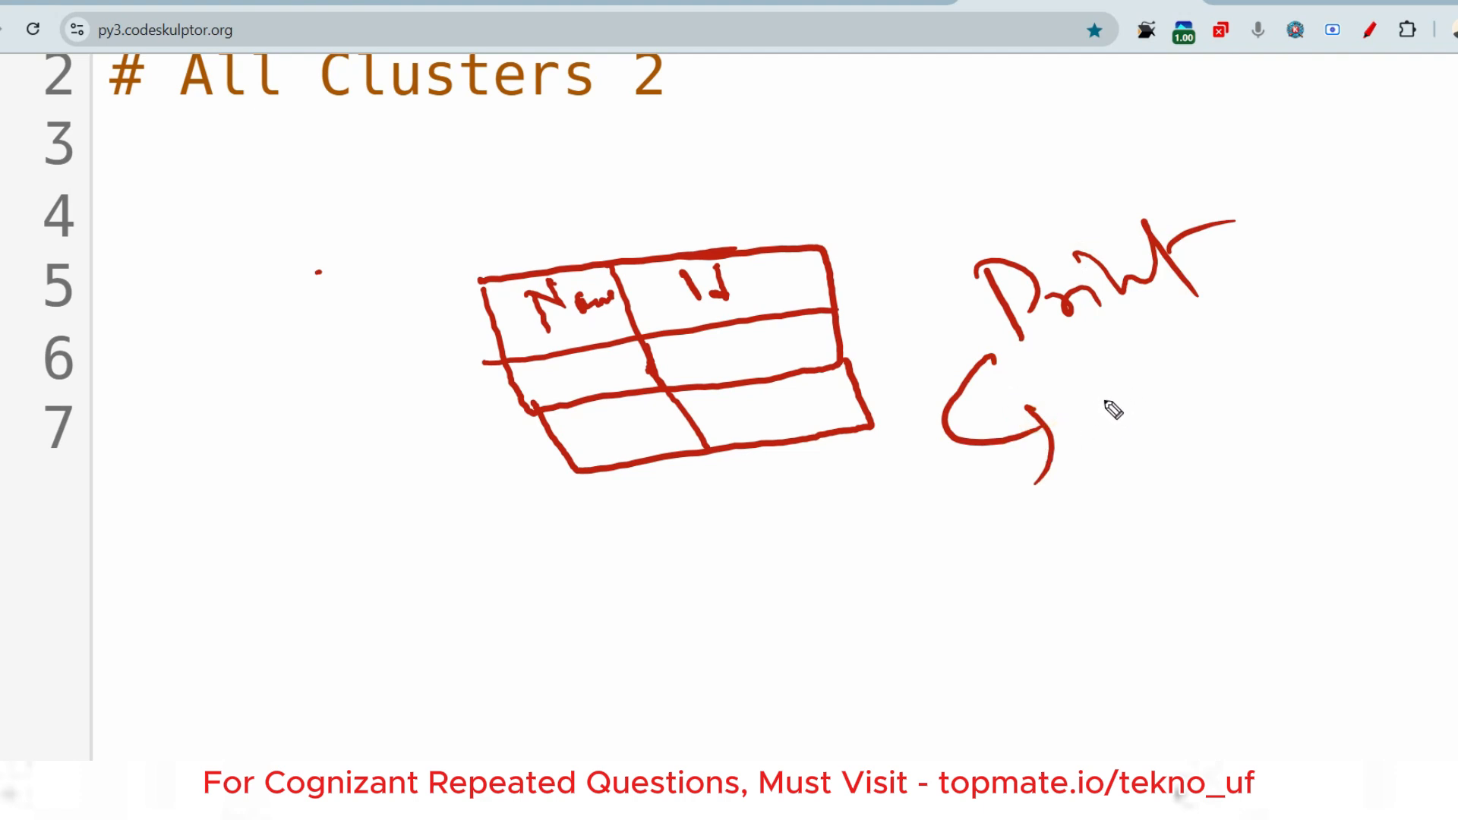
{"action": "mouse_move", "coordinate": [1104, 252]}
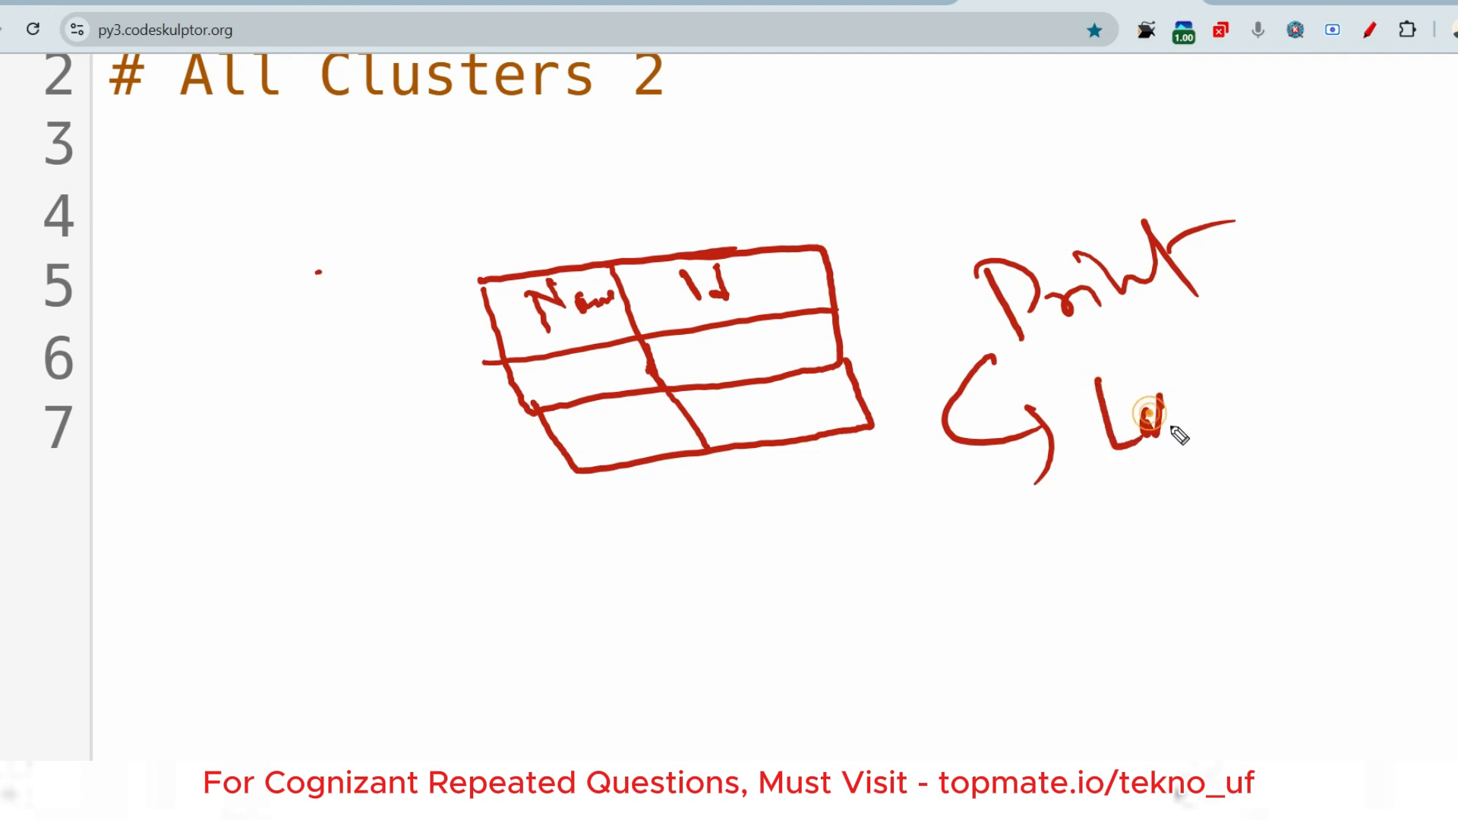
{"action": "left_click_drag", "start_coordinate": [1116, 409], "coordinate": [1330, 399]}
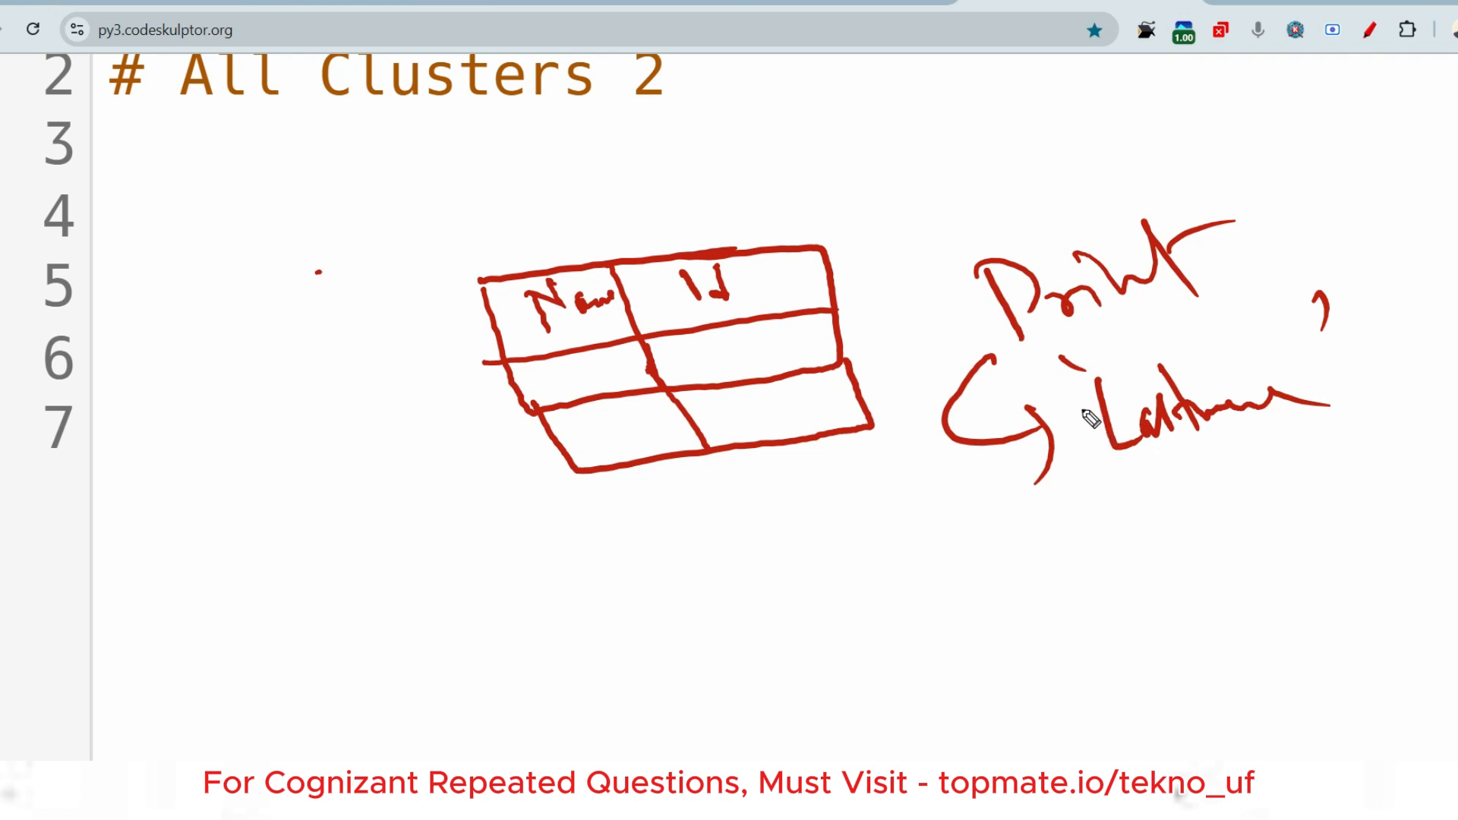
{"action": "mouse_move", "coordinate": [1127, 479]}
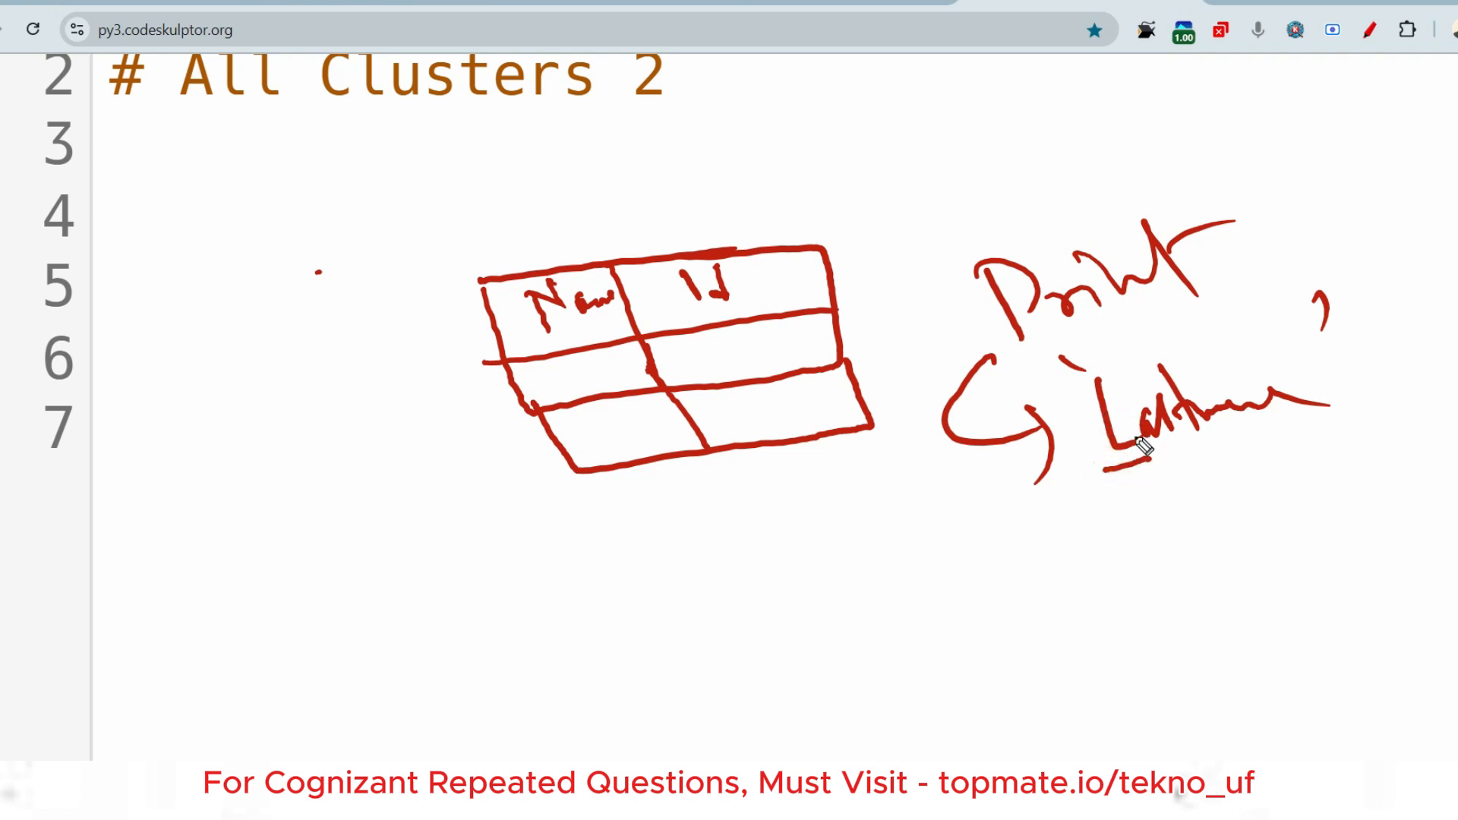
{"action": "mouse_move", "coordinate": [1312, 431]}
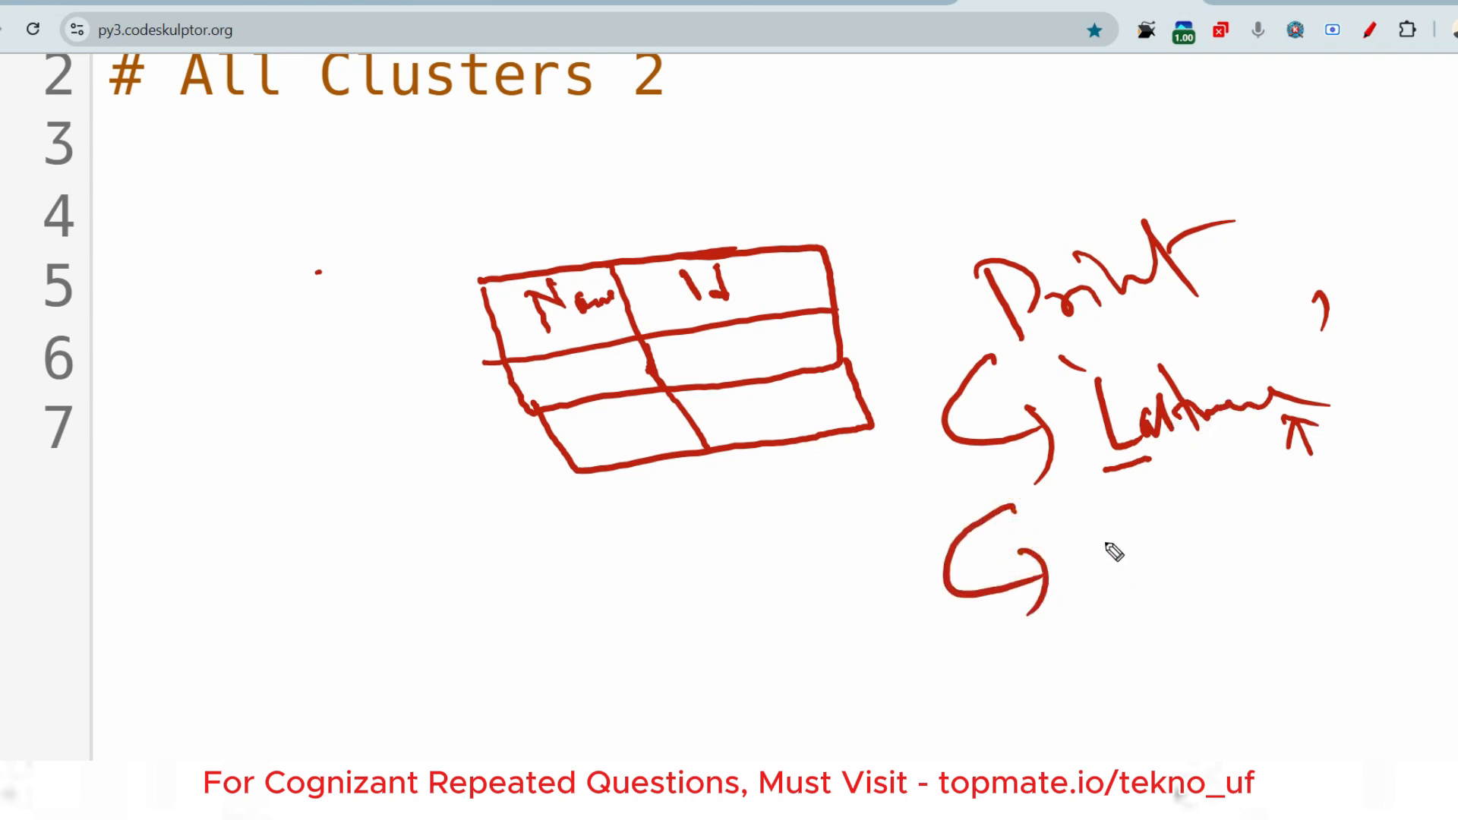
{"action": "mouse_move", "coordinate": [1098, 553]}
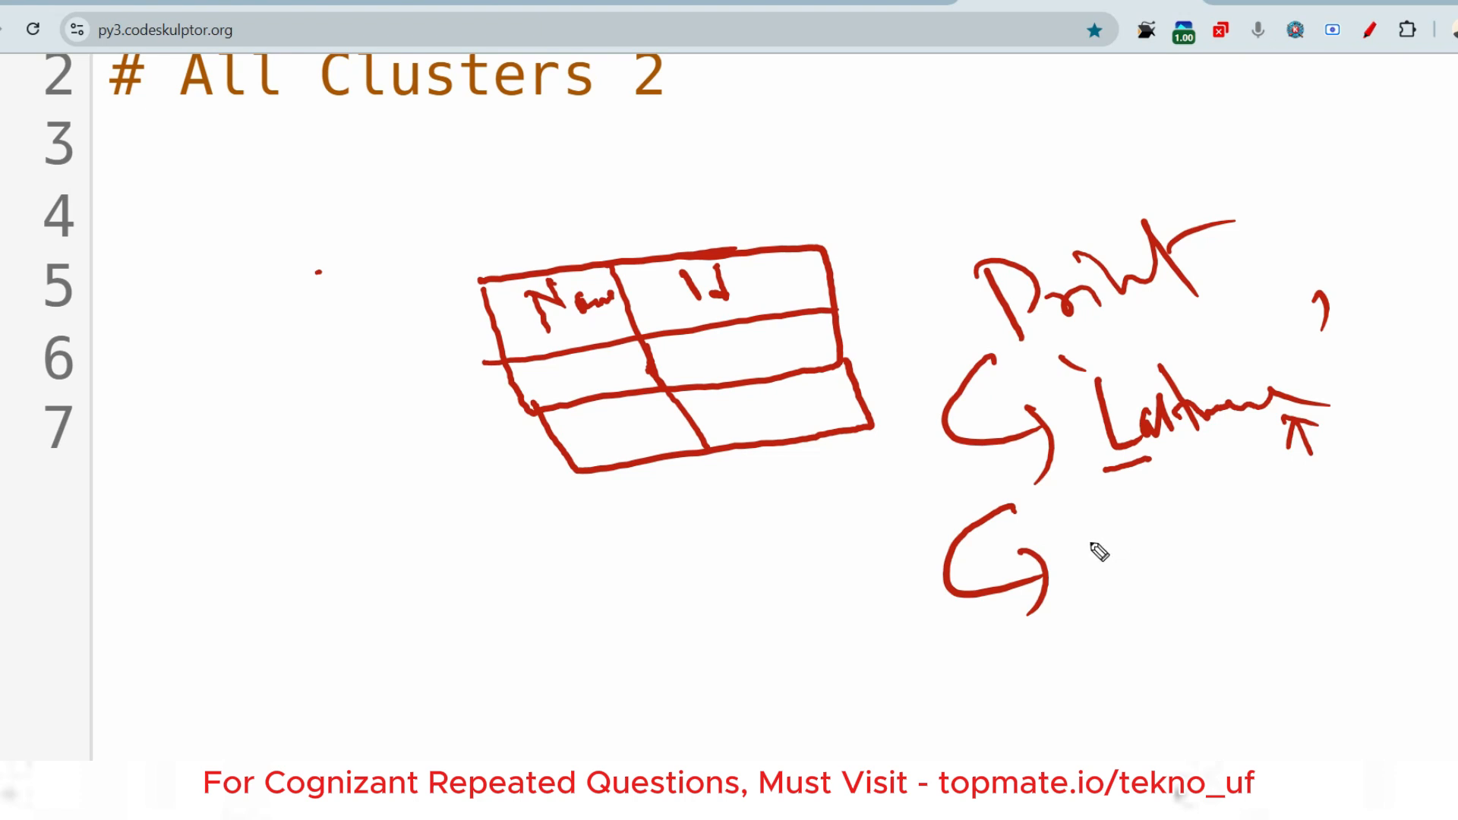
{"action": "mouse_move", "coordinate": [987, 623]}
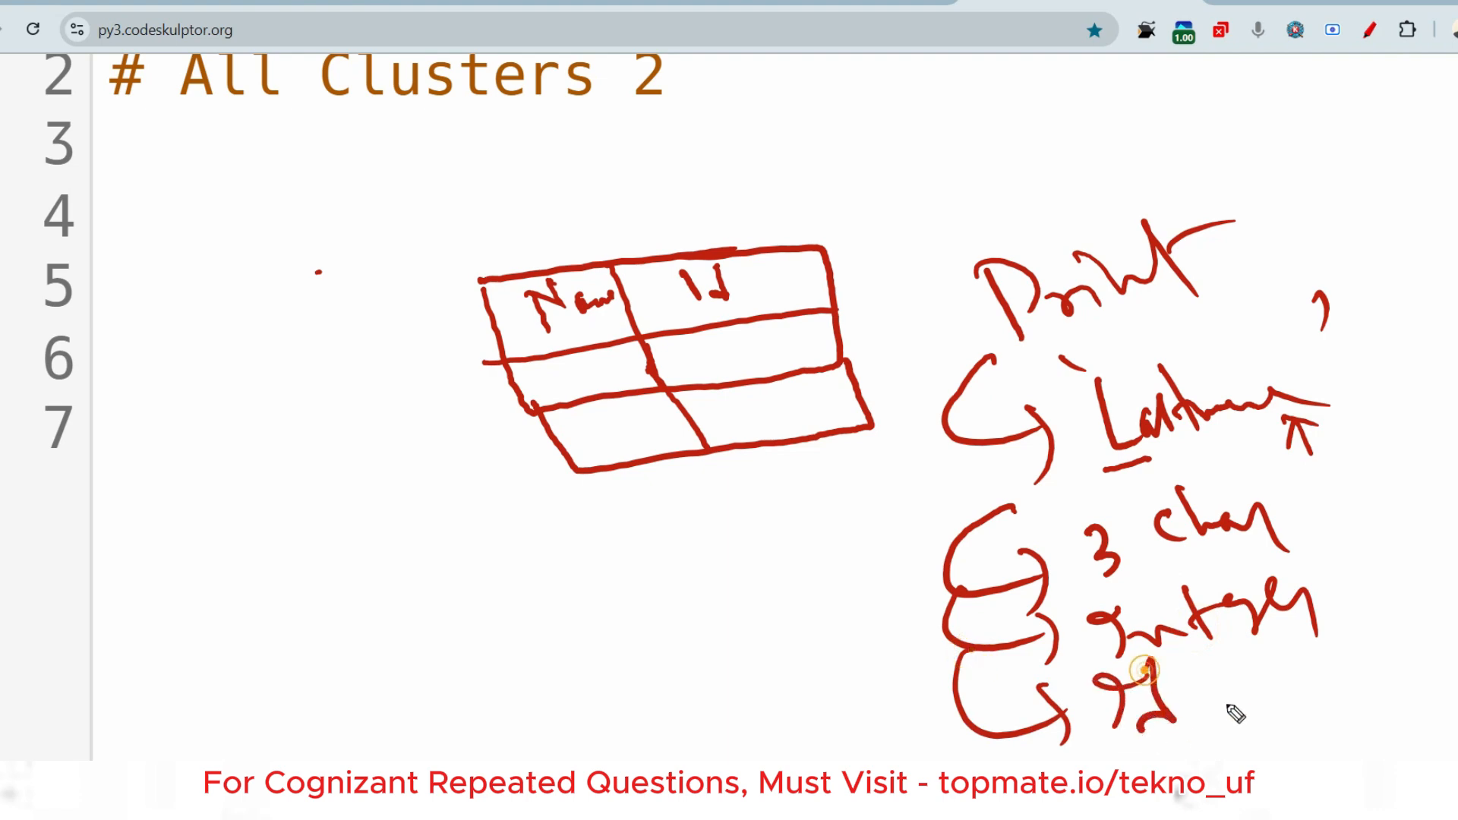
- Note the id greater than 300 condition and start another sketch below the table
{"action": "left_click_drag", "start_coordinate": [1144, 670], "coordinate": [1246, 715]}
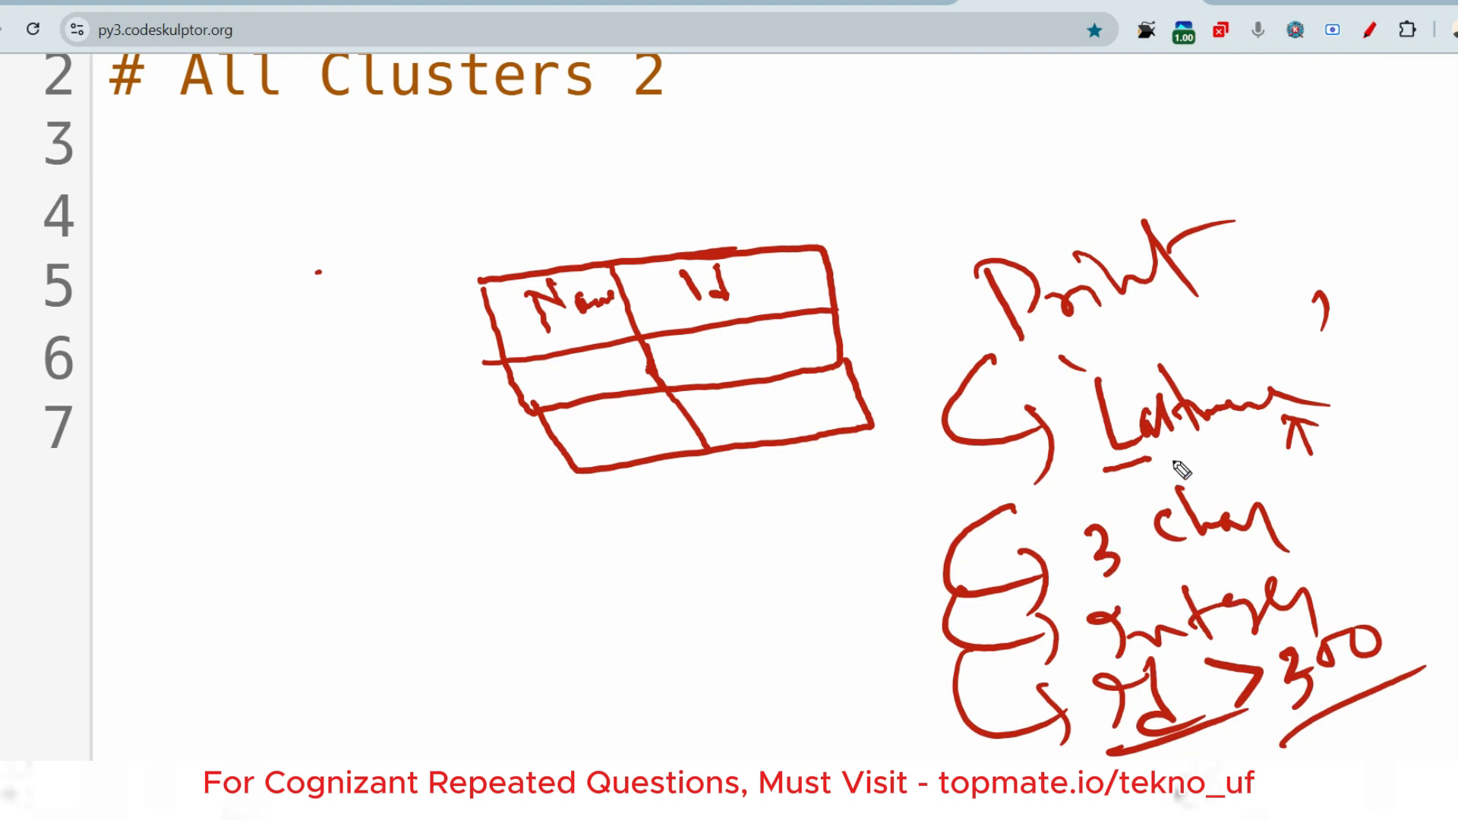
{"action": "mouse_move", "coordinate": [1076, 362]}
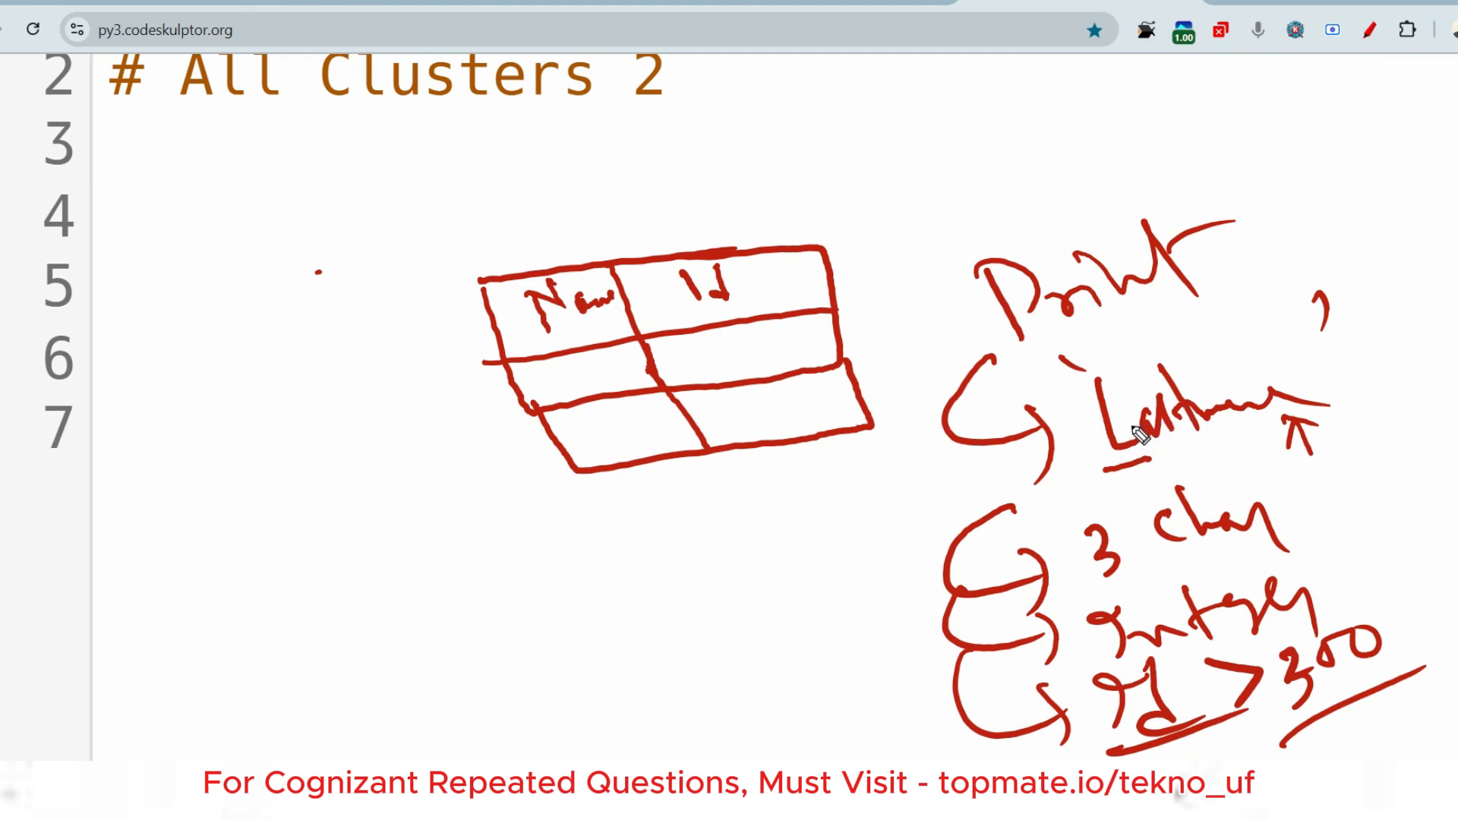
{"action": "mouse_move", "coordinate": [1206, 422]}
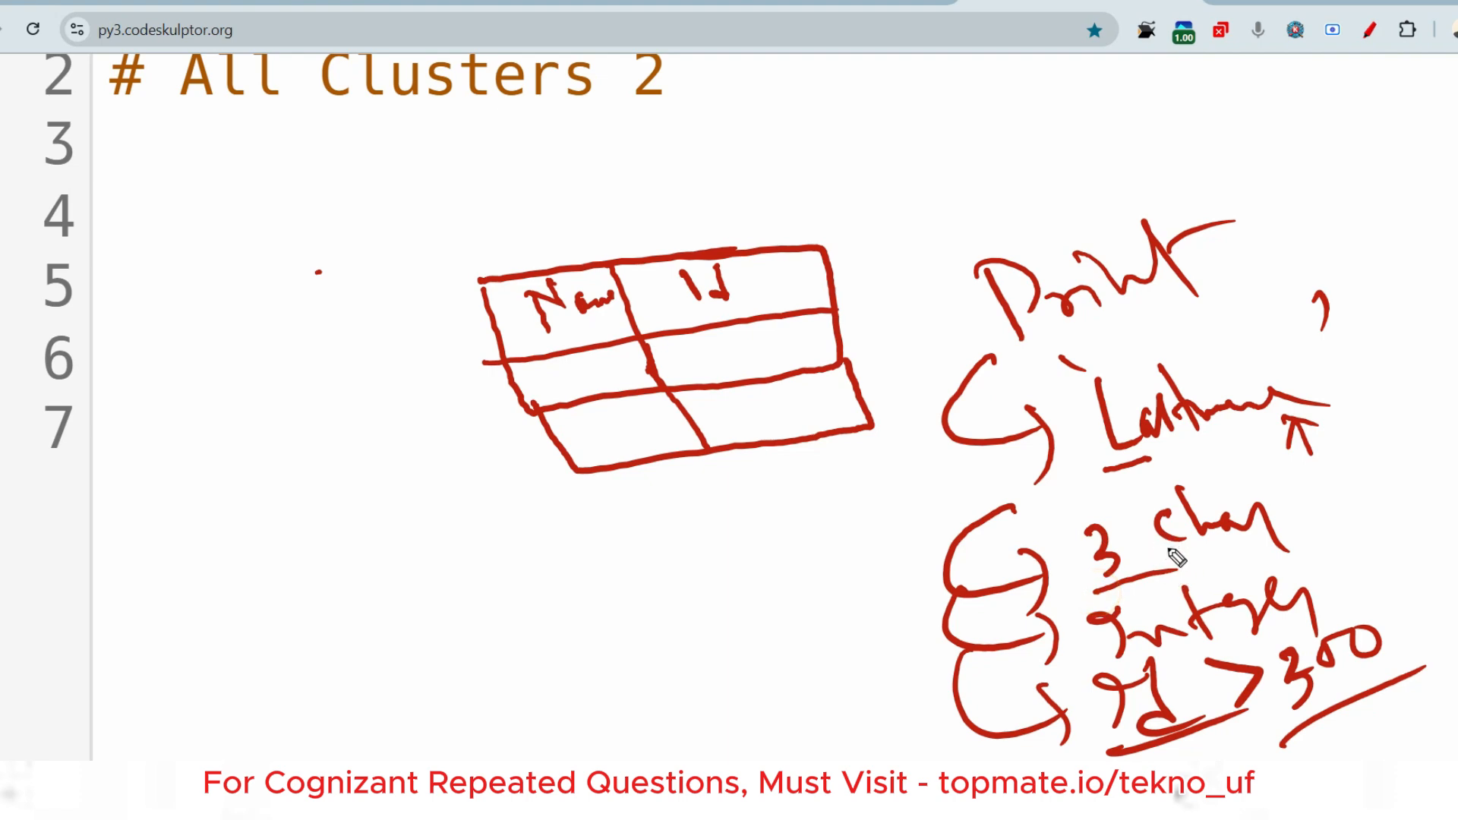
{"action": "mouse_move", "coordinate": [1181, 540]}
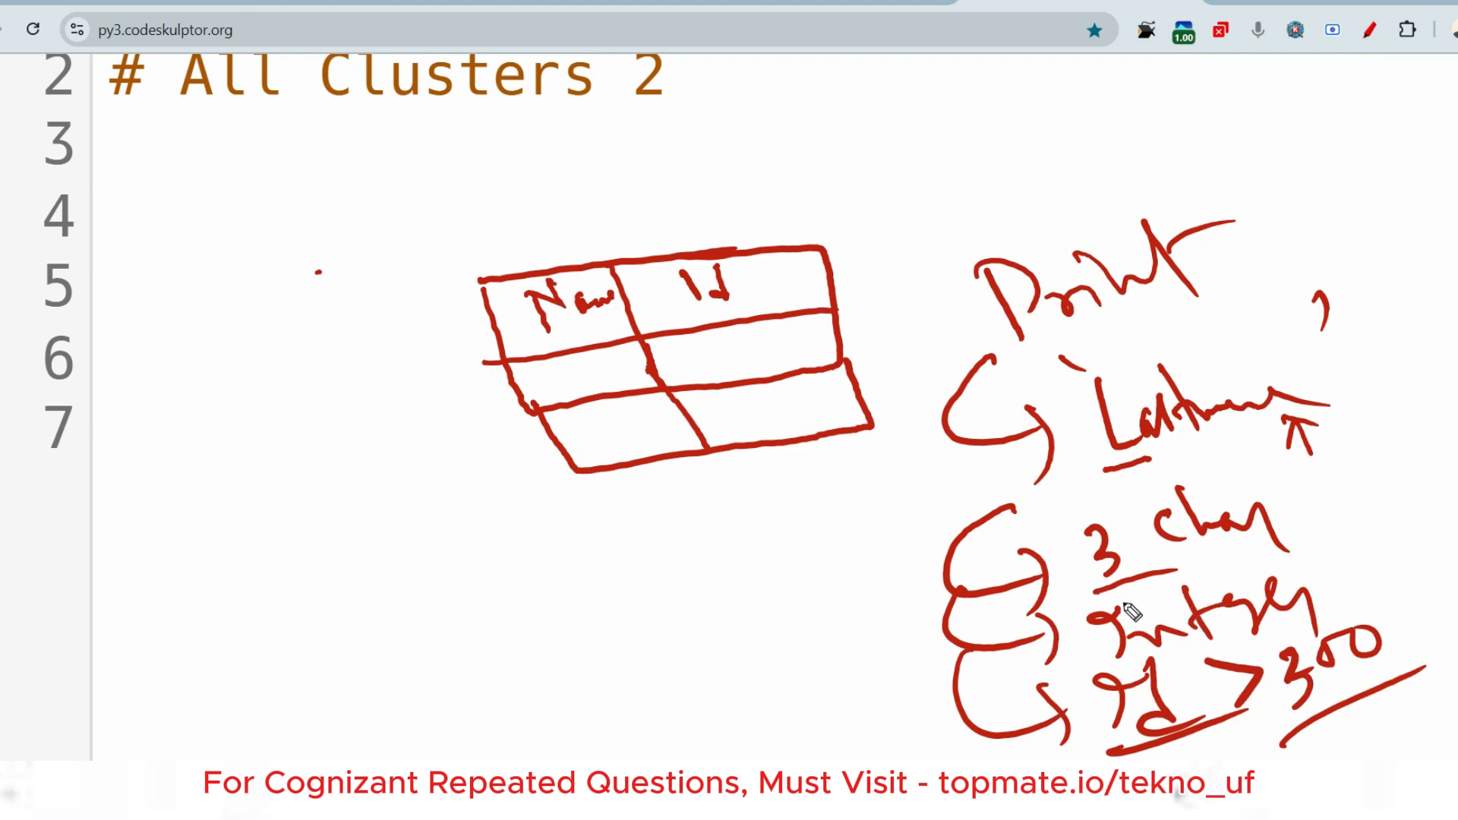
{"action": "mouse_move", "coordinate": [366, 517]}
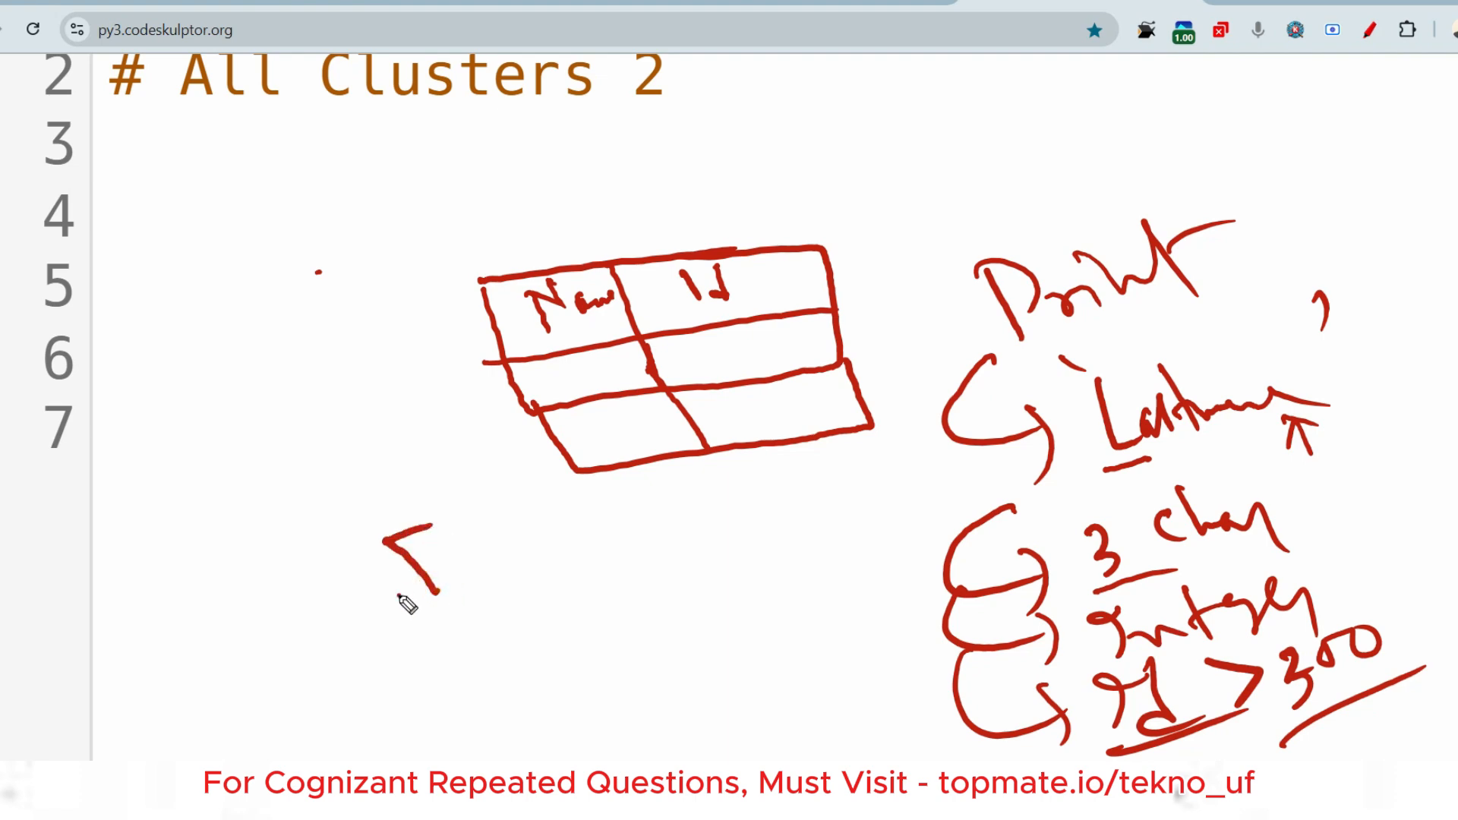
{"action": "left_click_drag", "start_coordinate": [428, 539], "coordinate": [456, 632]}
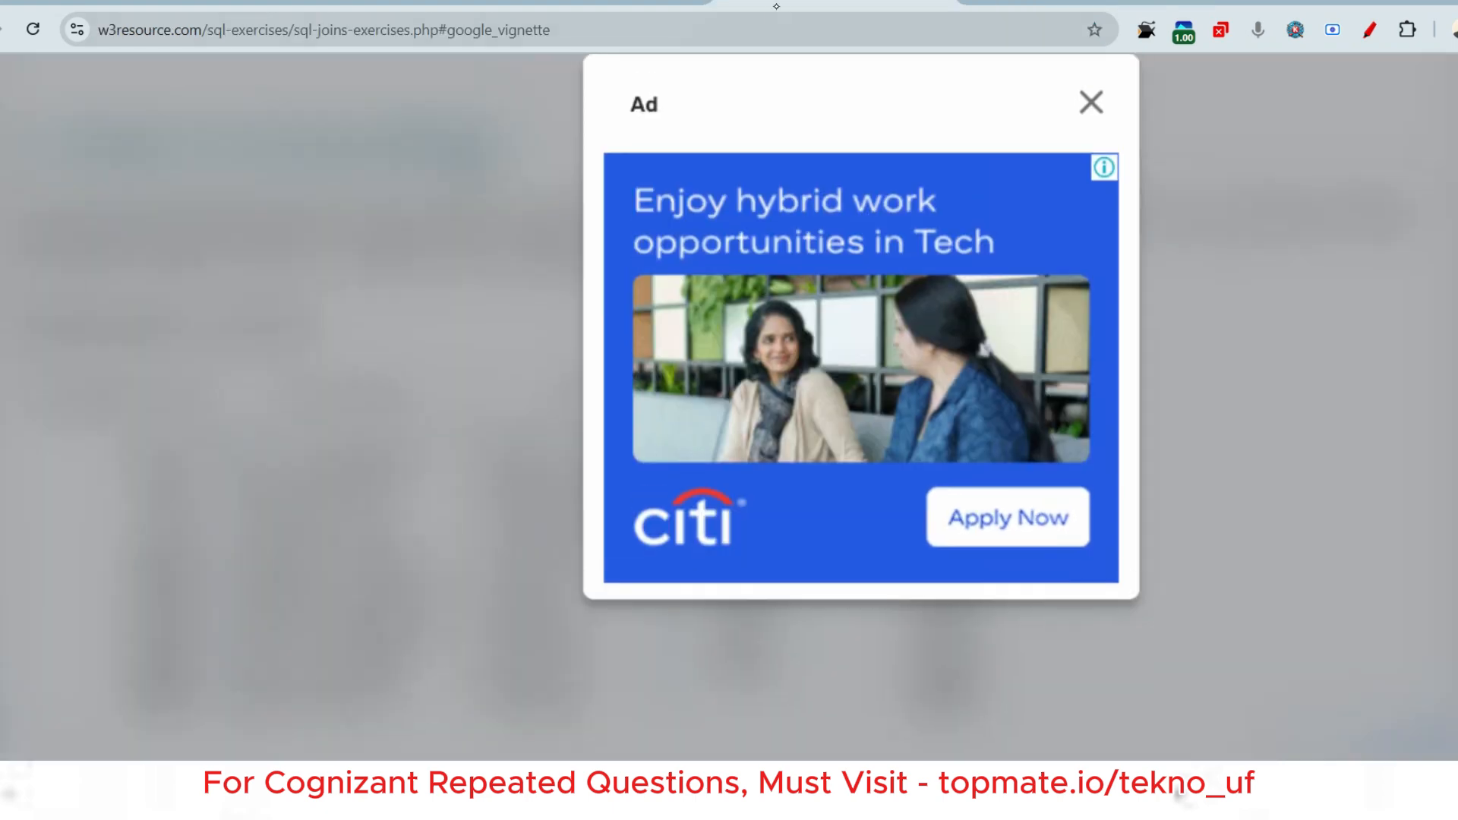
- Close the Google vignette ad covering the Orders in Amount Range exercise
{"action": "left_click", "coordinate": [1091, 100]}
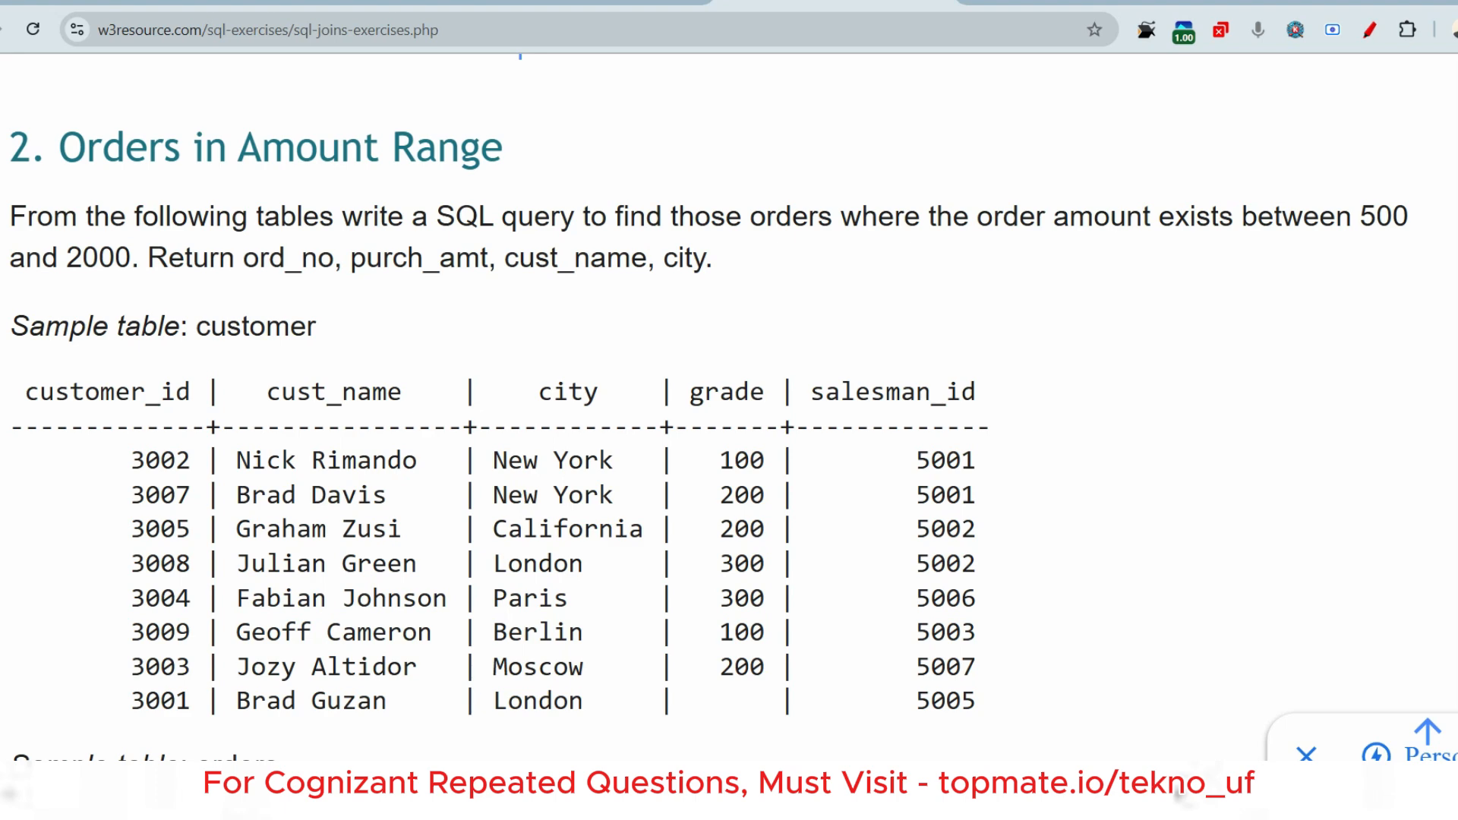
- Review the customer and orders sample tables, then highlight the Orders in Amount Range task statement
{"action": "scroll", "scroll_direction": "down", "scroll_amount": 3}
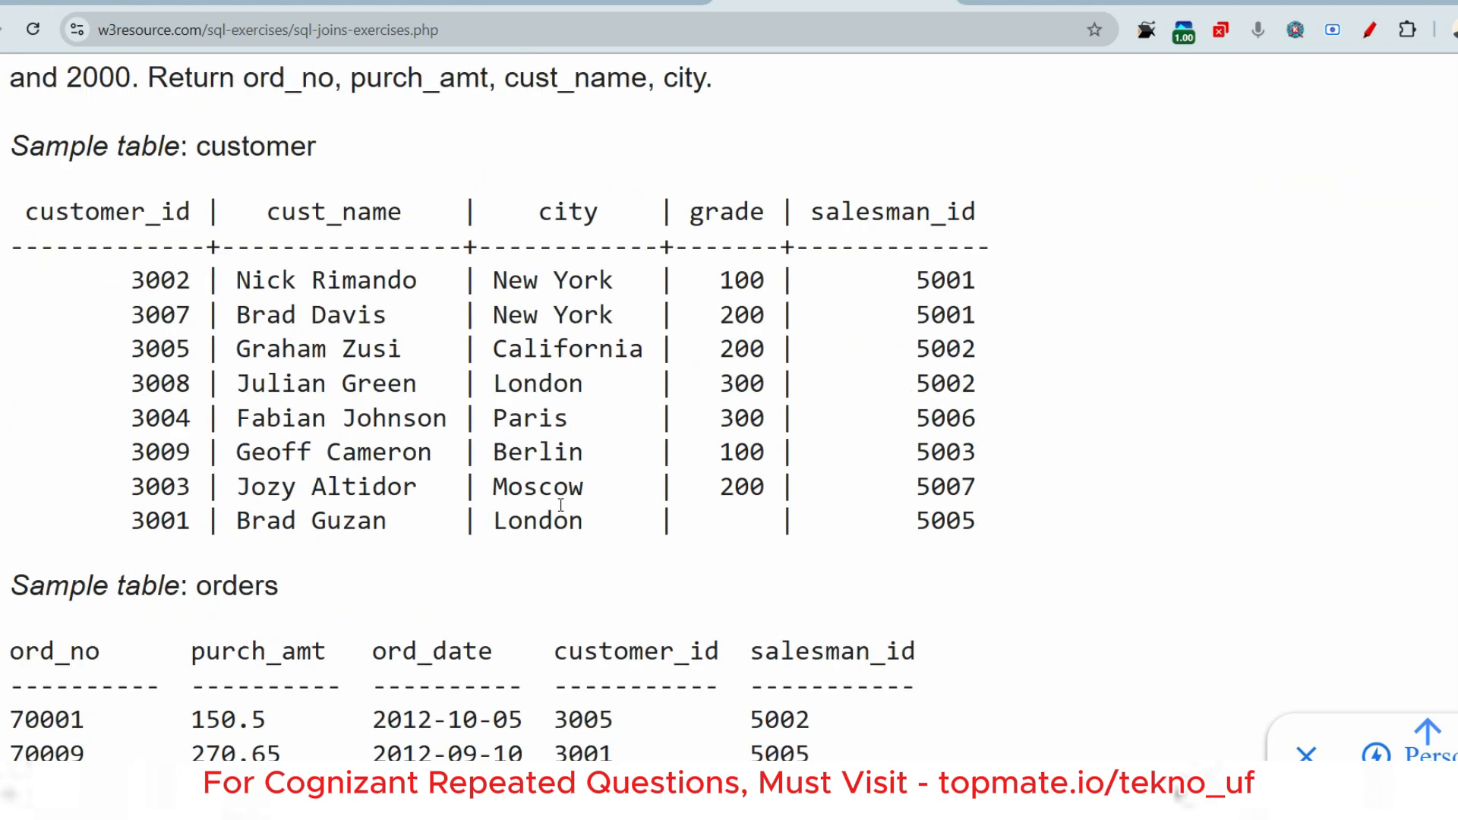
{"action": "scroll", "scroll_direction": "down", "scroll_amount": 3}
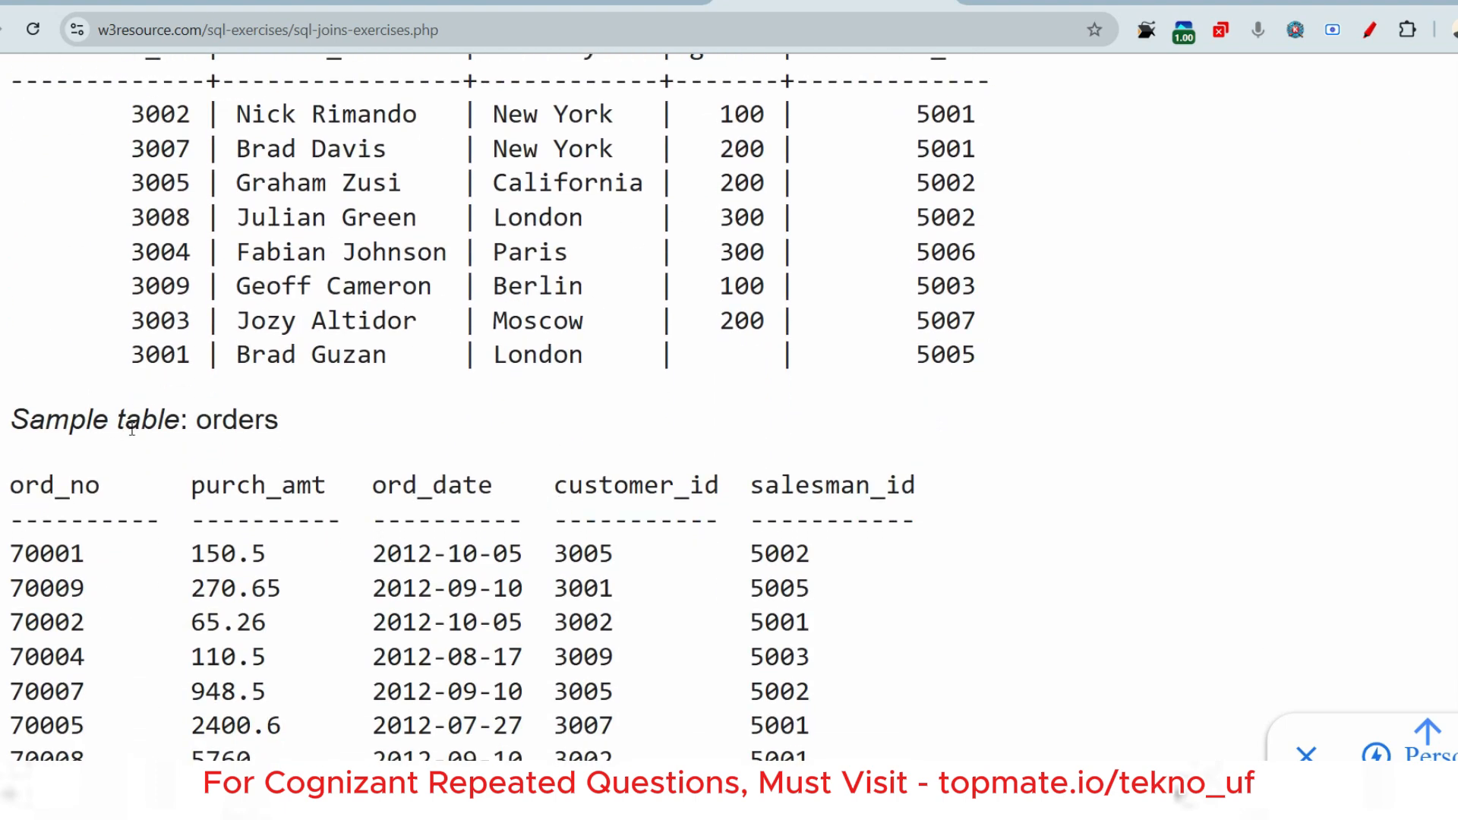
{"action": "scroll", "scroll_direction": "down", "scroll_amount": 3}
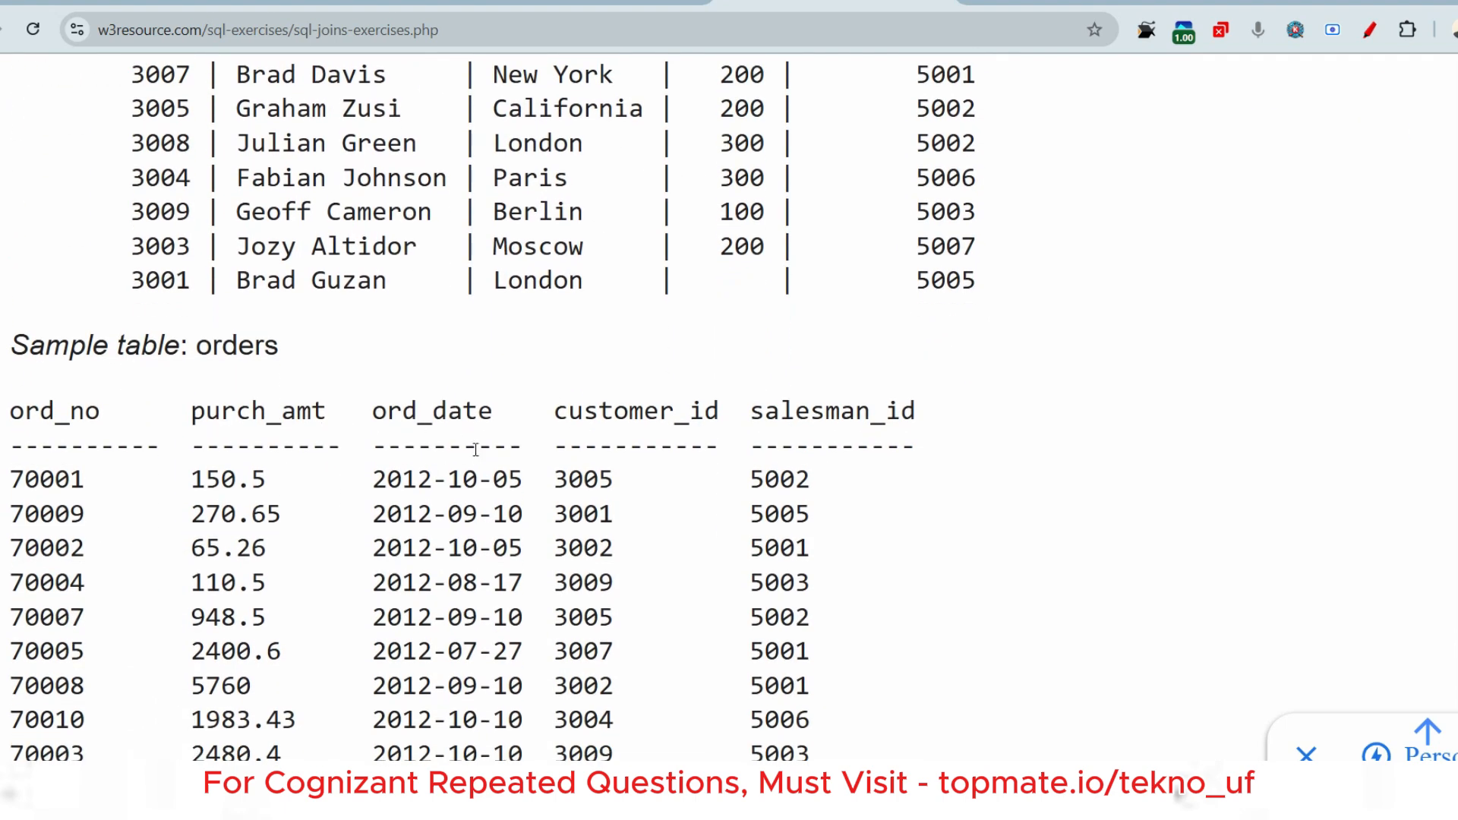
{"action": "scroll", "scroll_direction": "down", "scroll_amount": 3}
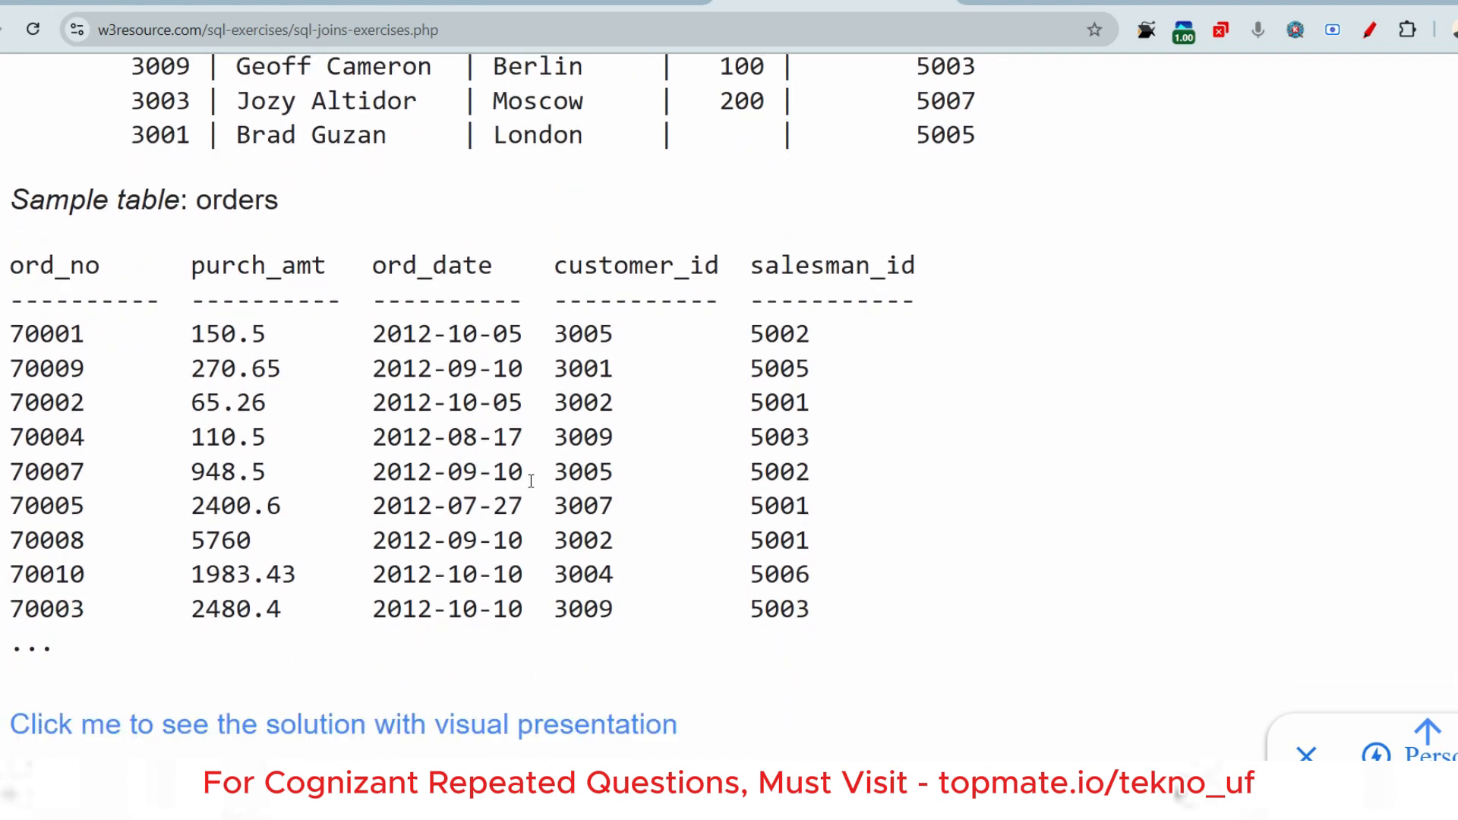
{"action": "scroll", "scroll_direction": "up", "scroll_amount": 3}
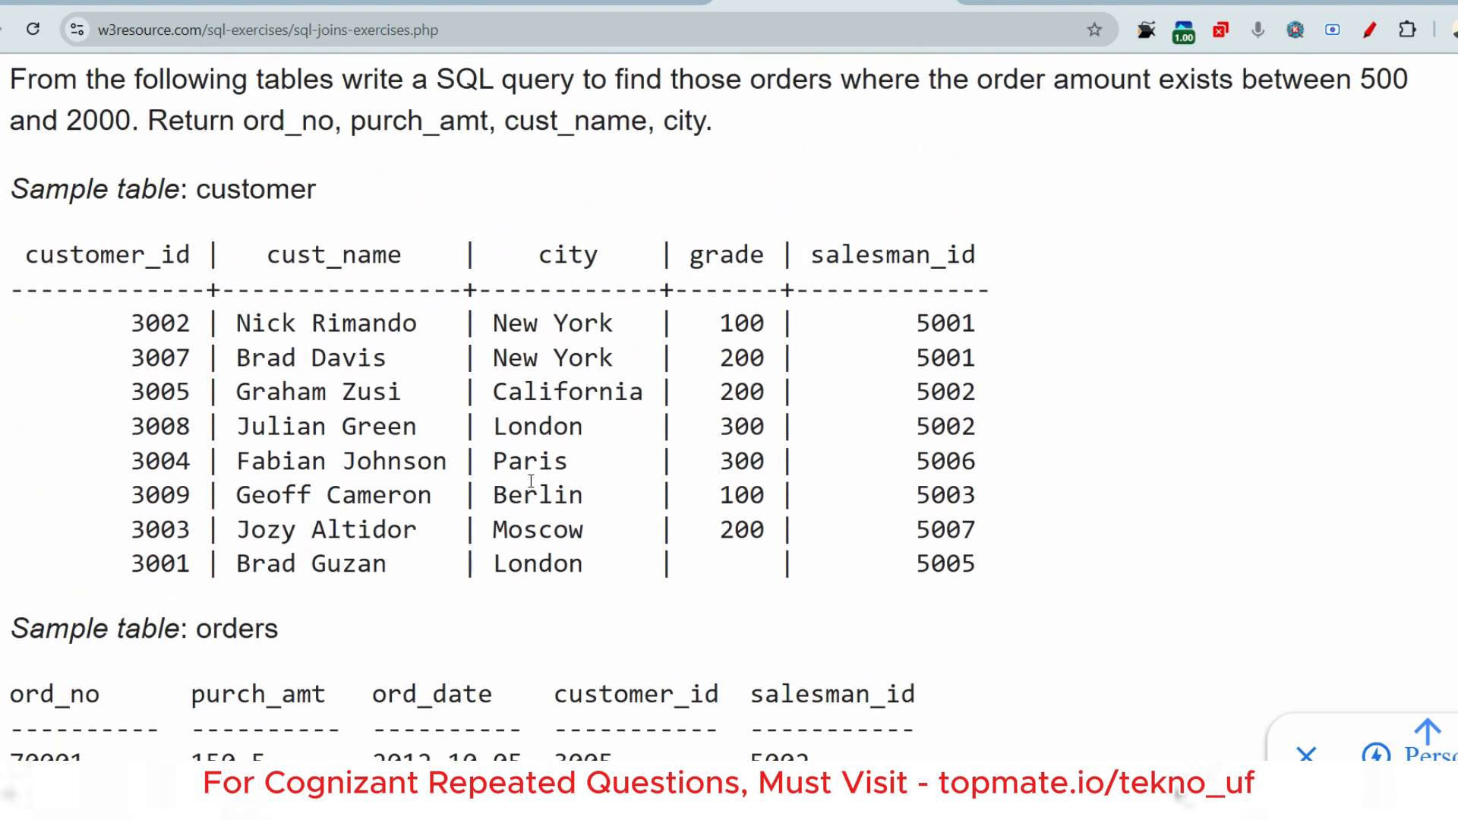
{"action": "scroll", "scroll_direction": "up", "scroll_amount": 3}
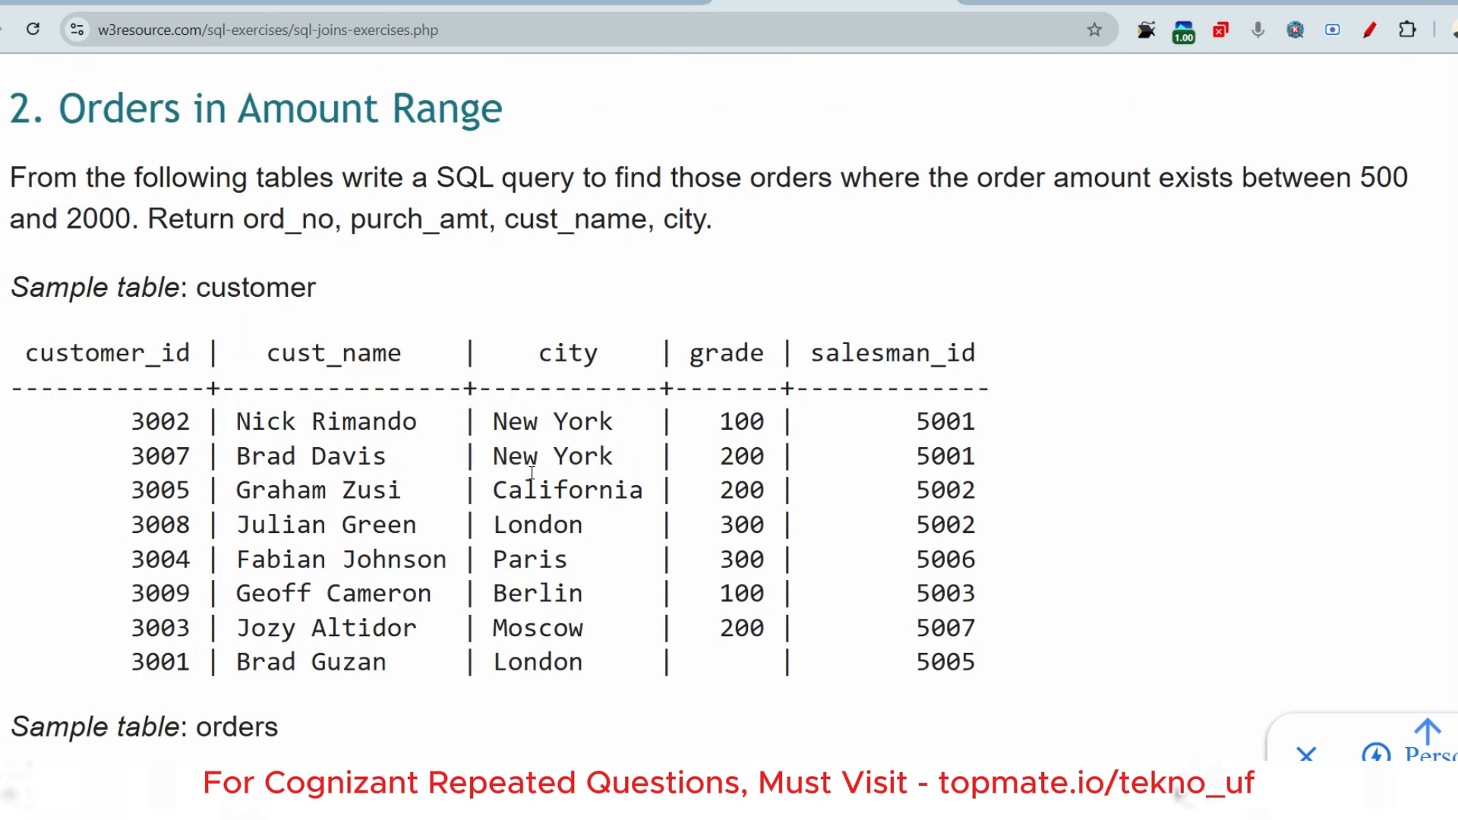
{"action": "left_click_drag", "start_coordinate": [381, 178], "coordinate": [707, 220]}
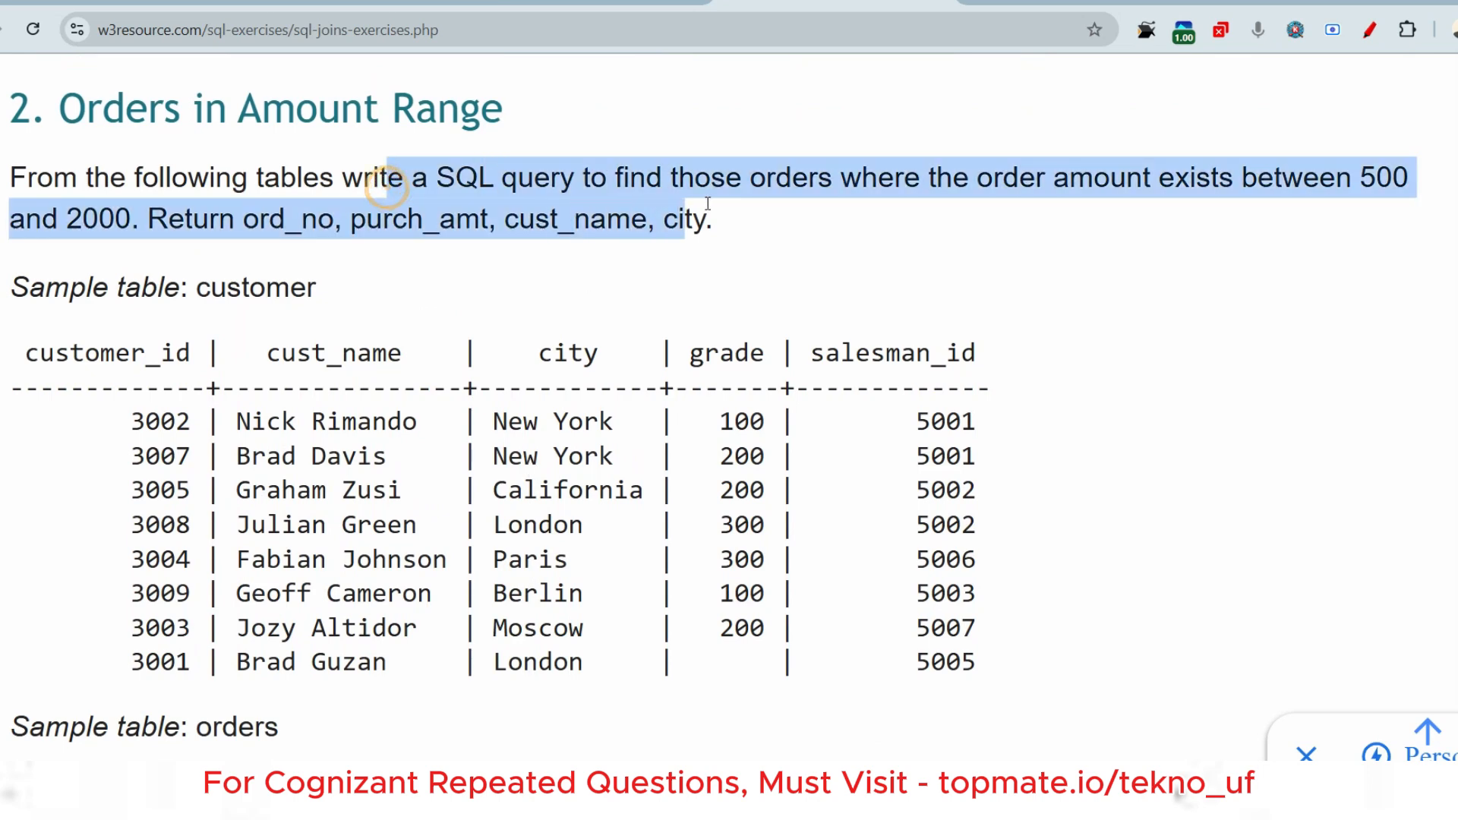